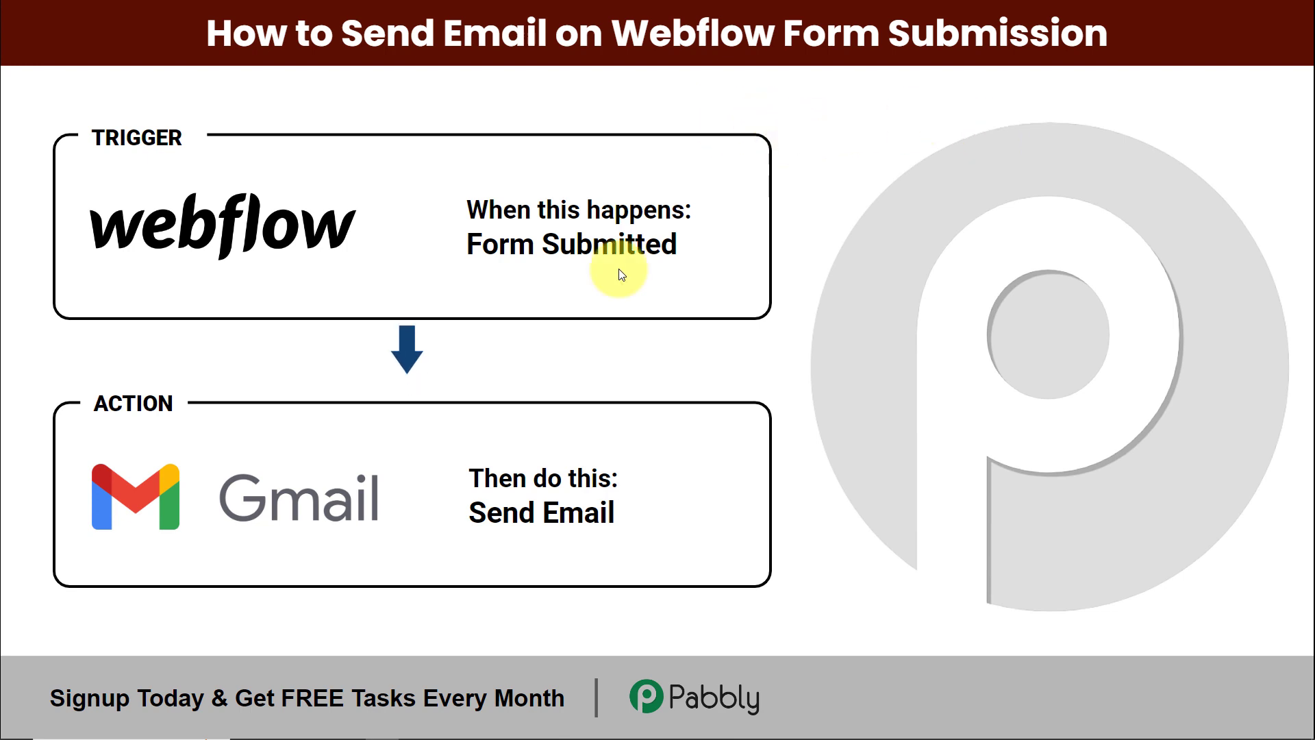
mouse_move(343, 284)
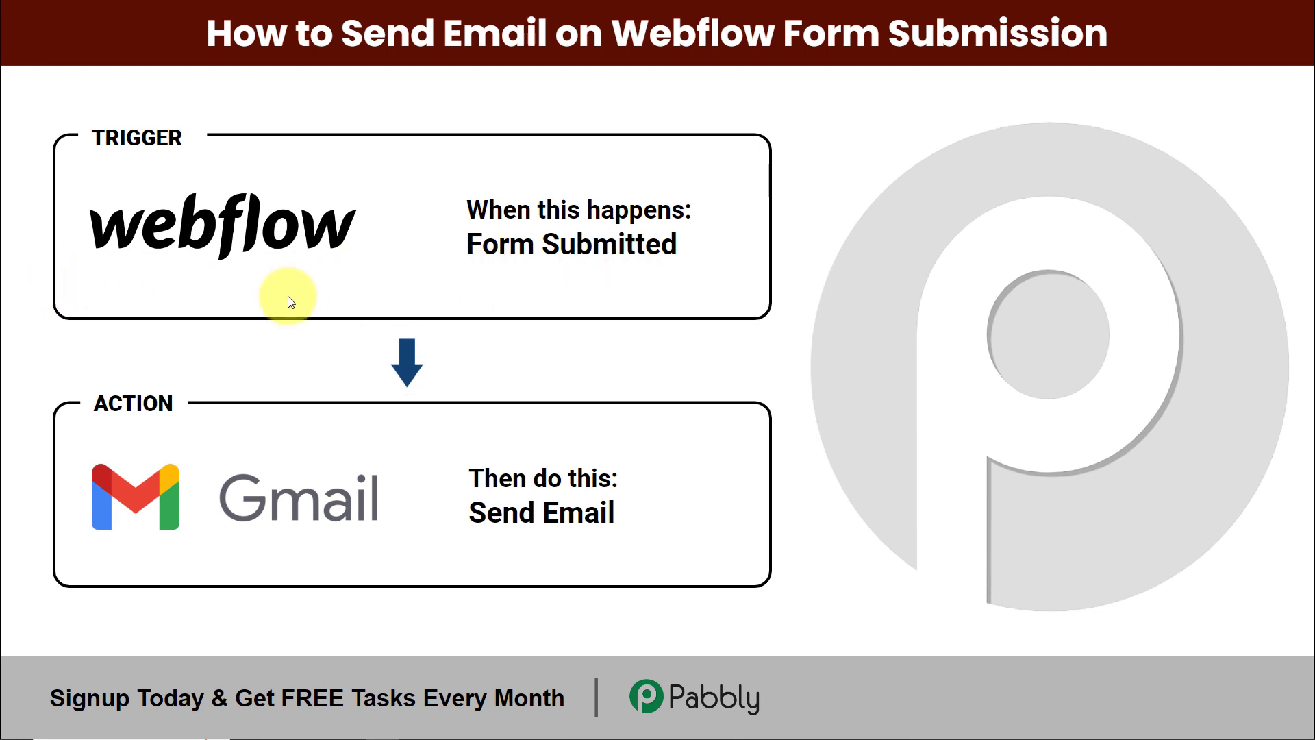
mouse_move(455, 285)
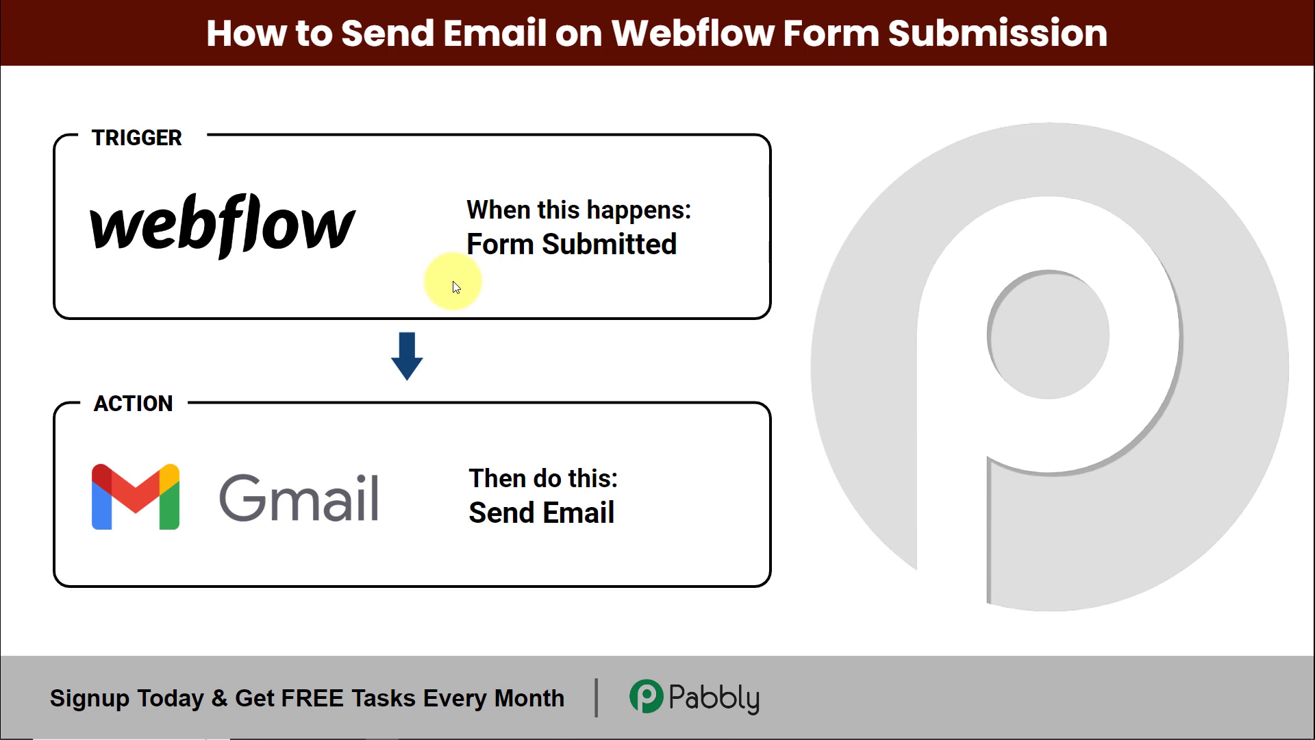
mouse_move(653, 283)
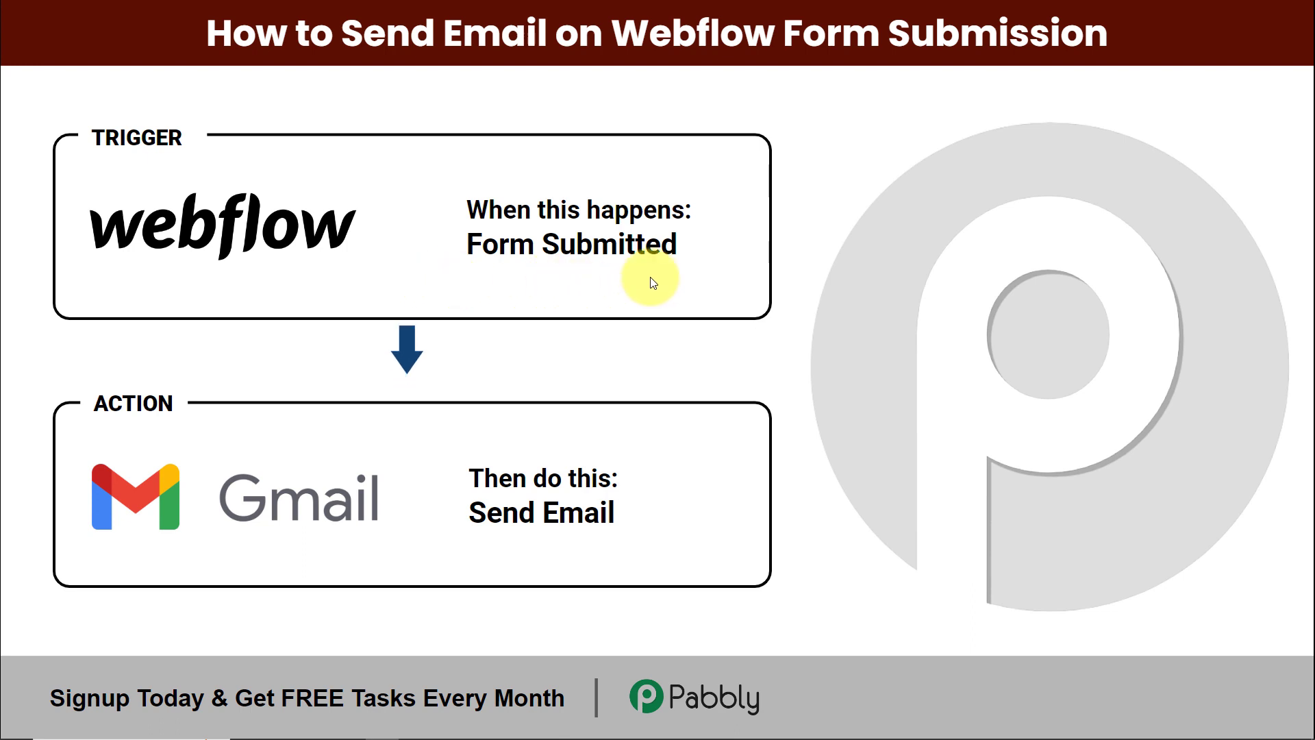
mouse_move(679, 545)
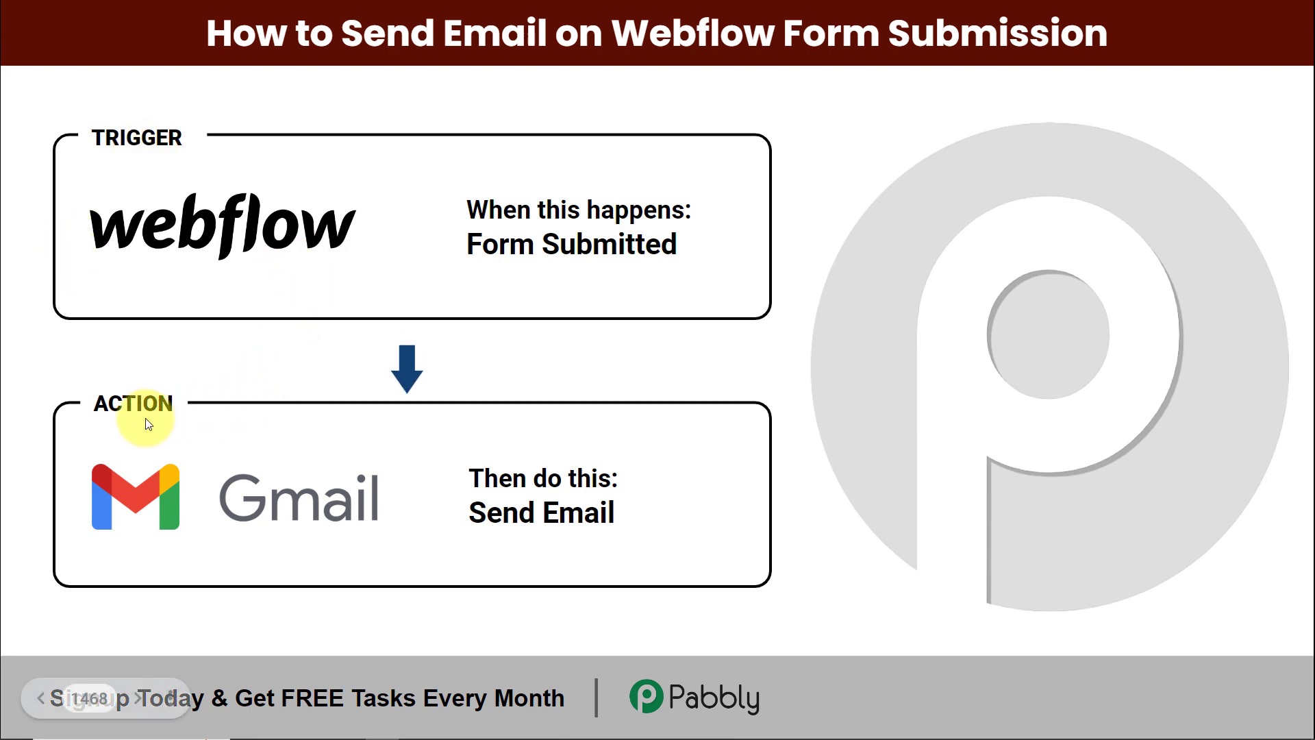
mouse_move(332, 554)
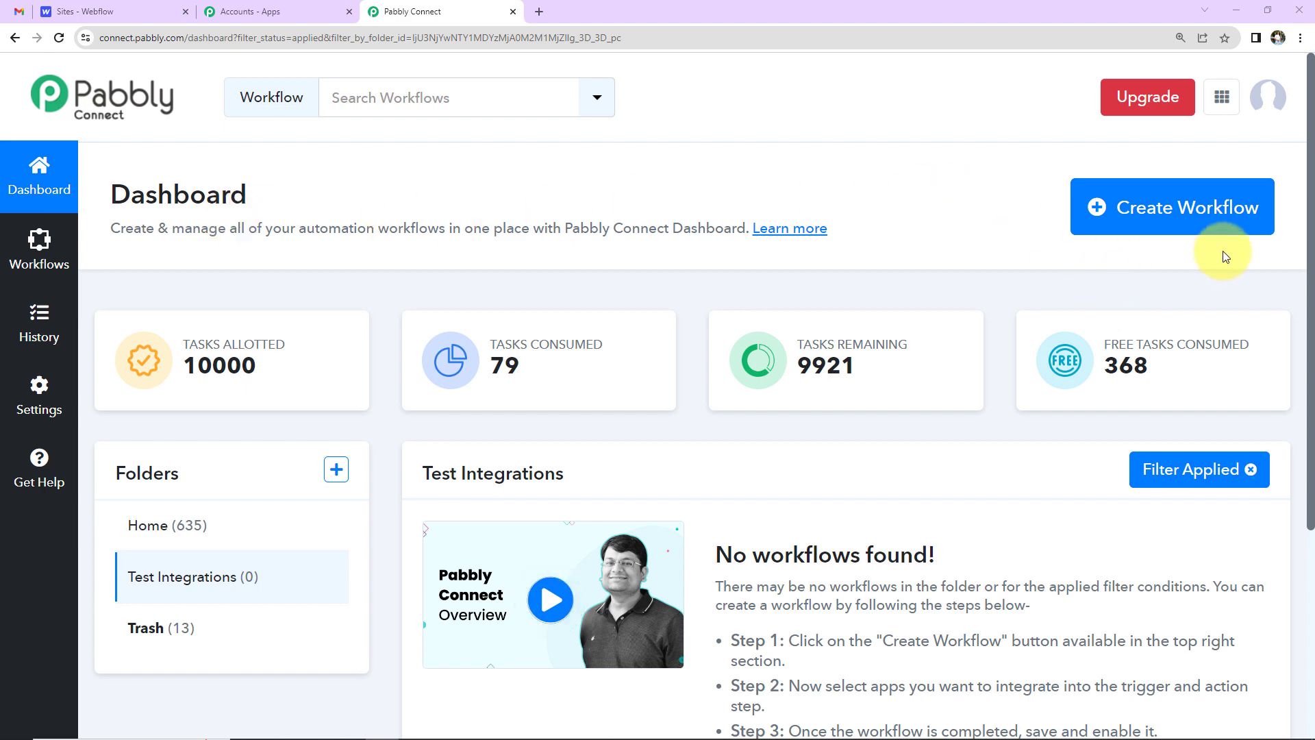
Create a new workflow named 'Send Email on Webflow Forms Submission'
left_click(1173, 207)
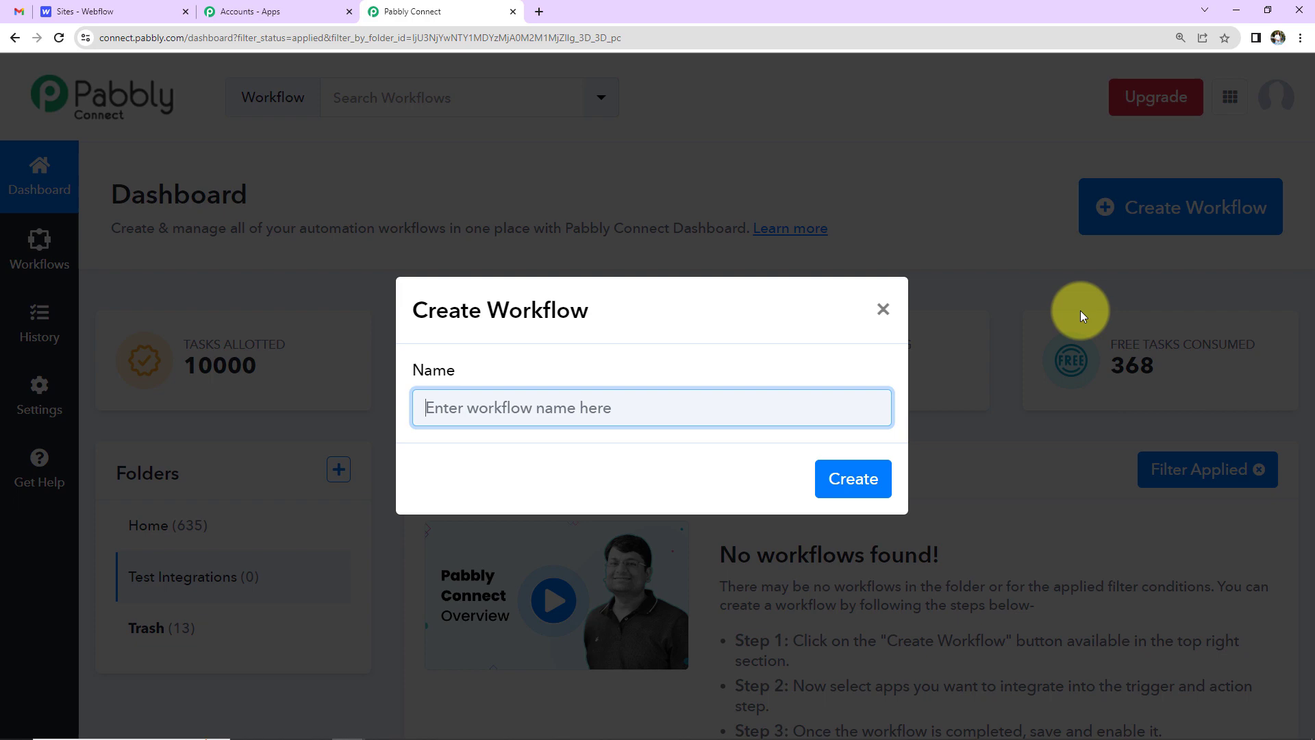
mouse_move(572, 524)
type("Send Email on Webflow Forms Submission")
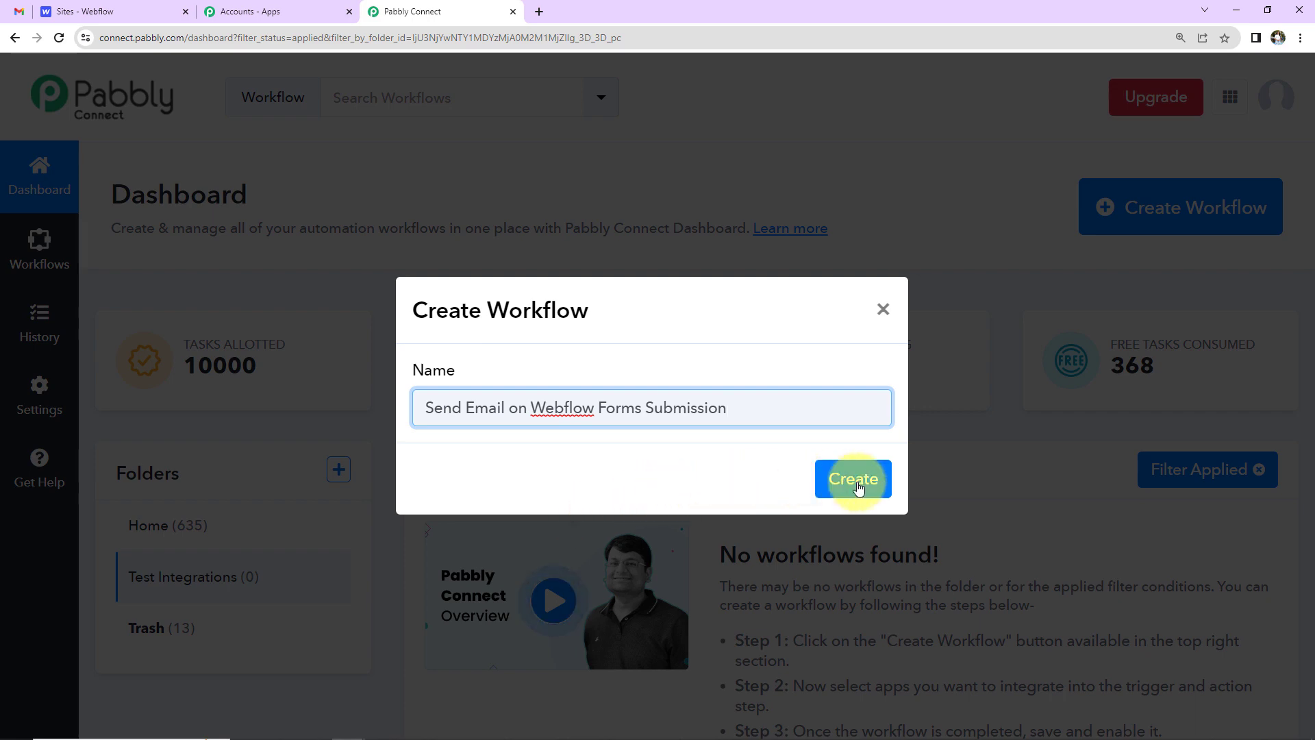
left_click(852, 479)
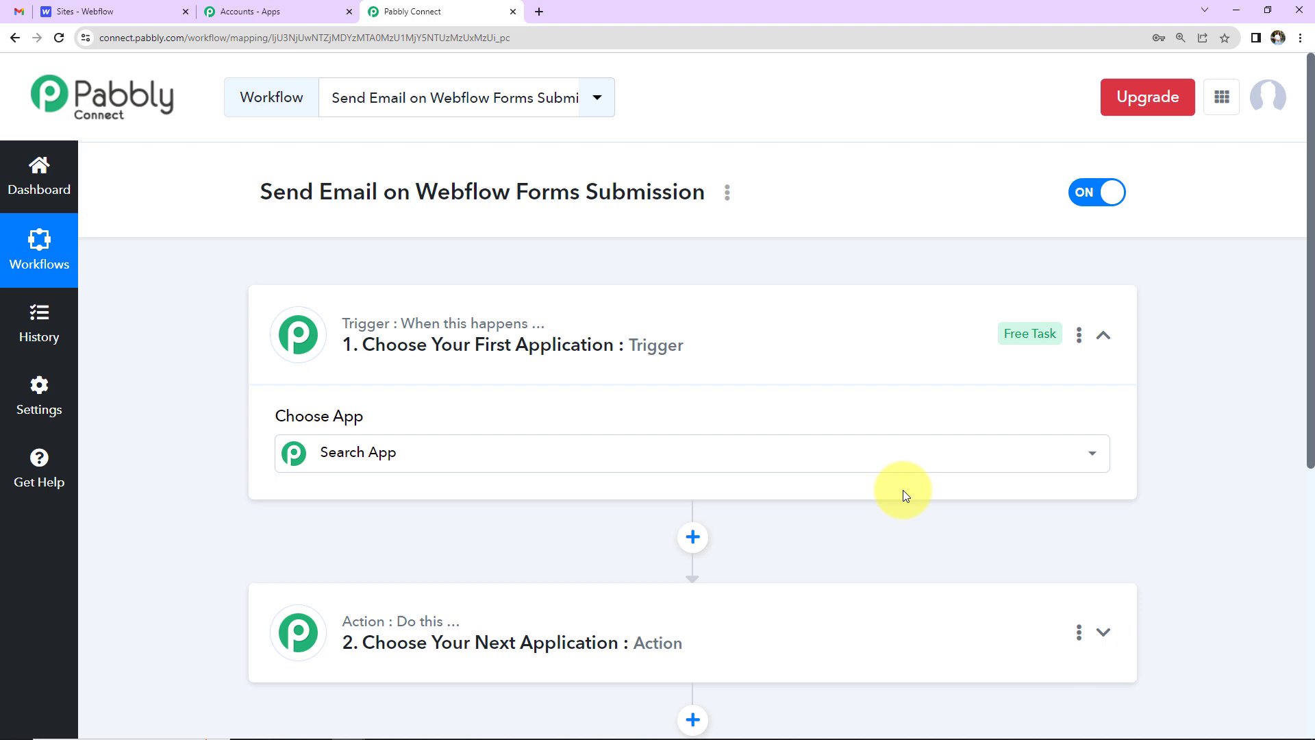
Expand the trigger step's Search App list to browse available trigger applications
left_click(691, 453)
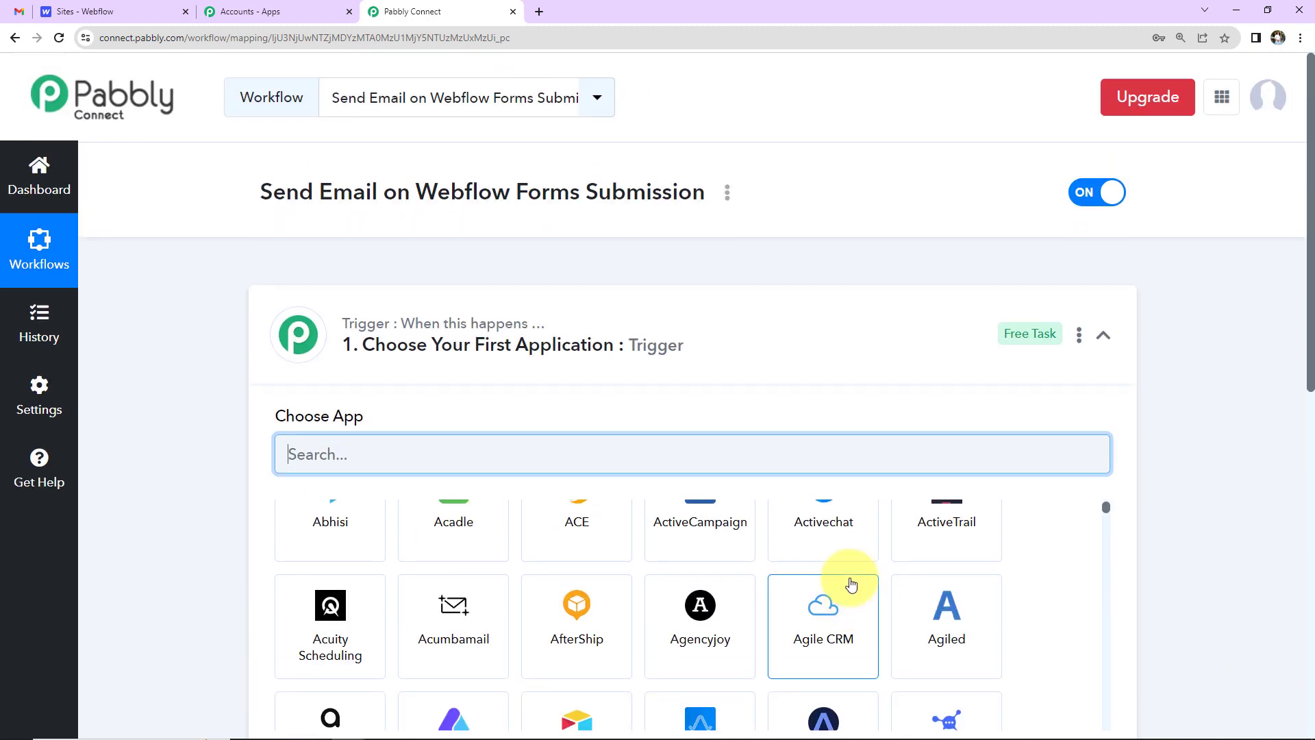
scroll("down", 3)
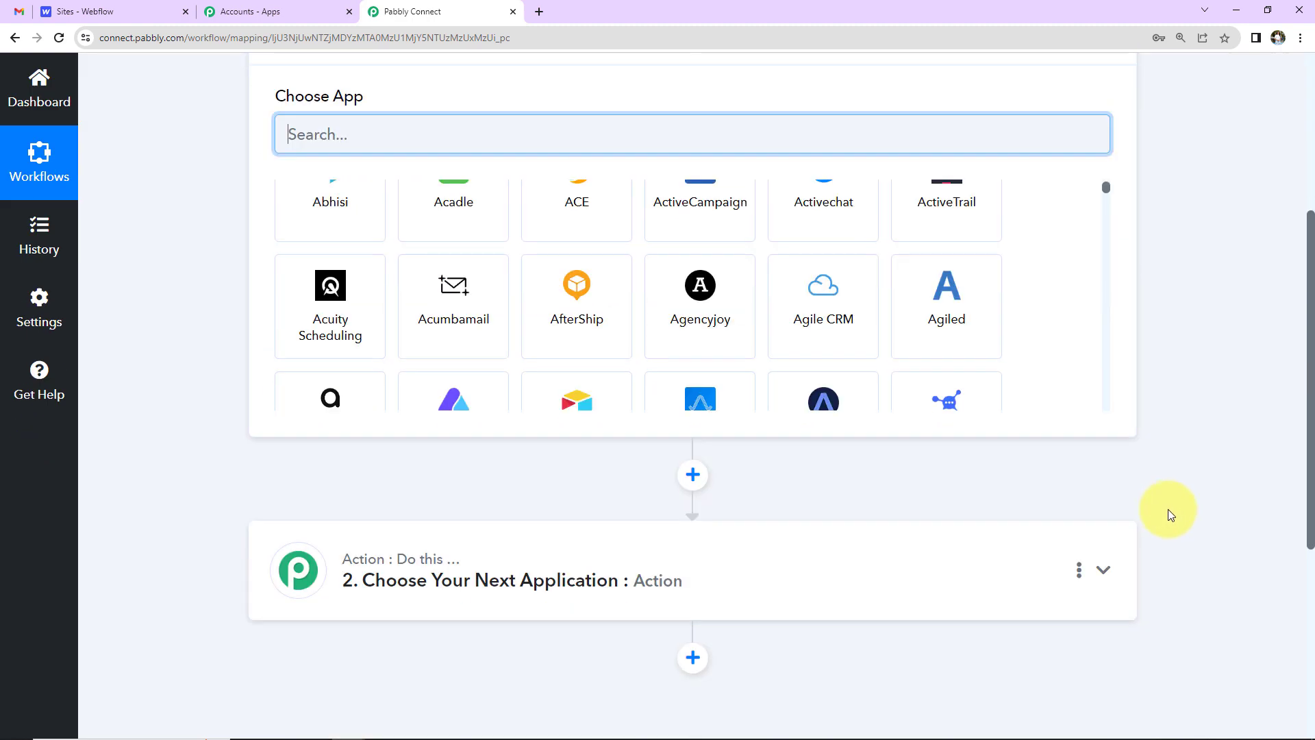
mouse_move(542, 570)
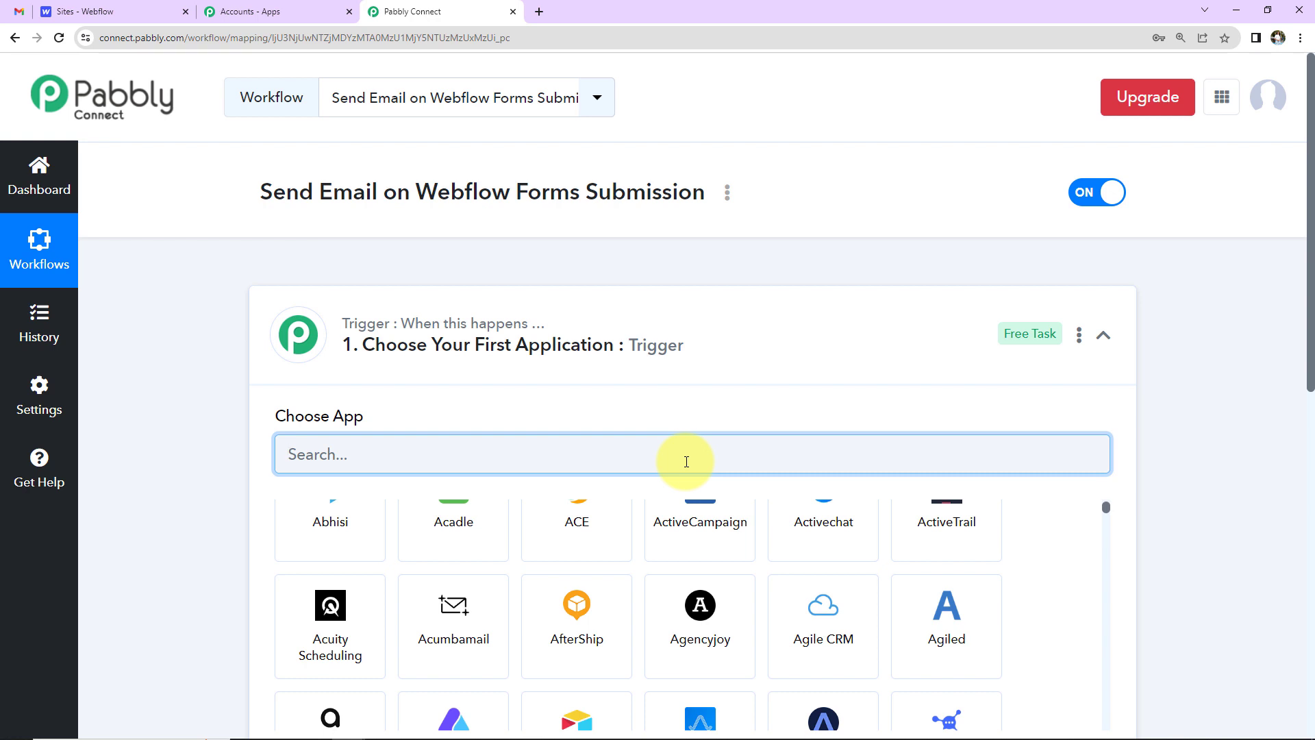
Choose Webflow as the trigger app with New Form Submission as the trigger event
type("Web")
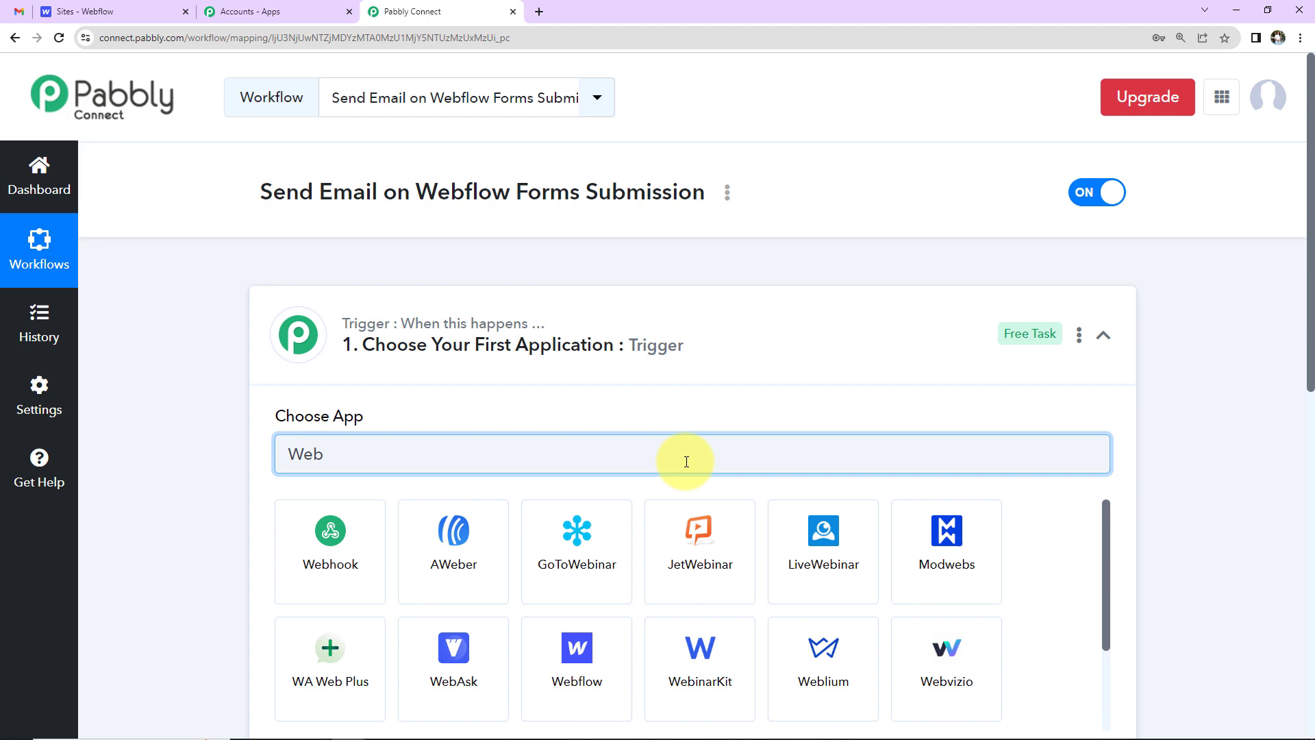
left_click(576, 658)
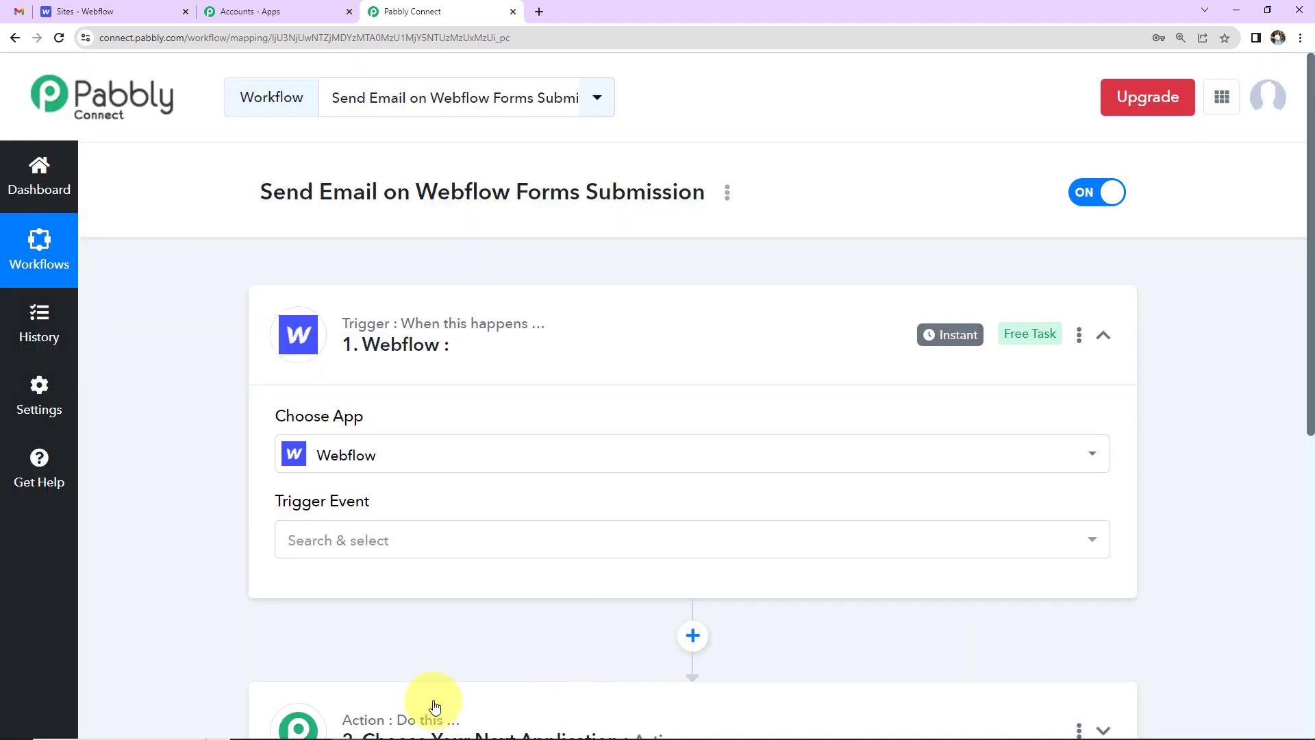
left_click(690, 539)
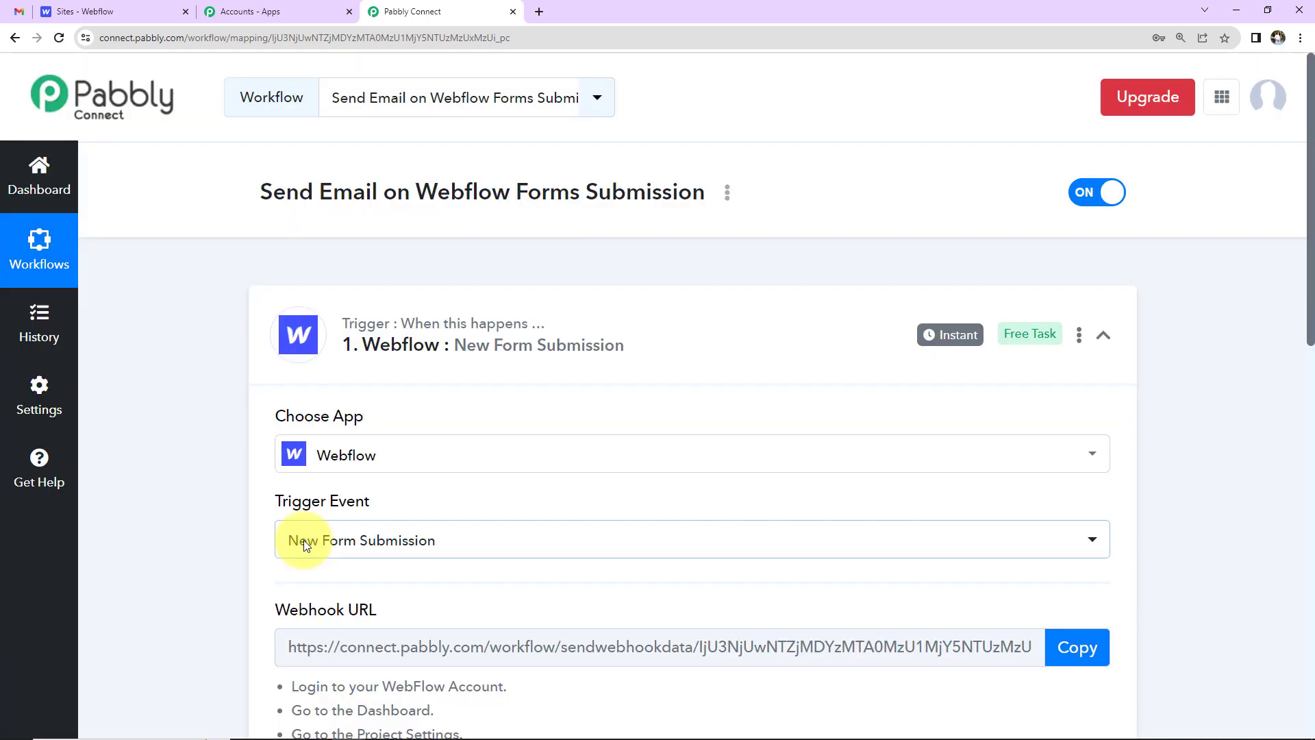
Copy the generated webhook URL and start capturing the webhook response
scroll("down", 3)
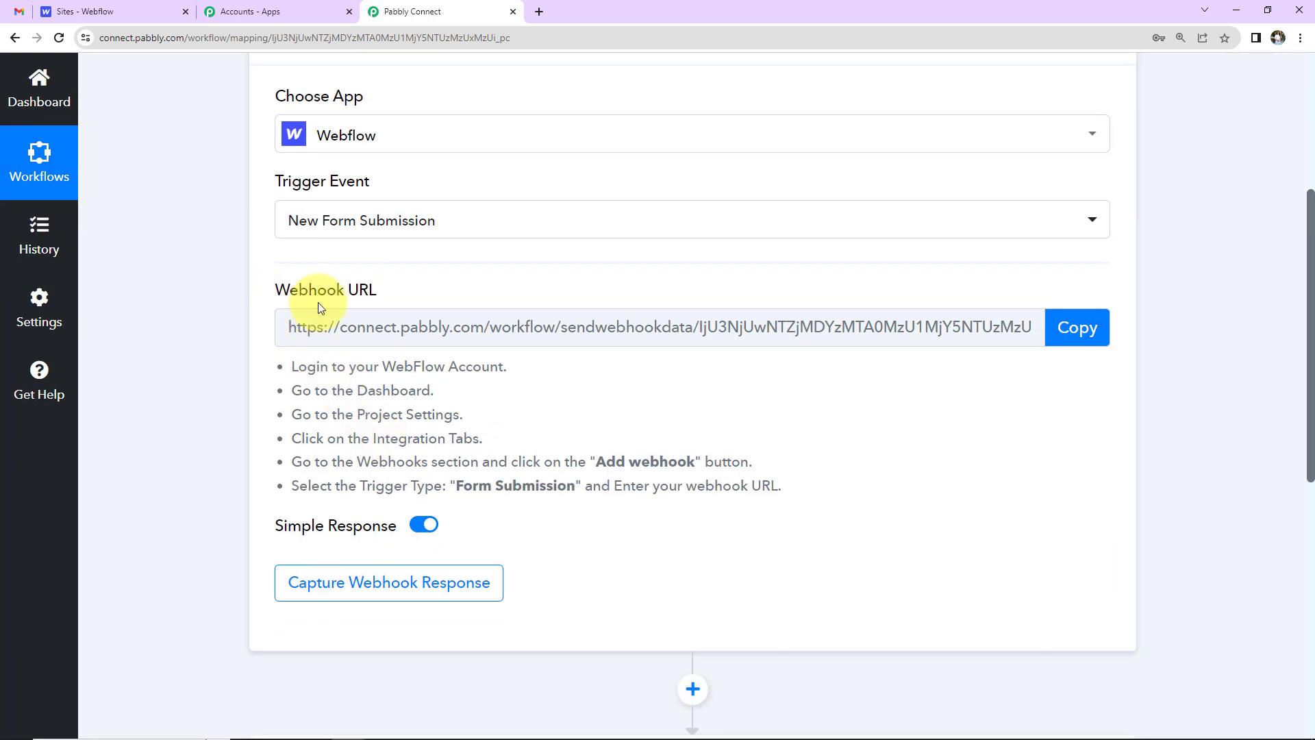
mouse_move(381, 311)
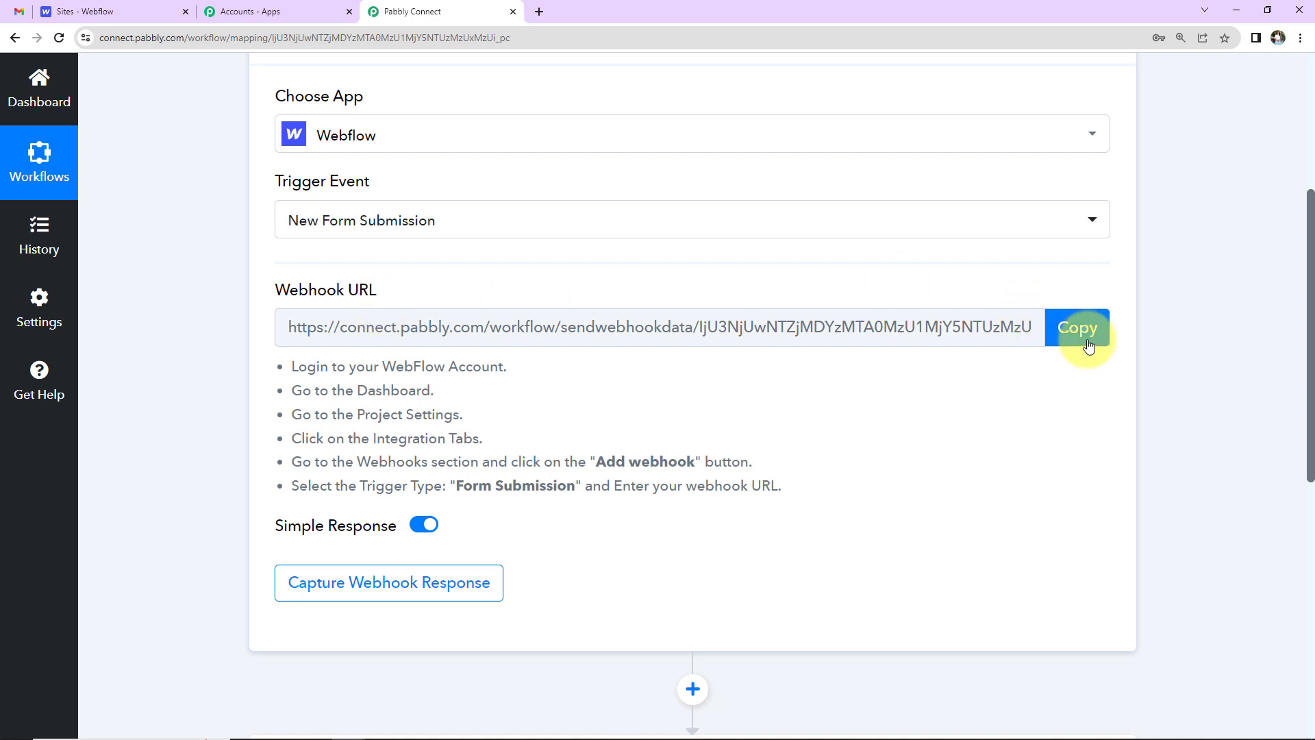
left_click(1076, 327)
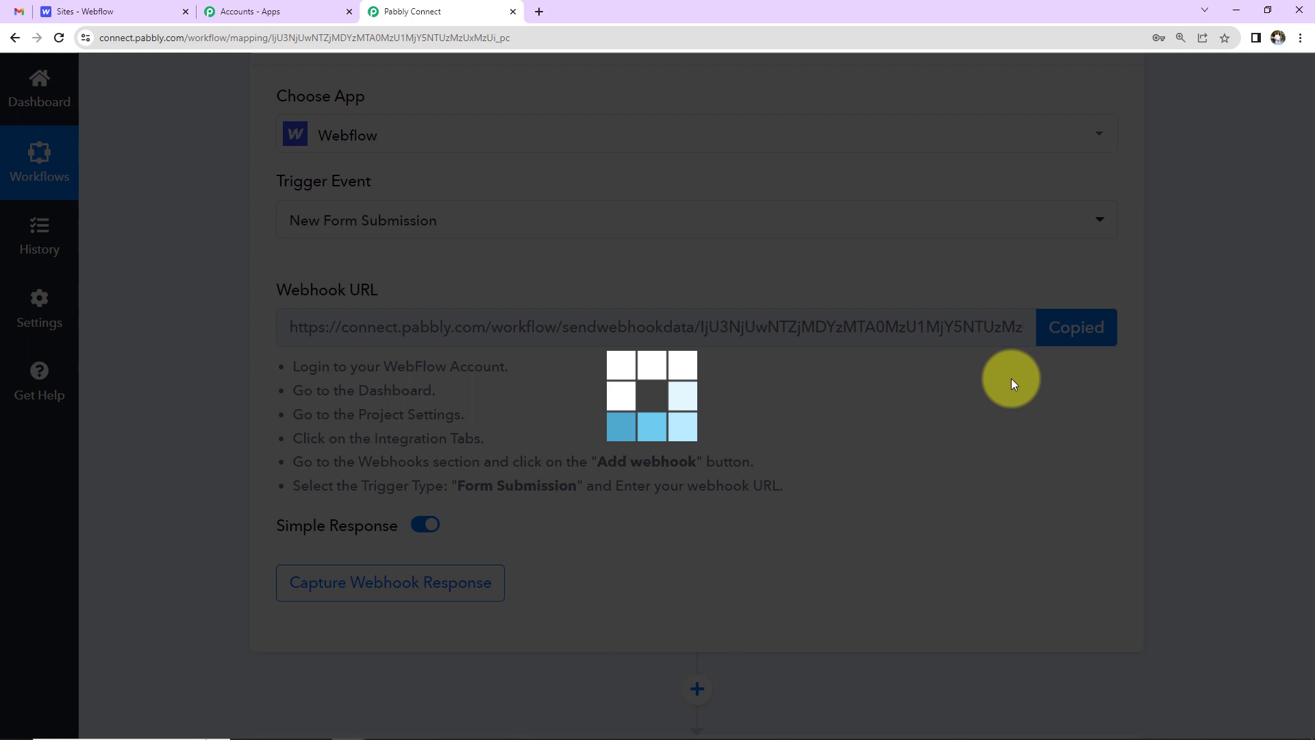
left_click(388, 582)
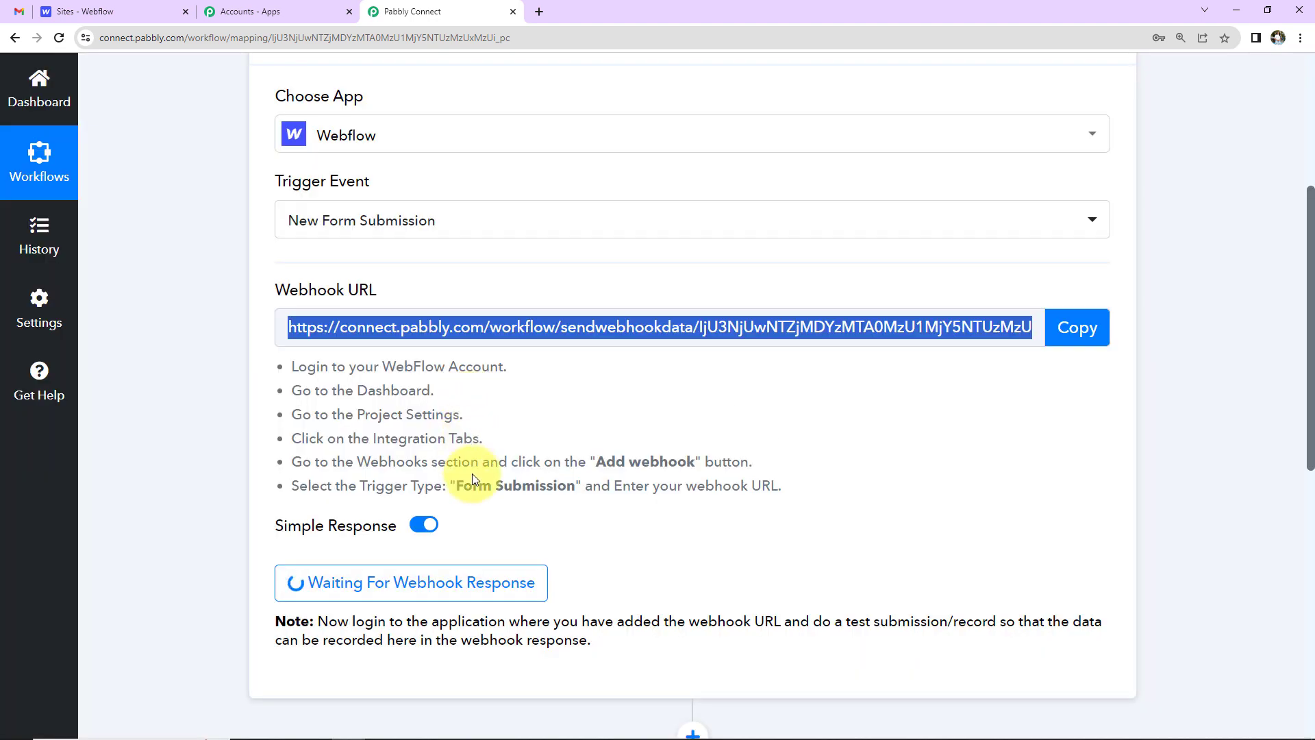
mouse_move(478, 401)
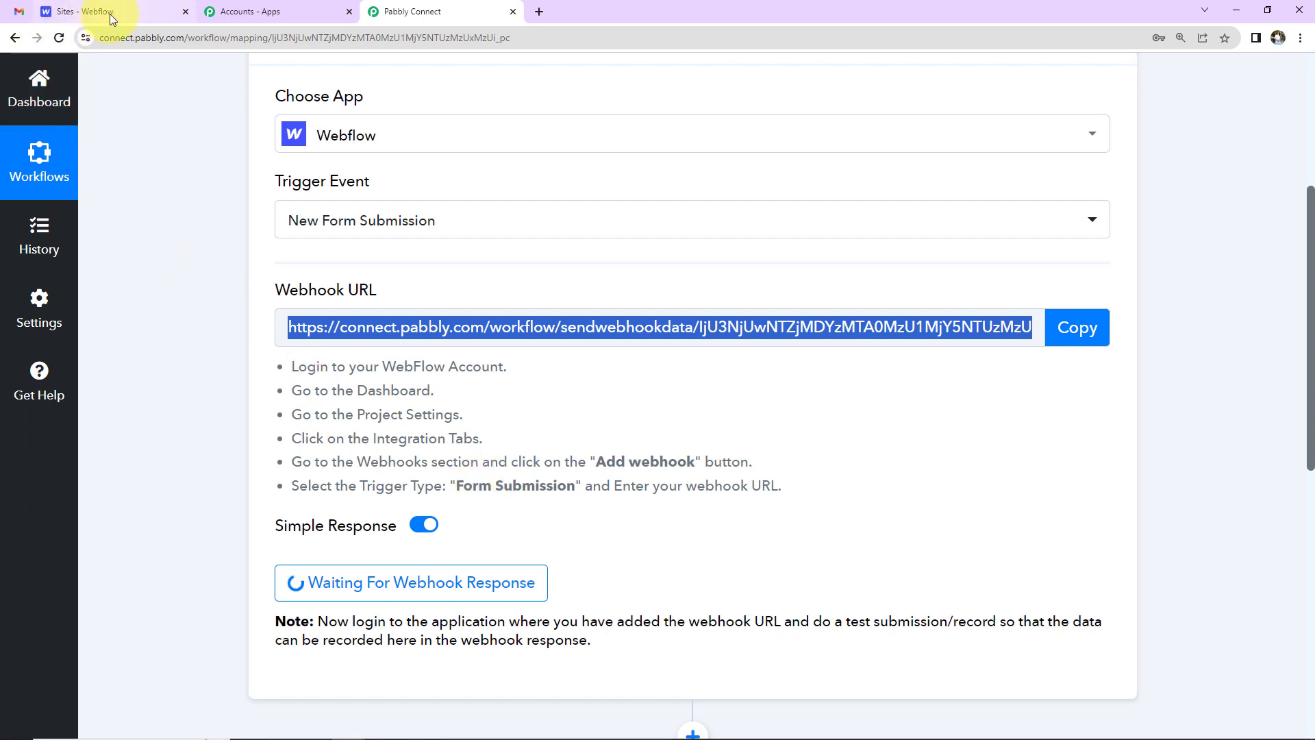
Go to the Supercool site's Settings > Integrations in the Webflow dashboard
left_click(101, 11)
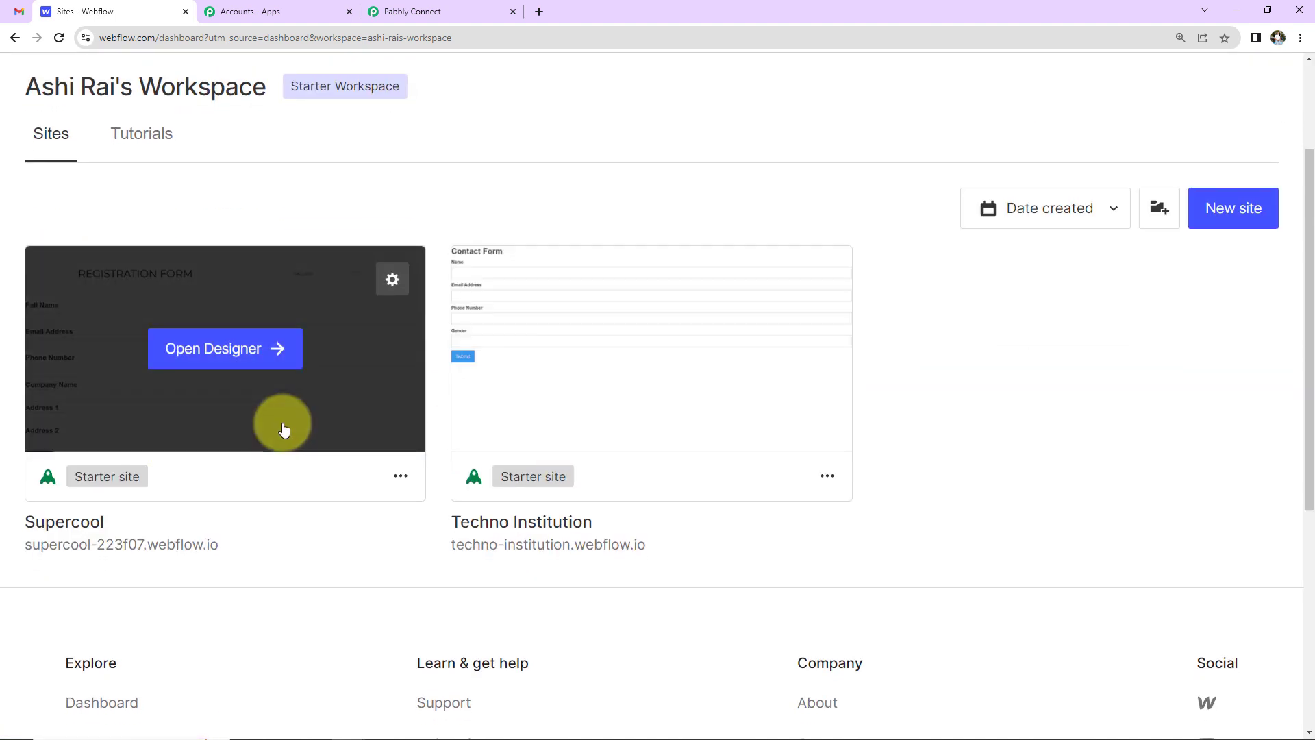
mouse_move(283, 495)
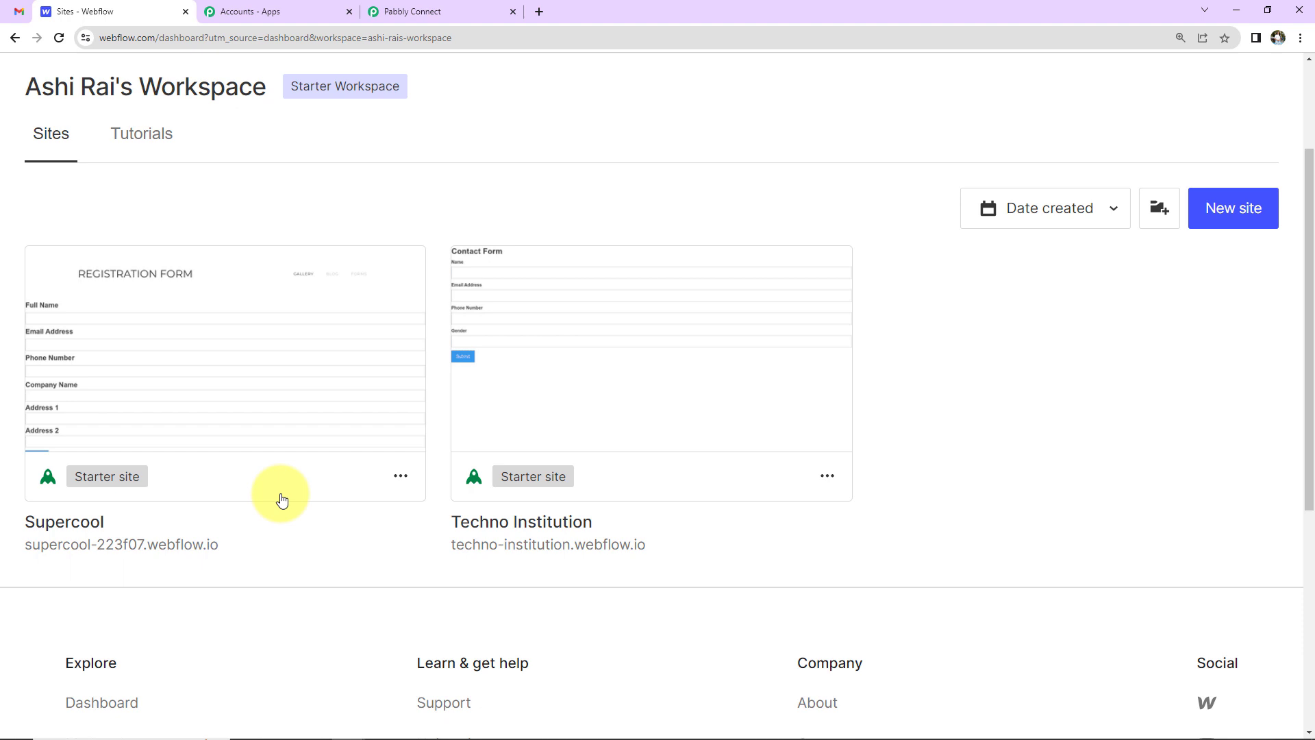
left_click(400, 475)
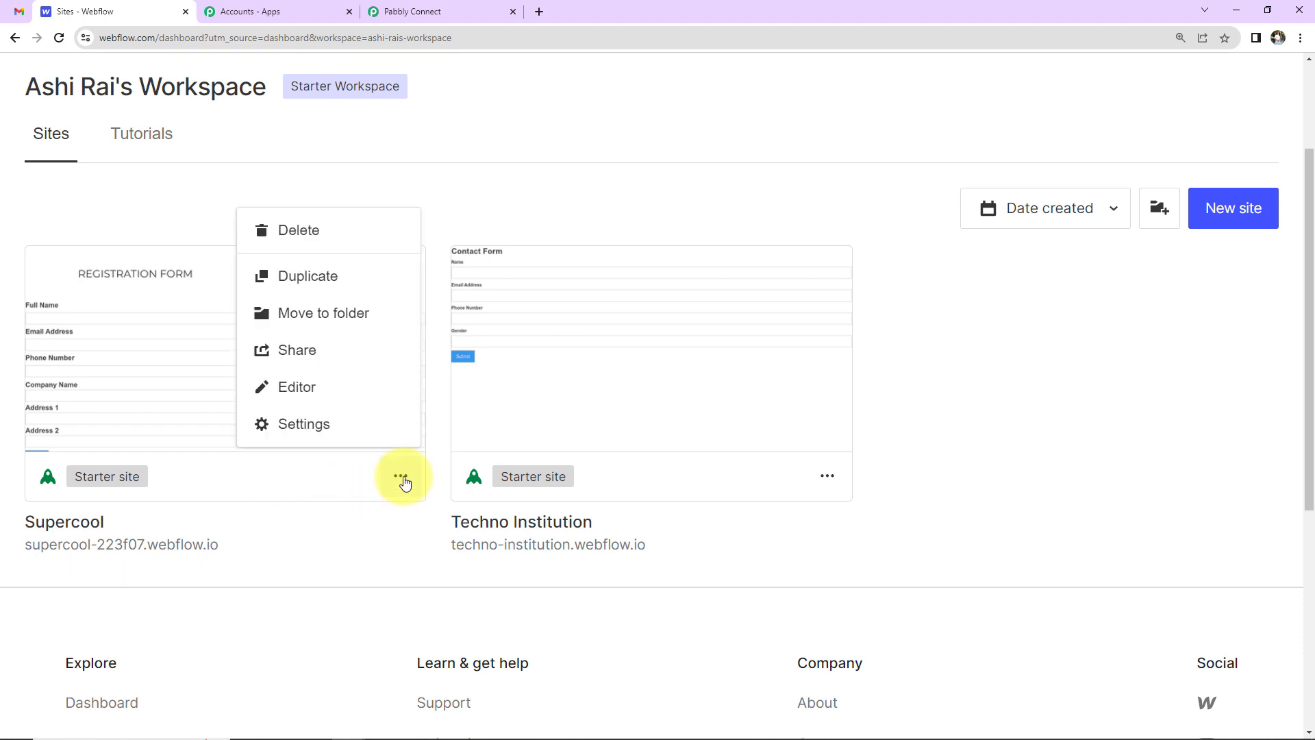
left_click(303, 423)
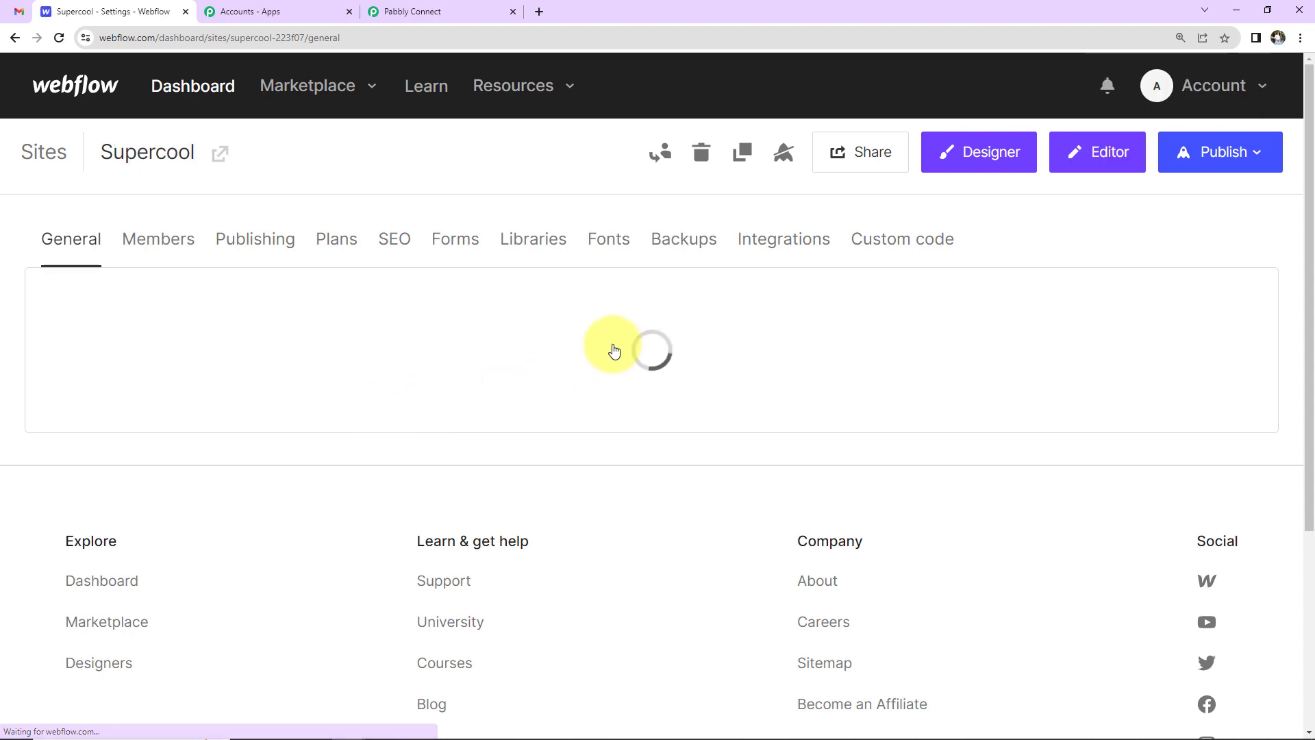
left_click(782, 239)
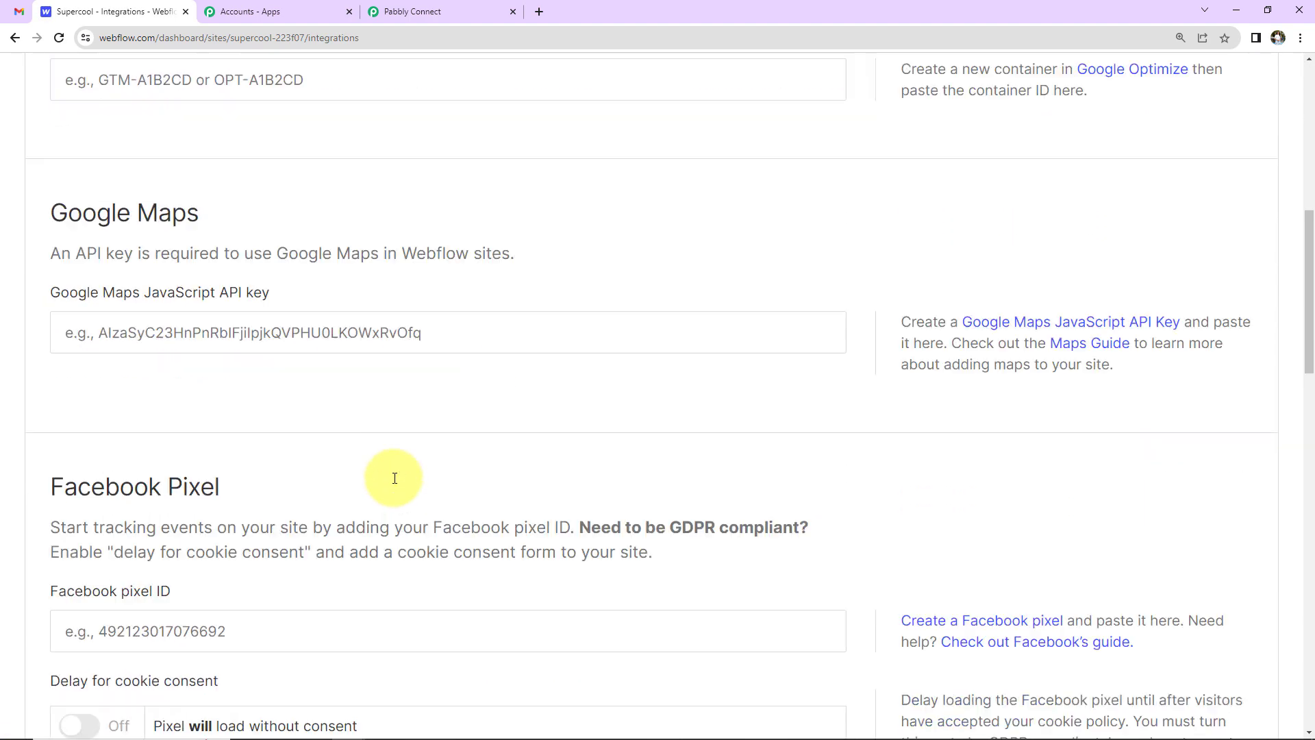
Add a Form submission webhook pointing to the copied Pabbly Connect URL
scroll("down", 3)
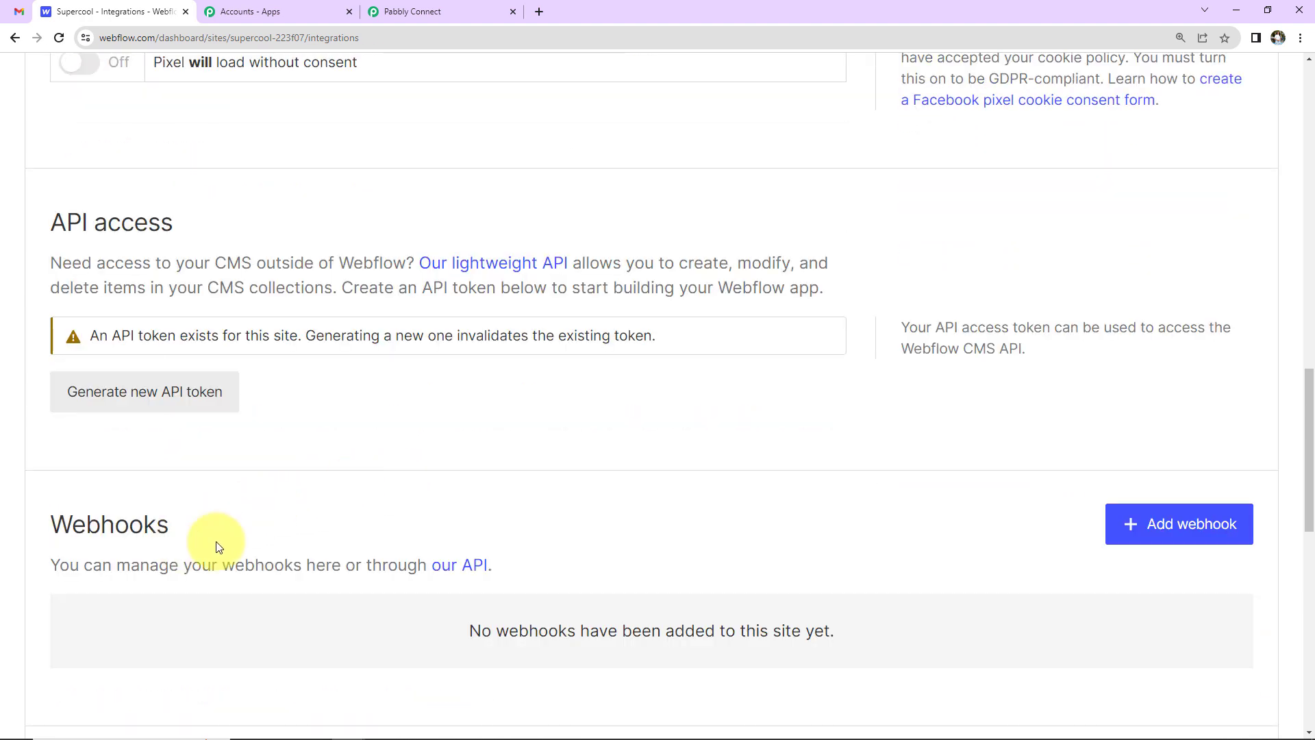
left_click(1178, 523)
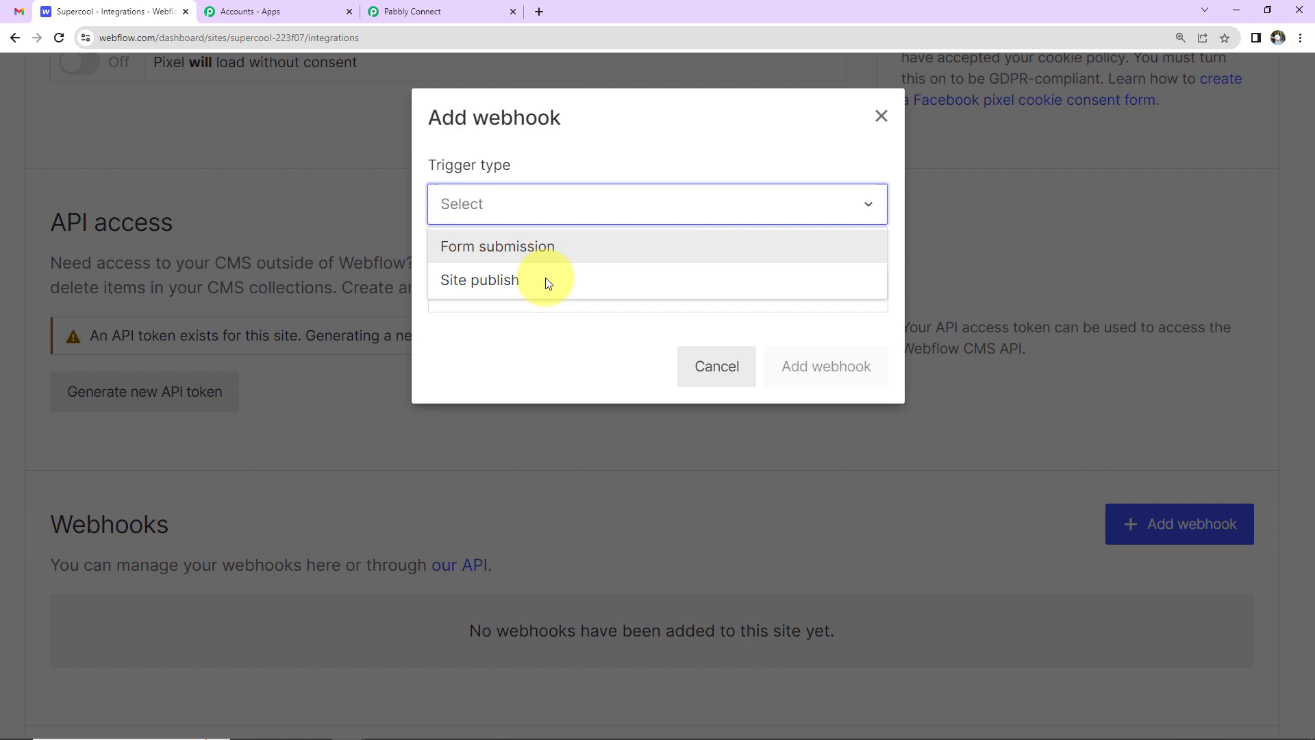
left_click(496, 246)
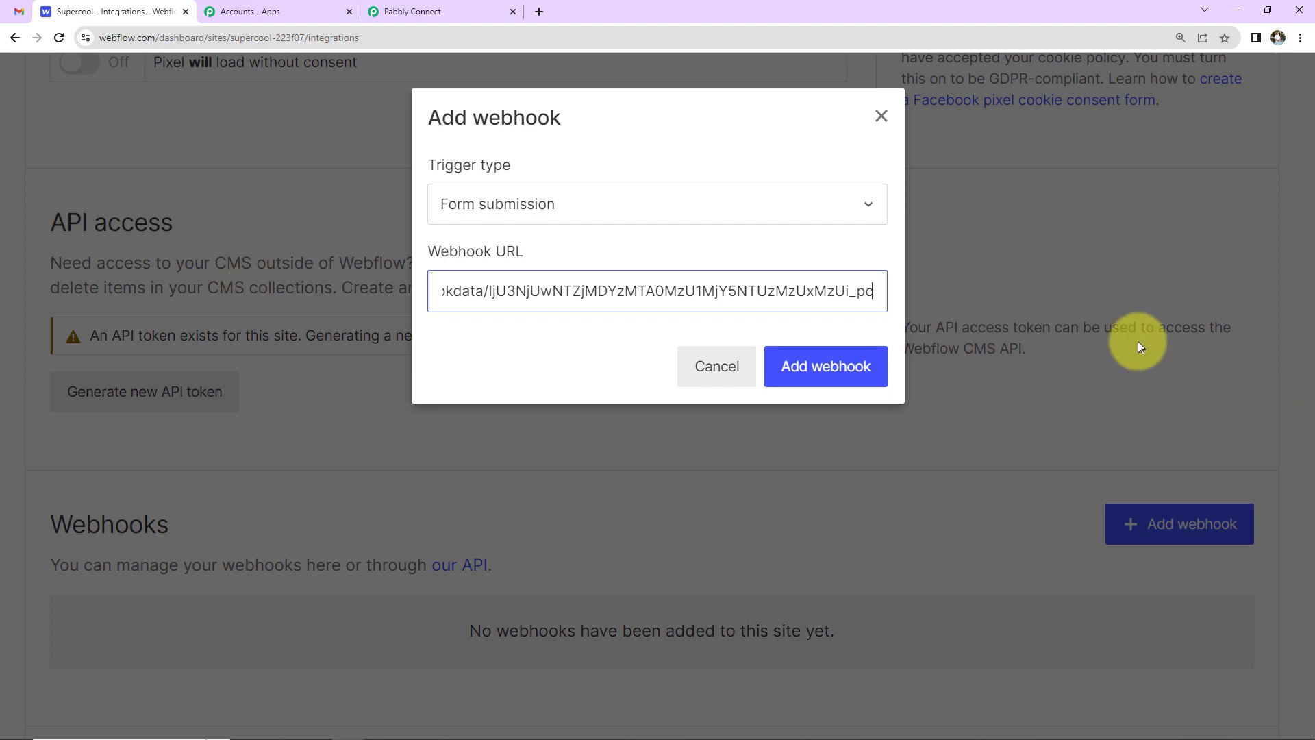
left_click(824, 365)
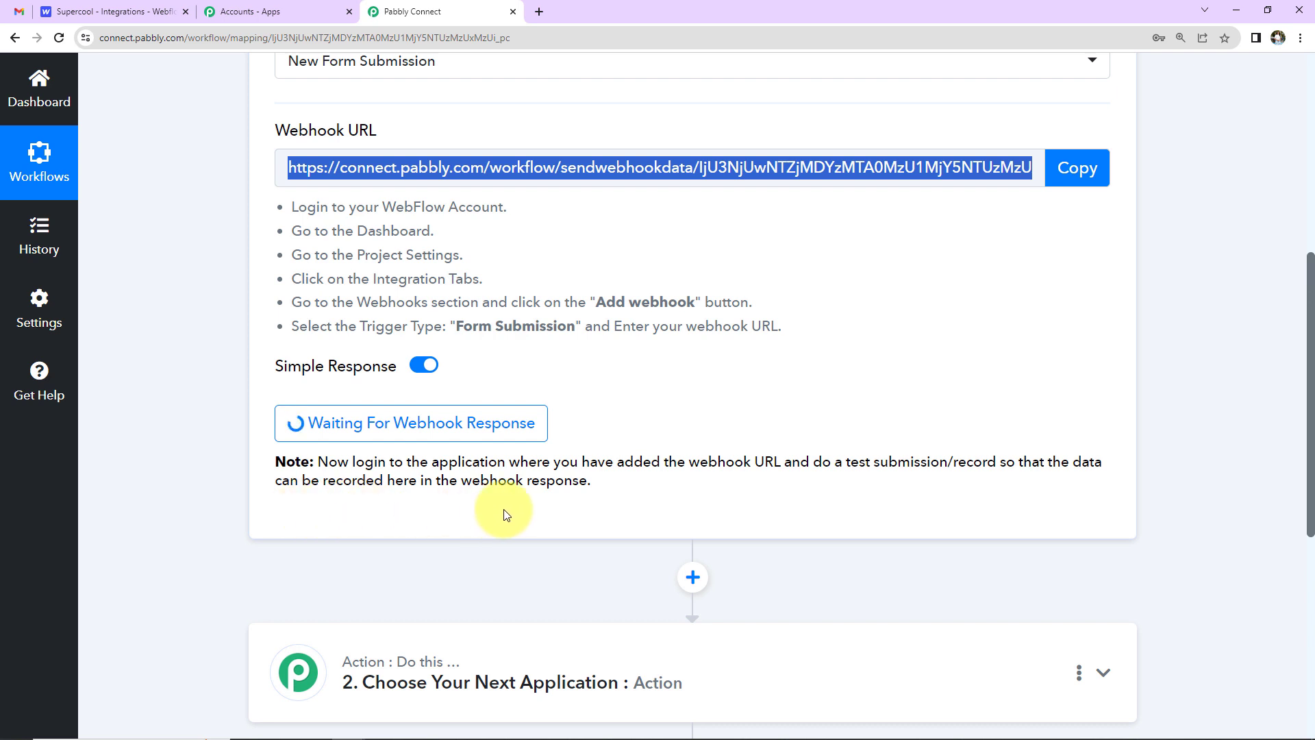
mouse_move(596, 513)
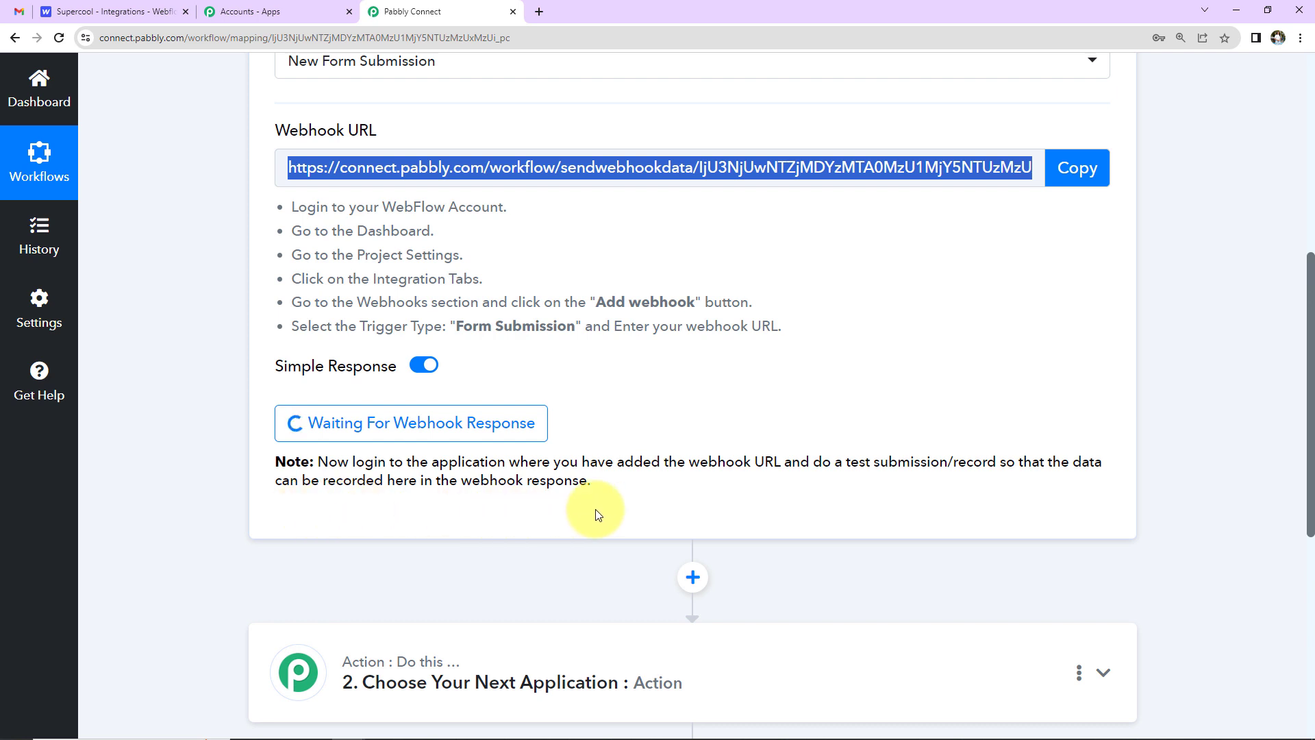
left_click(113, 11)
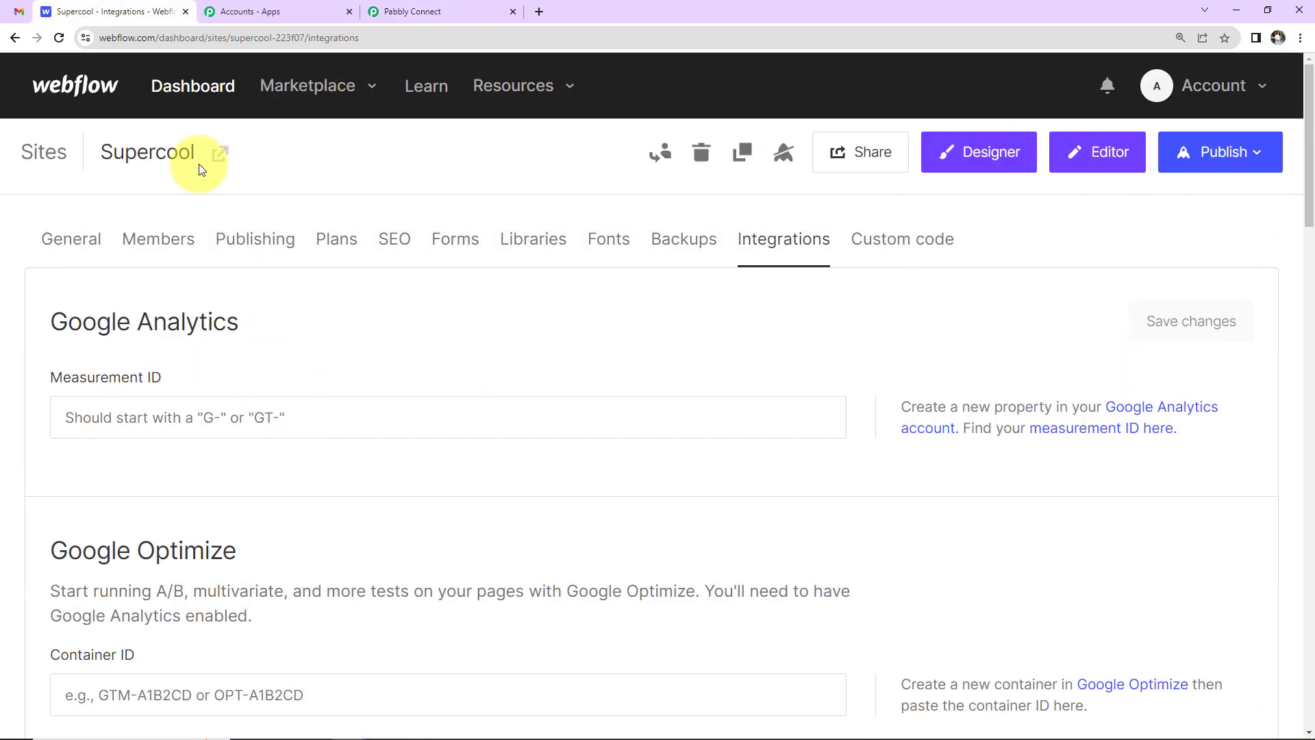
Load the published Supercool site and go to its Registration Form page
left_click(44, 152)
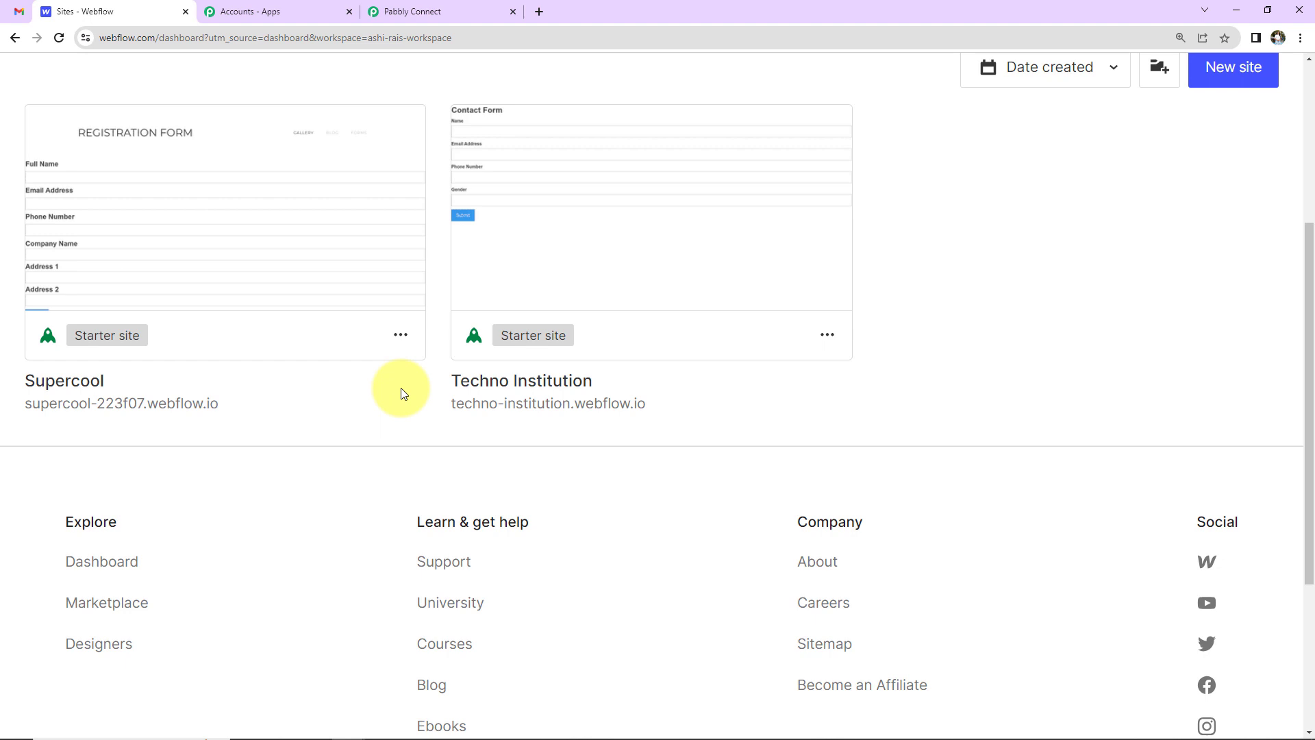
left_click(225, 231)
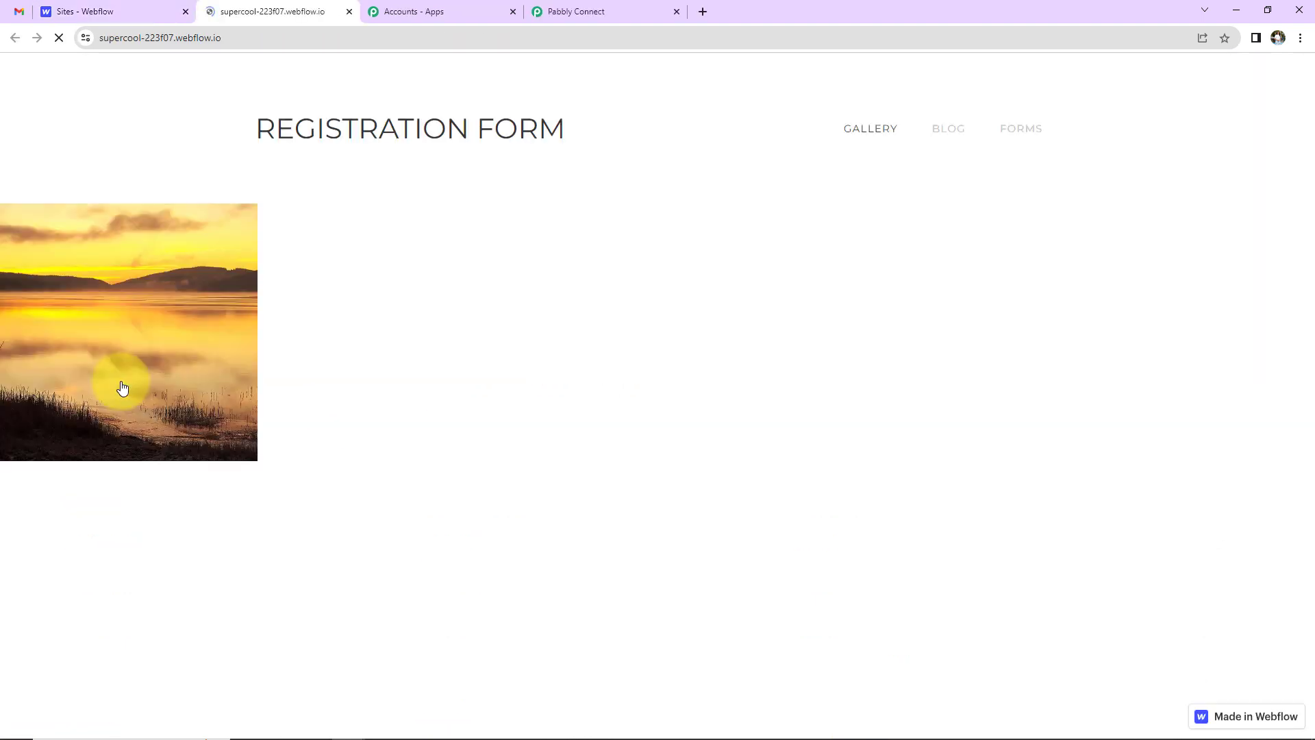
left_click(1019, 128)
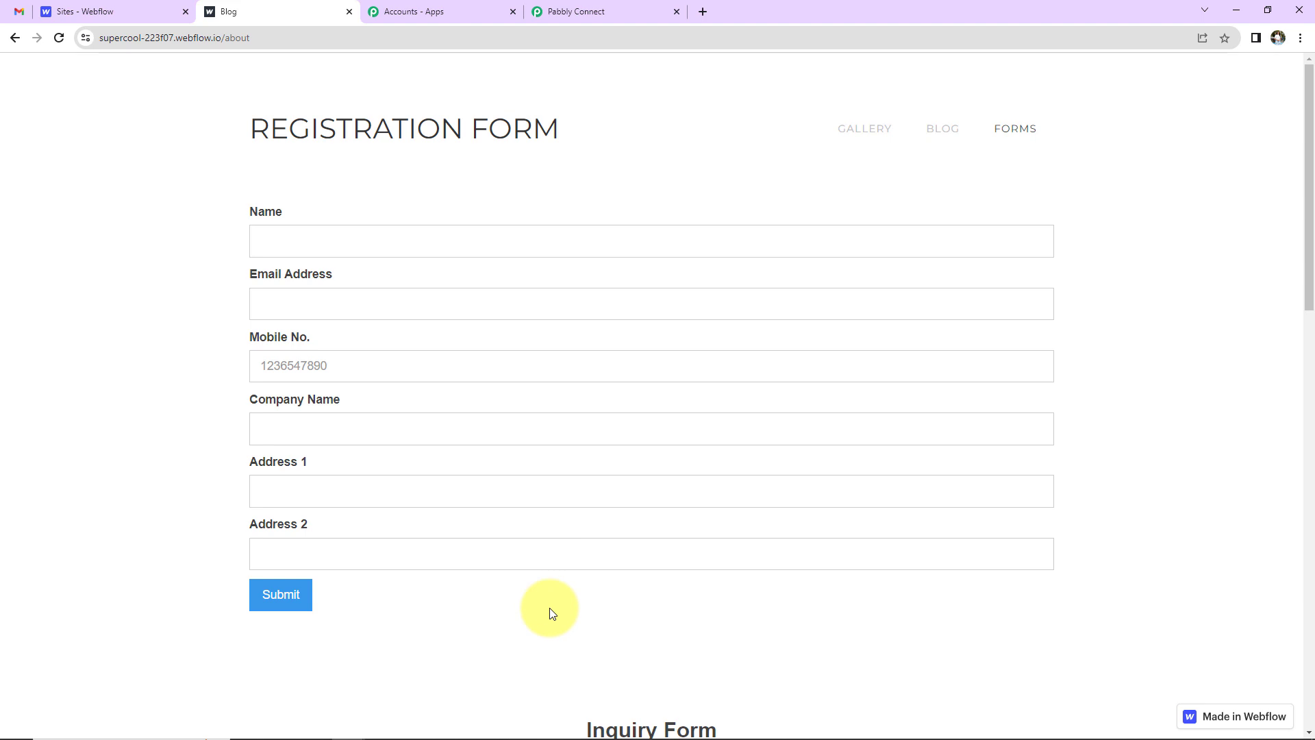
Fill the form with Dummy New123 autofill details, company Pabbly Connect and a second address line
left_click(649, 242)
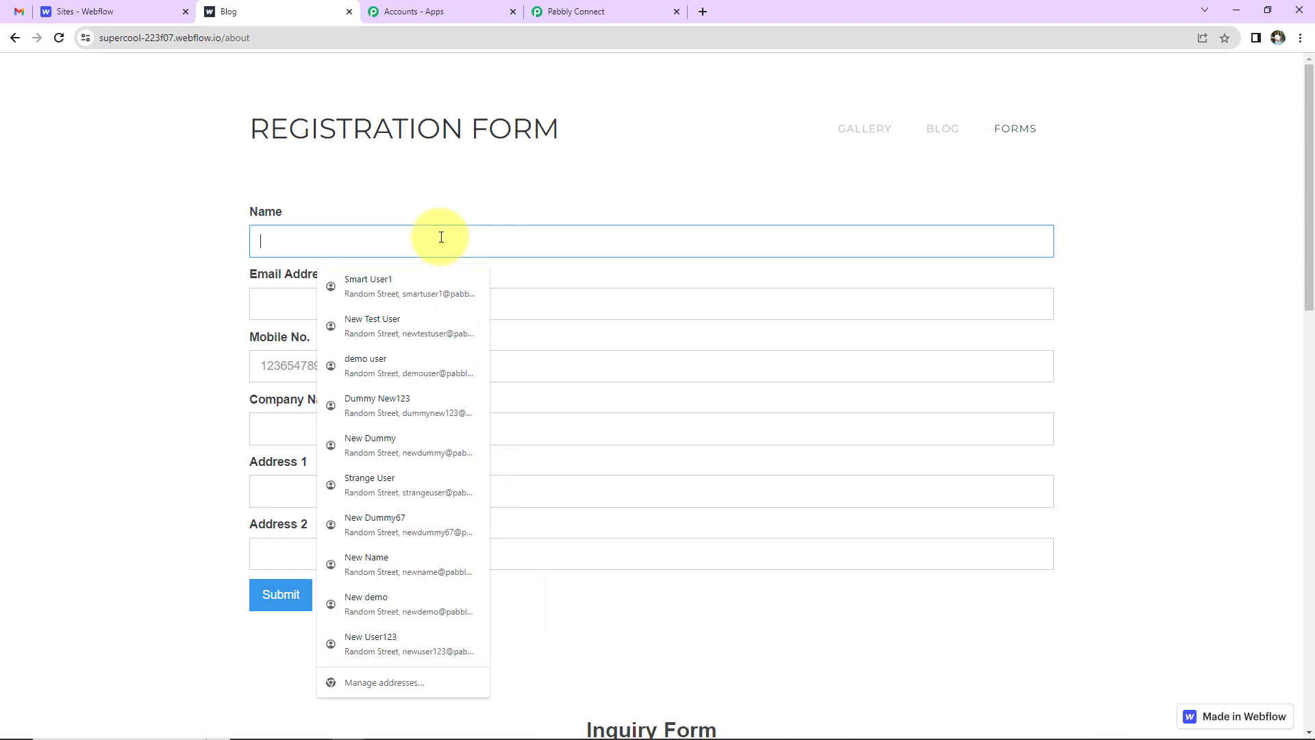
left_click(377, 405)
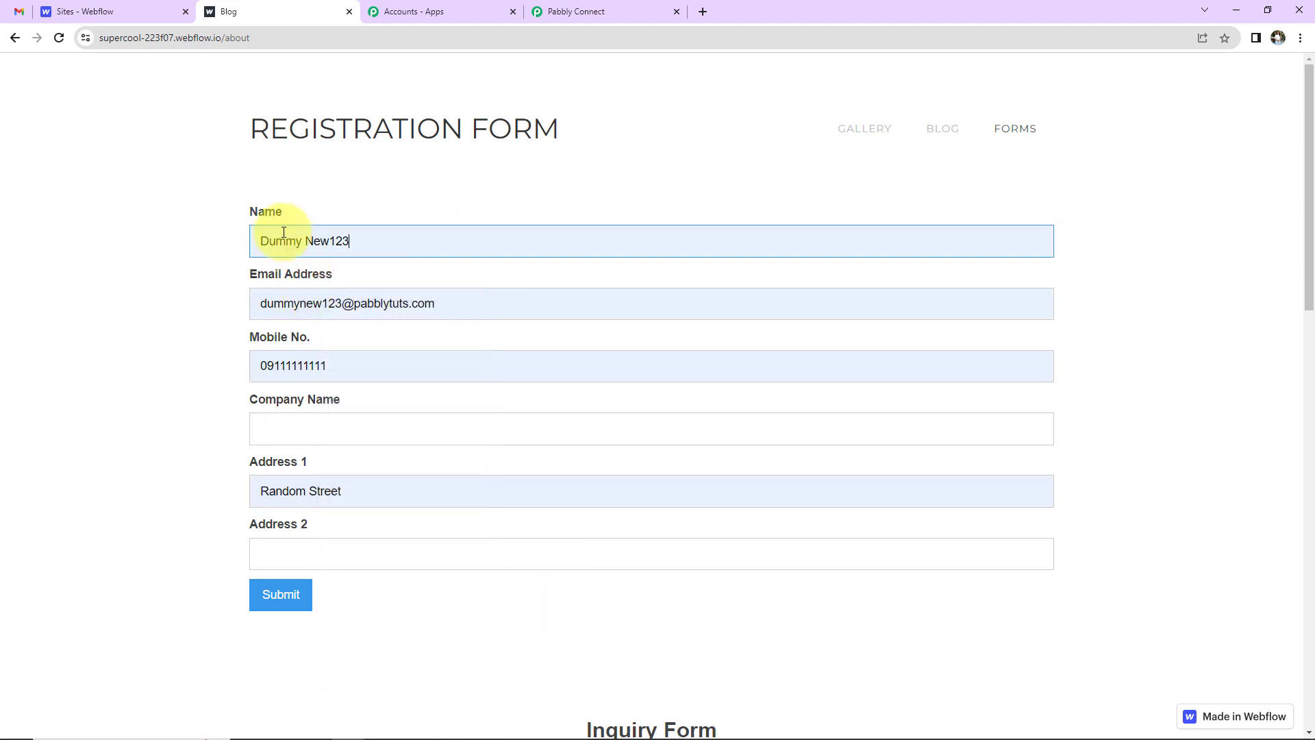
mouse_move(263, 291)
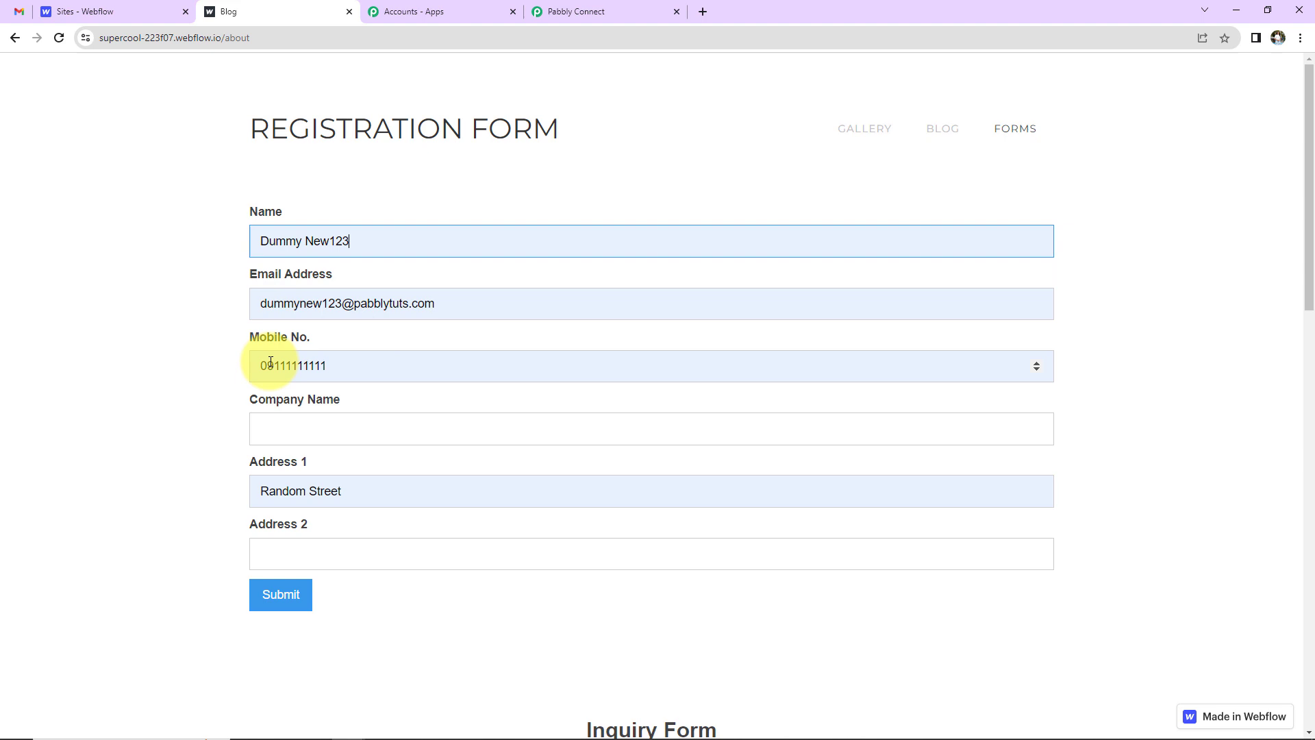
left_click(651, 429)
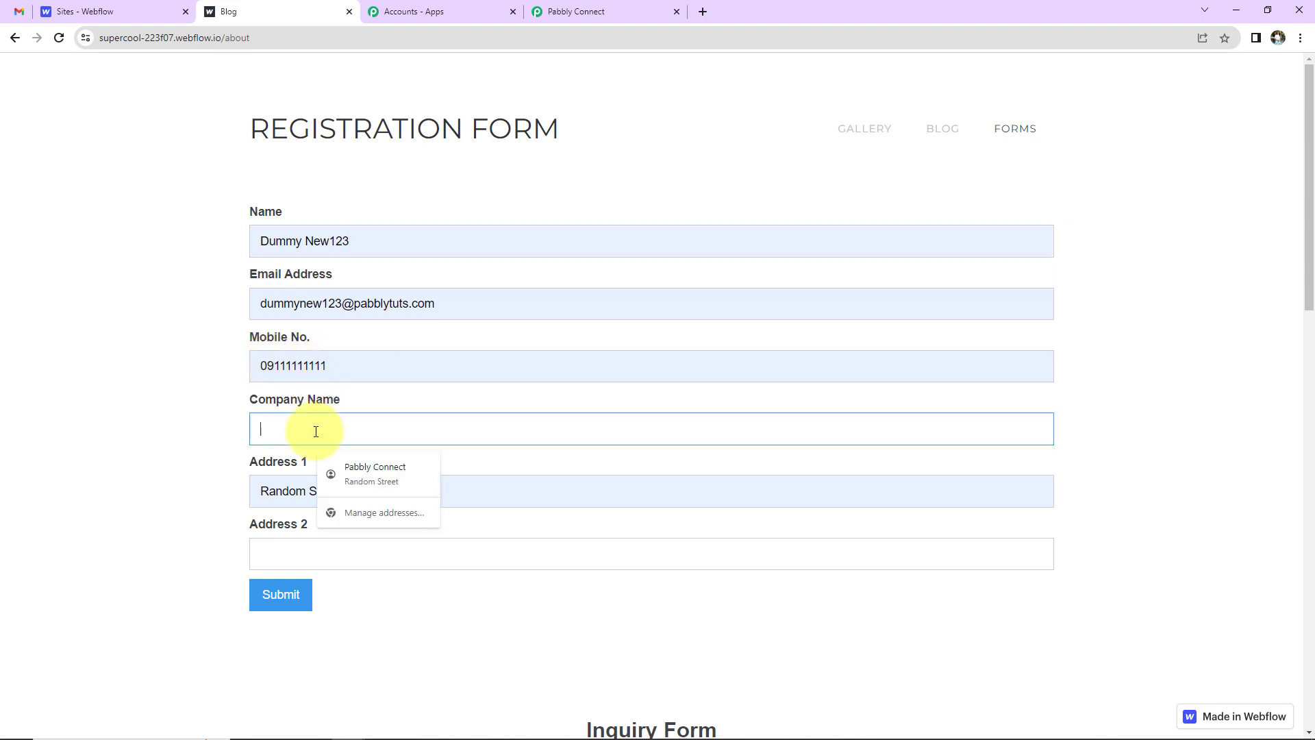
left_click(374, 471)
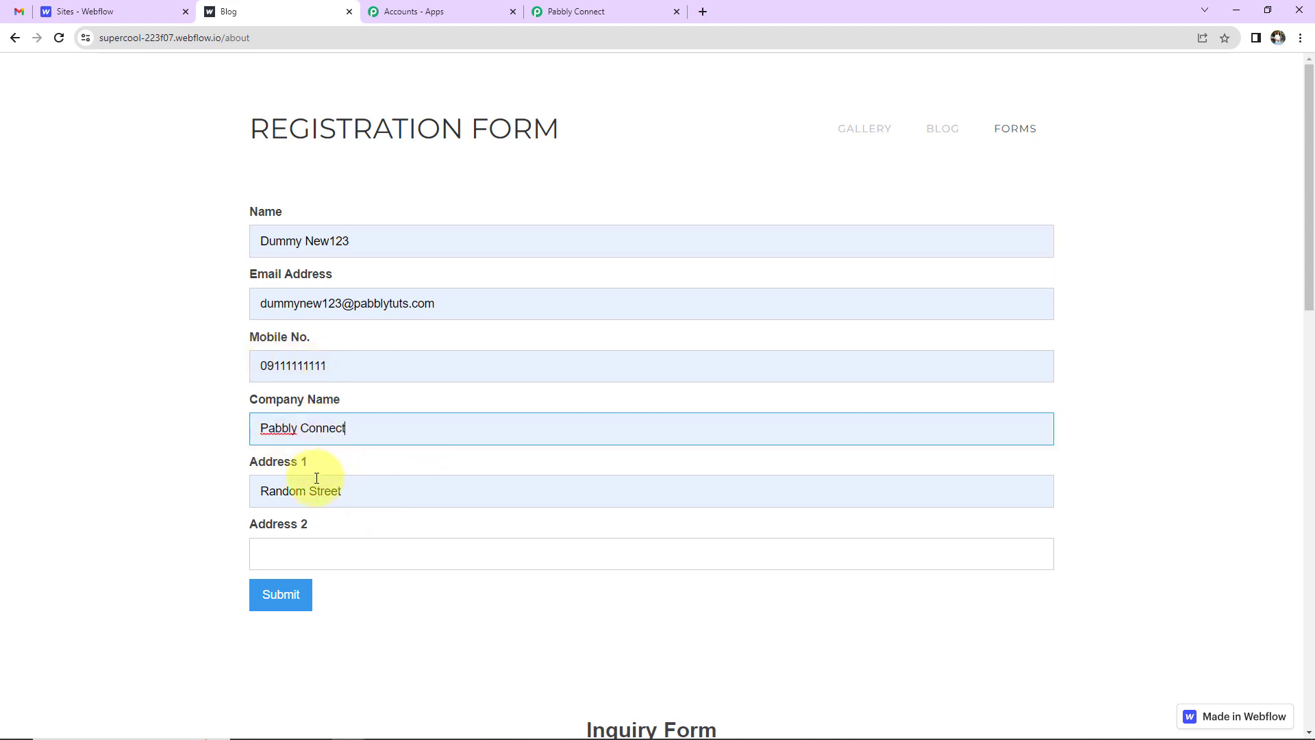
left_click(651, 554)
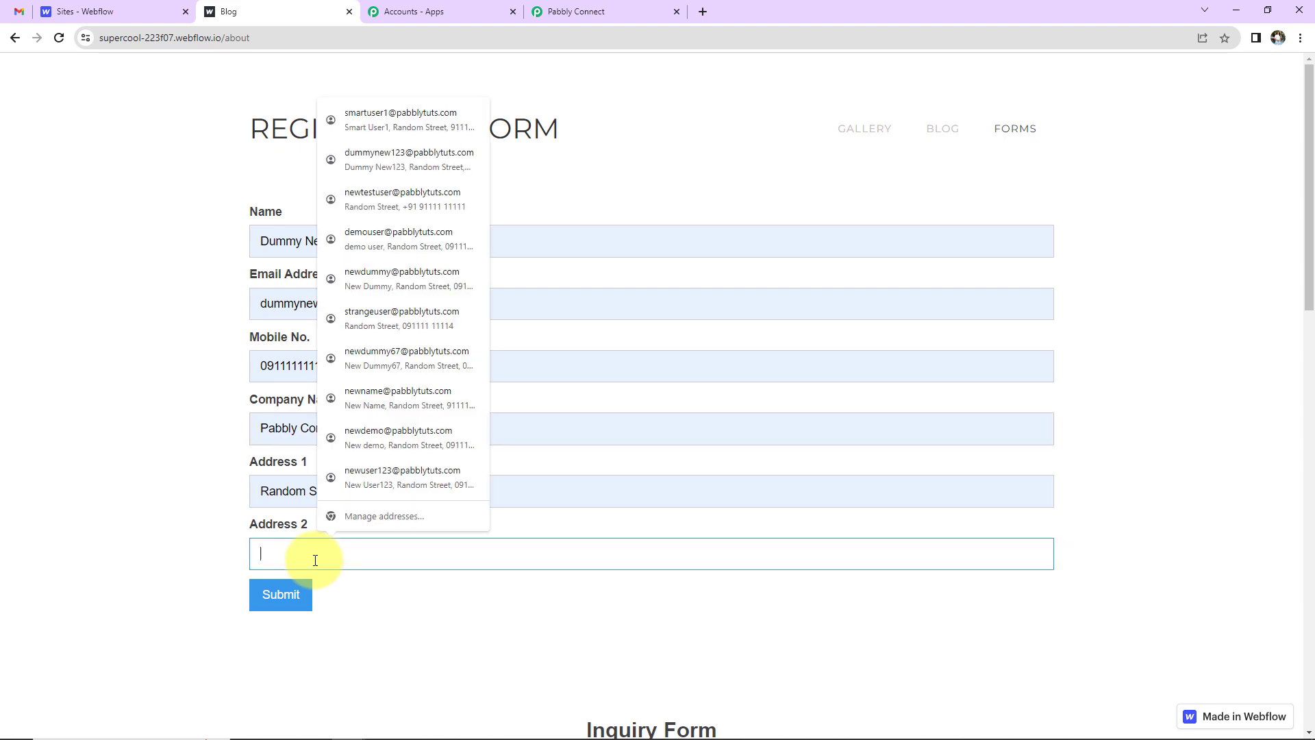
type("Random C")
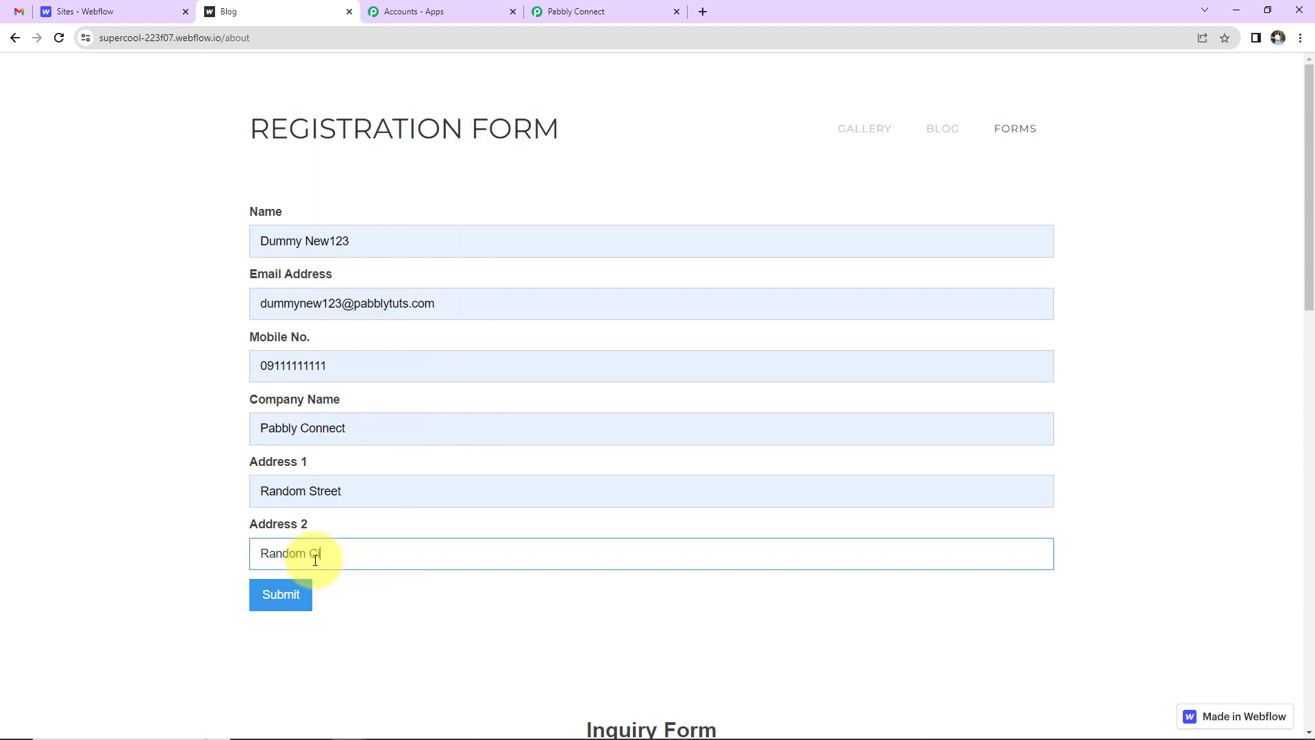
Submit the registration form and receive the thank-you confirmation
left_click(280, 595)
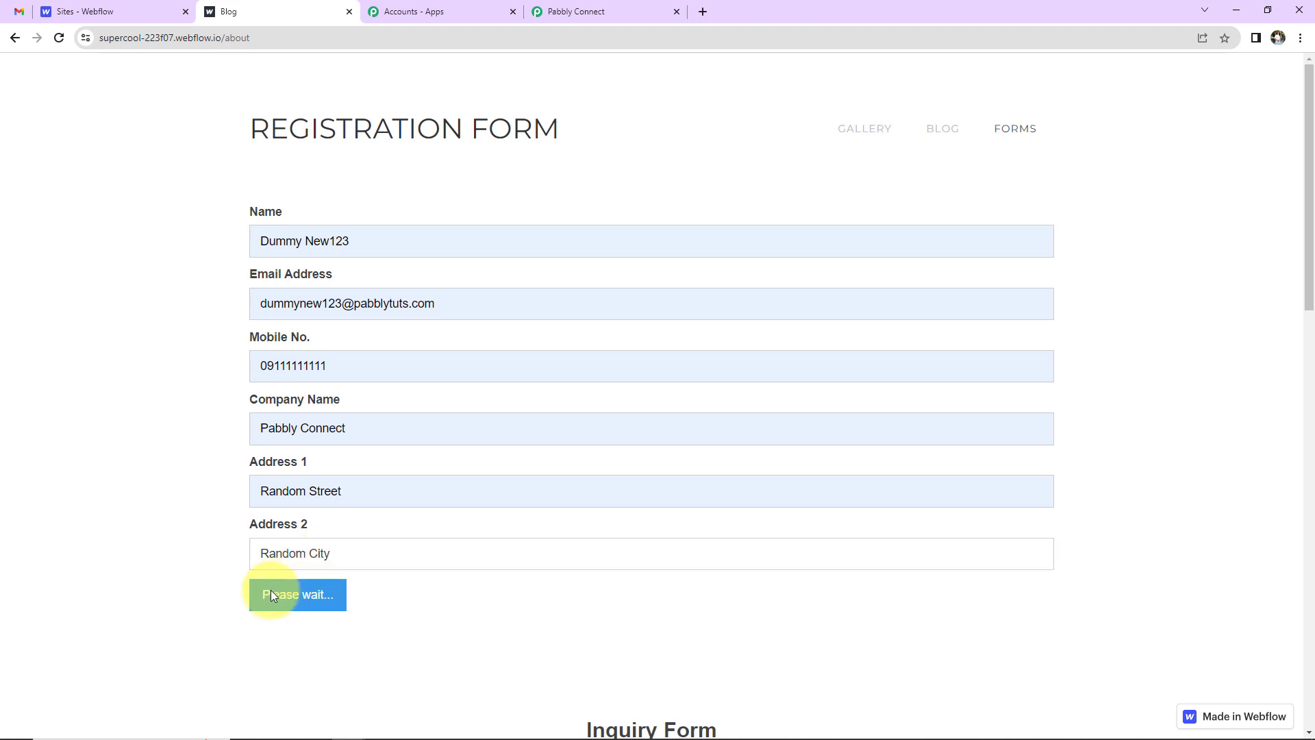
left_click(297, 594)
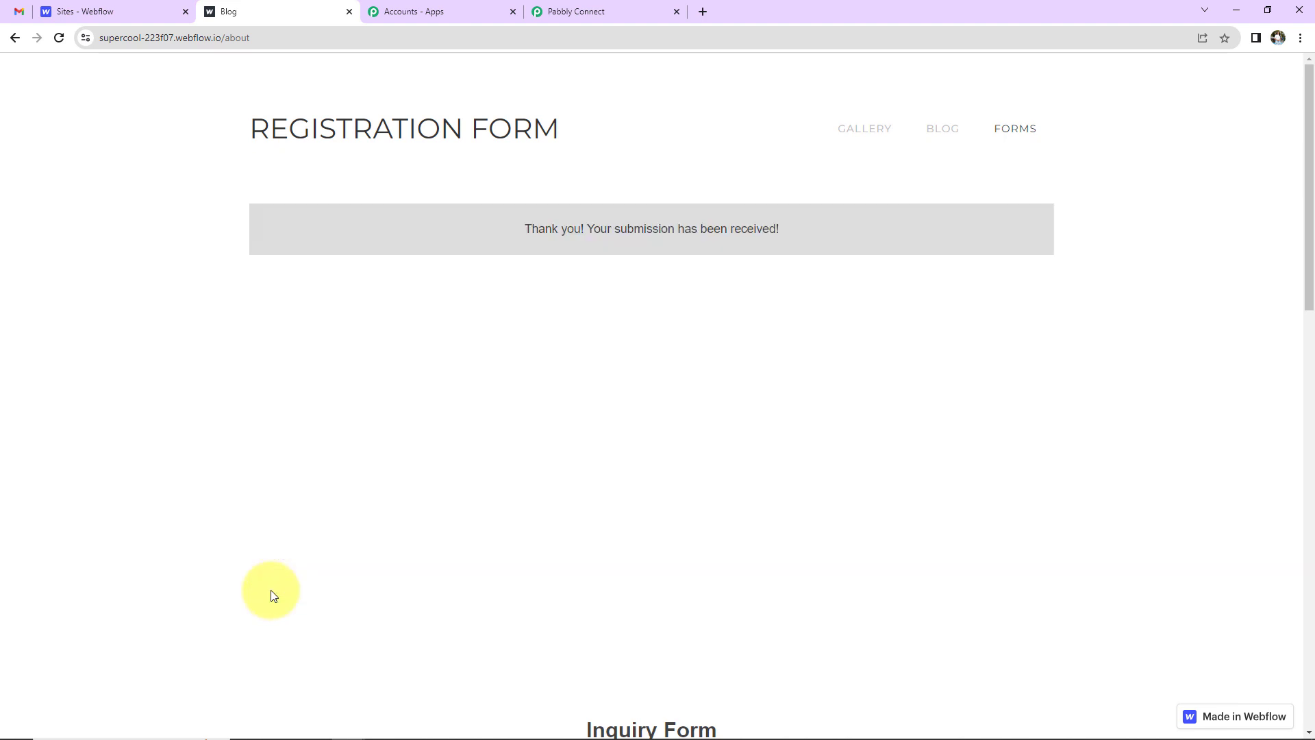
mouse_move(549, 300)
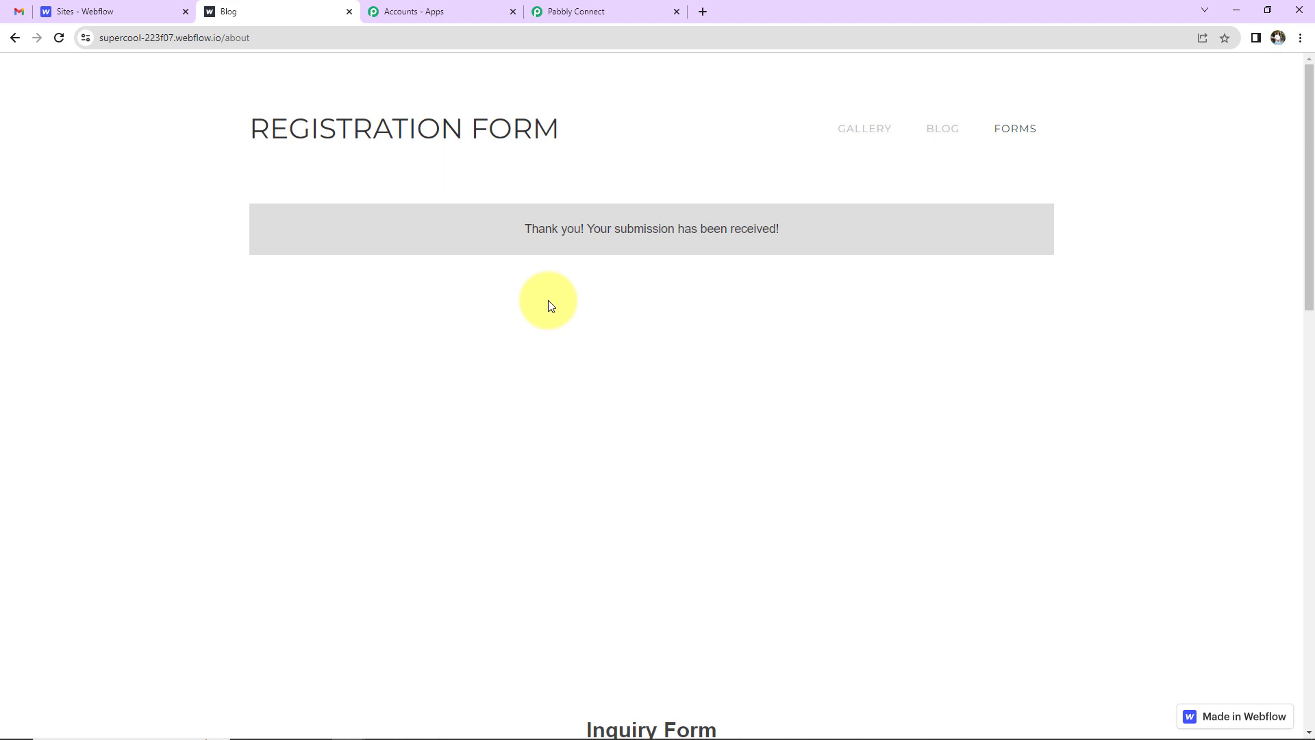
Re-capture the webhook response and review the received Webflow submission fields down to the next-step app choices
left_click(575, 11)
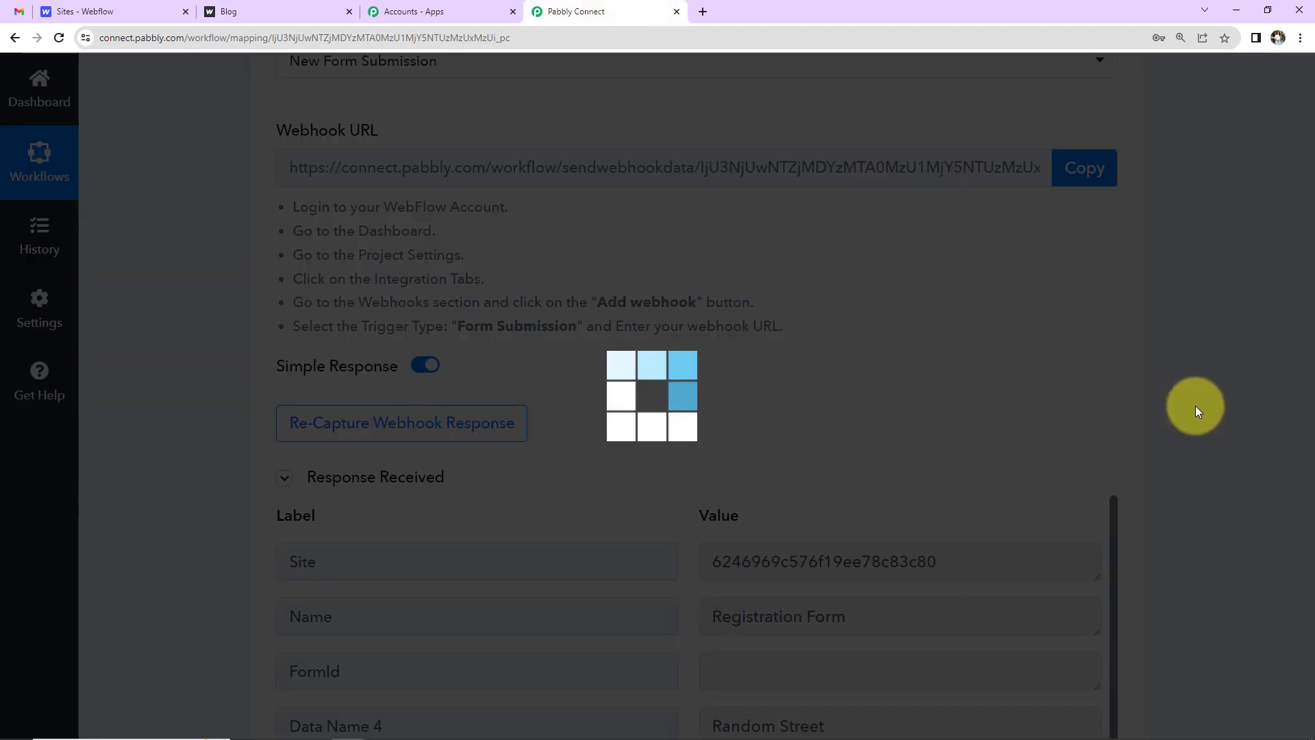
scroll("down", 3)
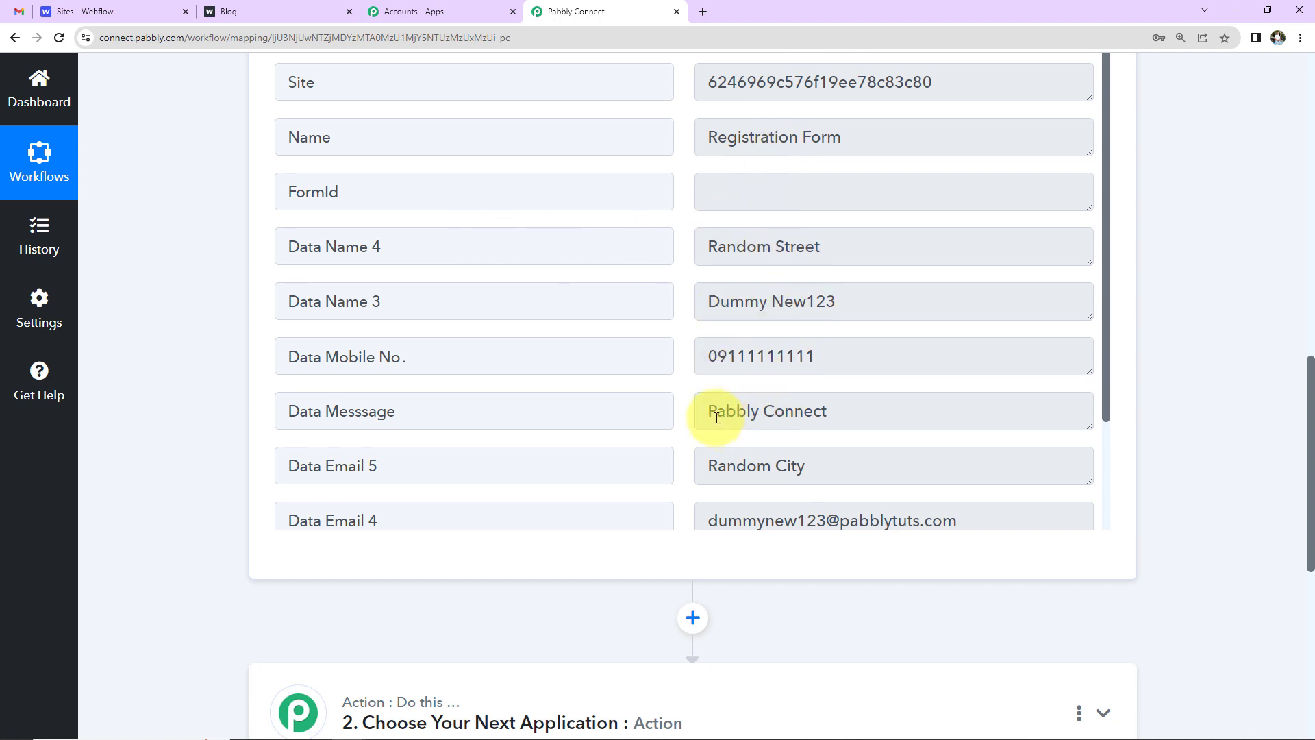
scroll("down", 3)
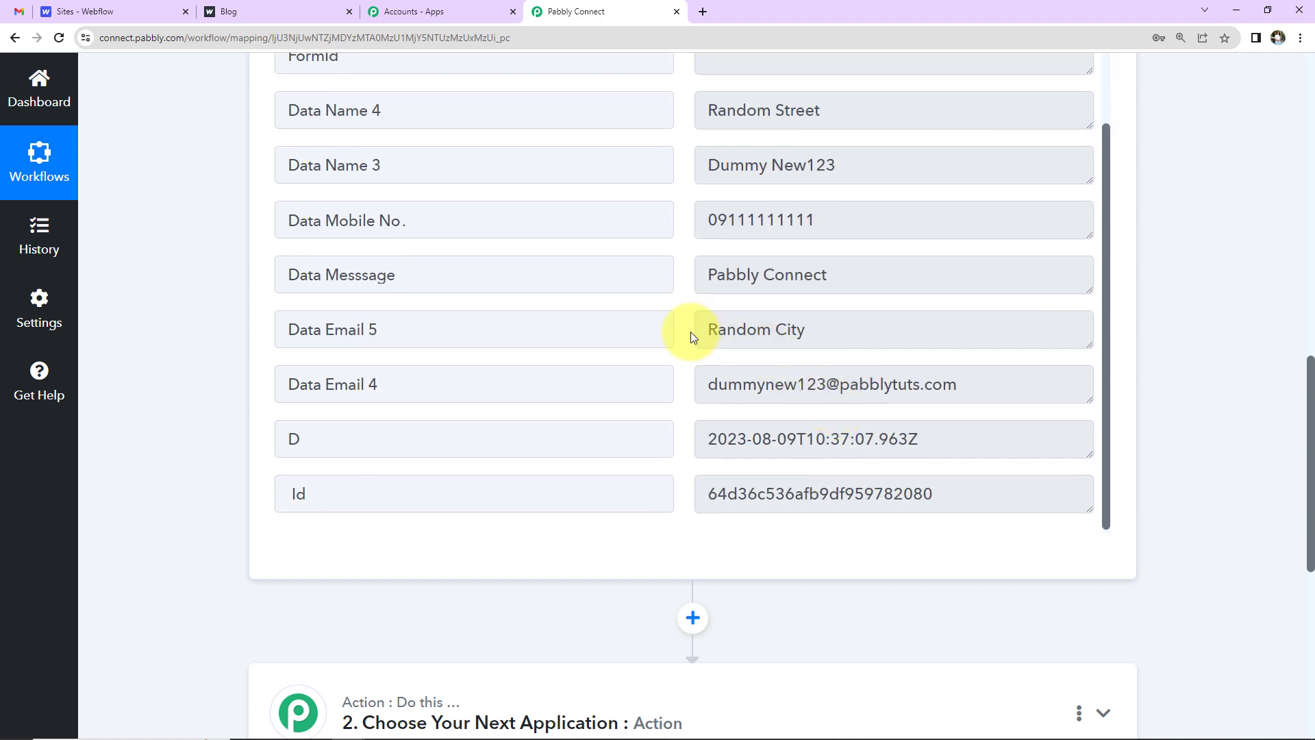
mouse_move(922, 372)
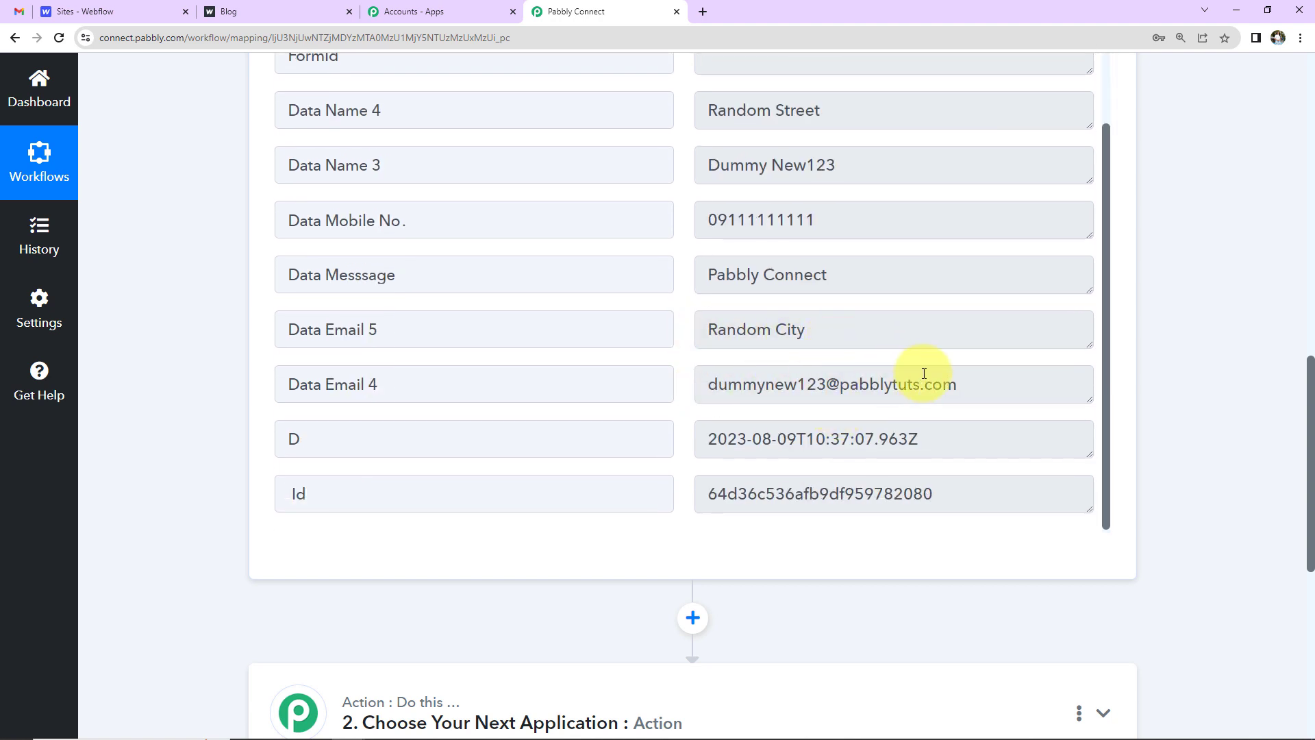
scroll("down", 3)
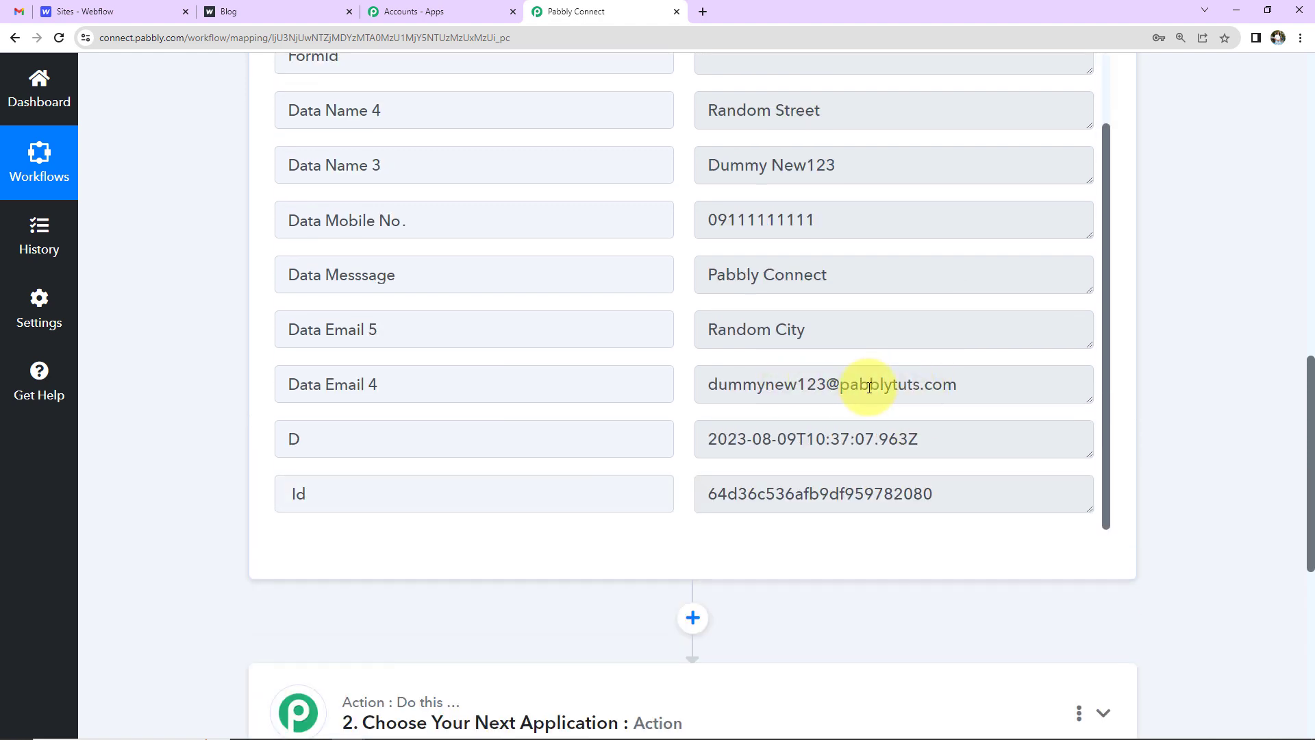
scroll("down", 3)
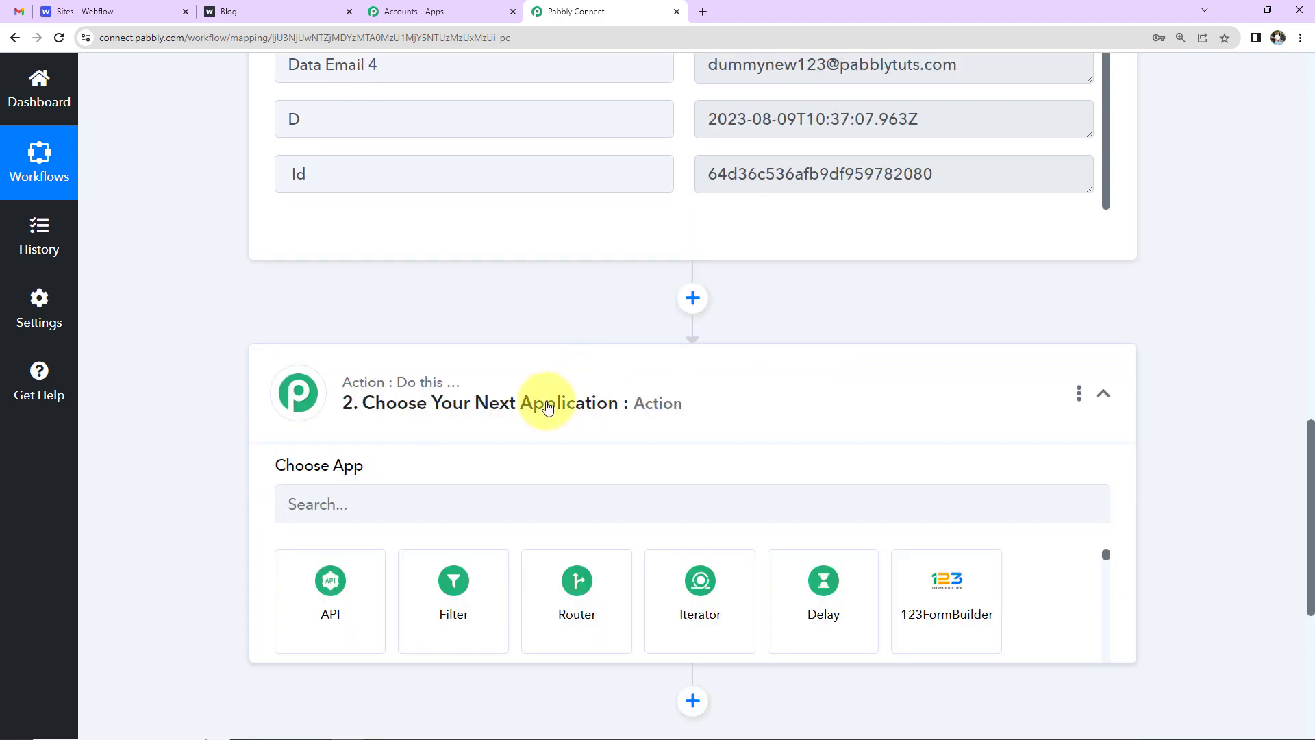
Choose Gmail with the Send Email action for step two and begin connecting an account
type("gmail")
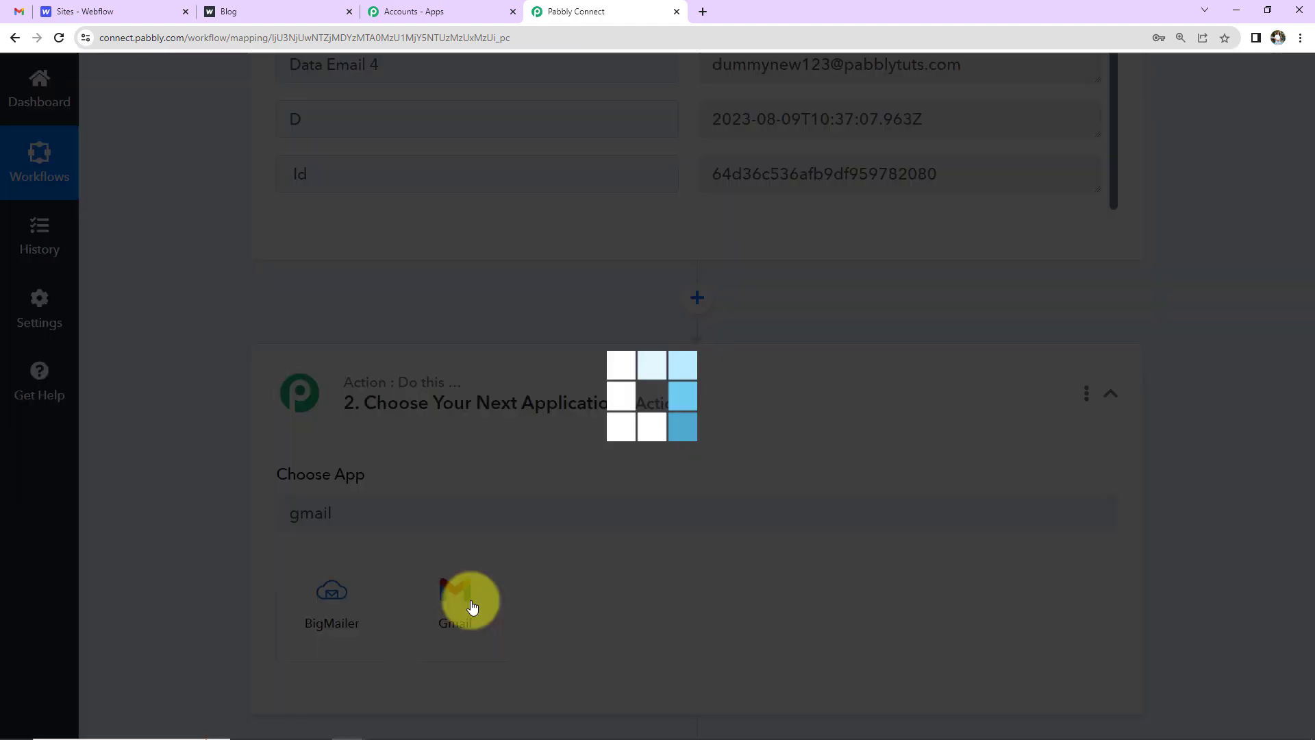
left_click(468, 599)
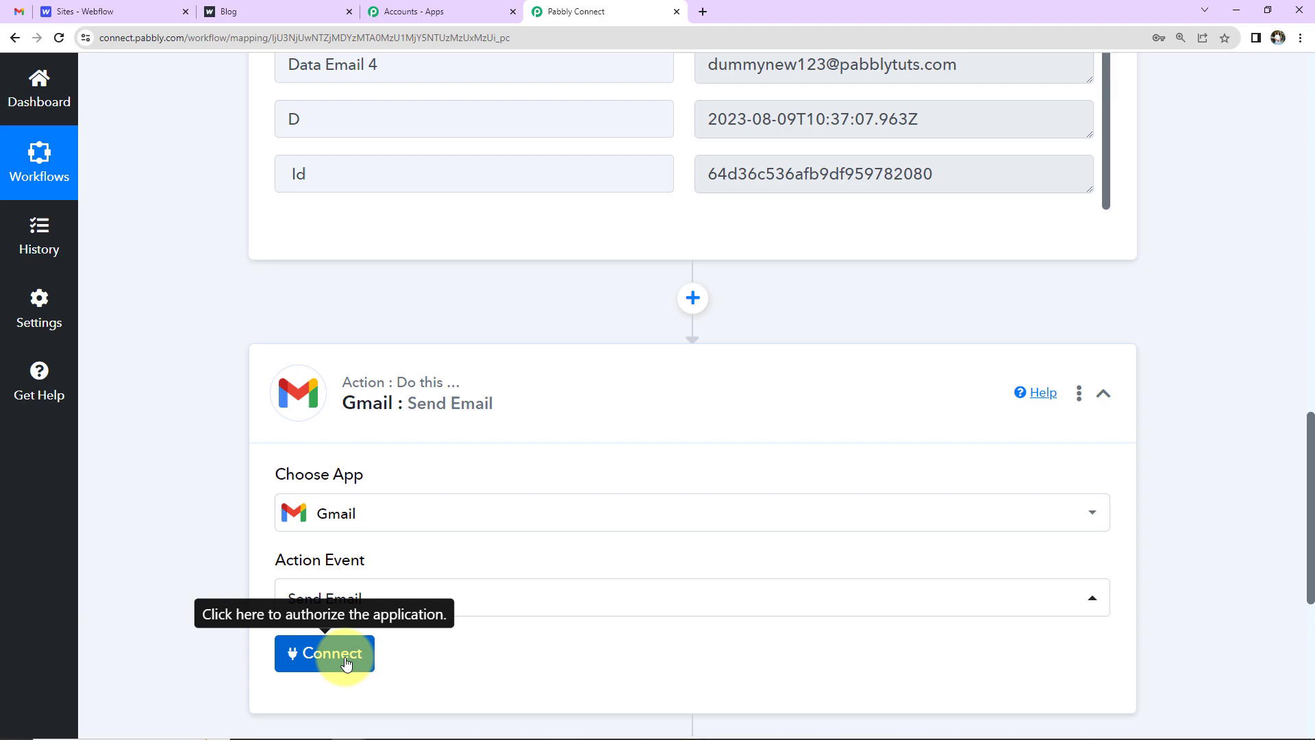
left_click(324, 653)
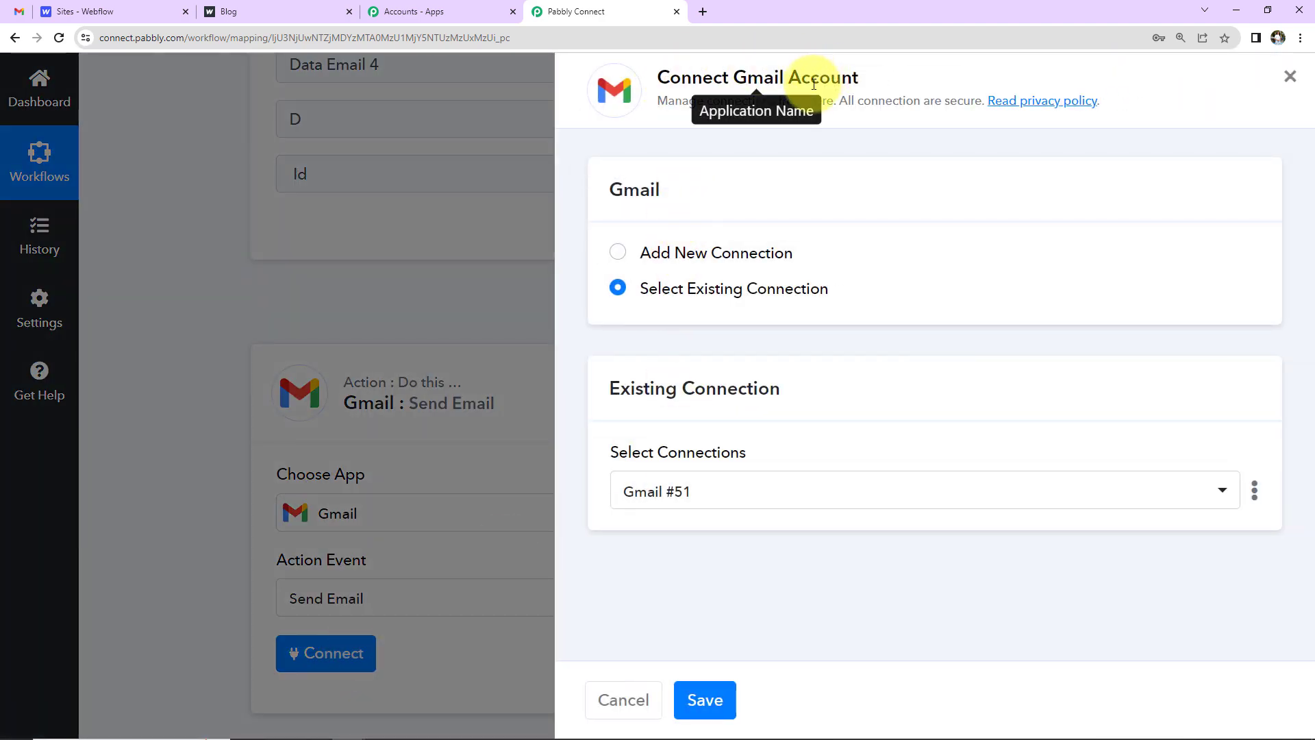
Add a new Gmail connection, authorize it with Google and confirm the success message
left_click(617, 253)
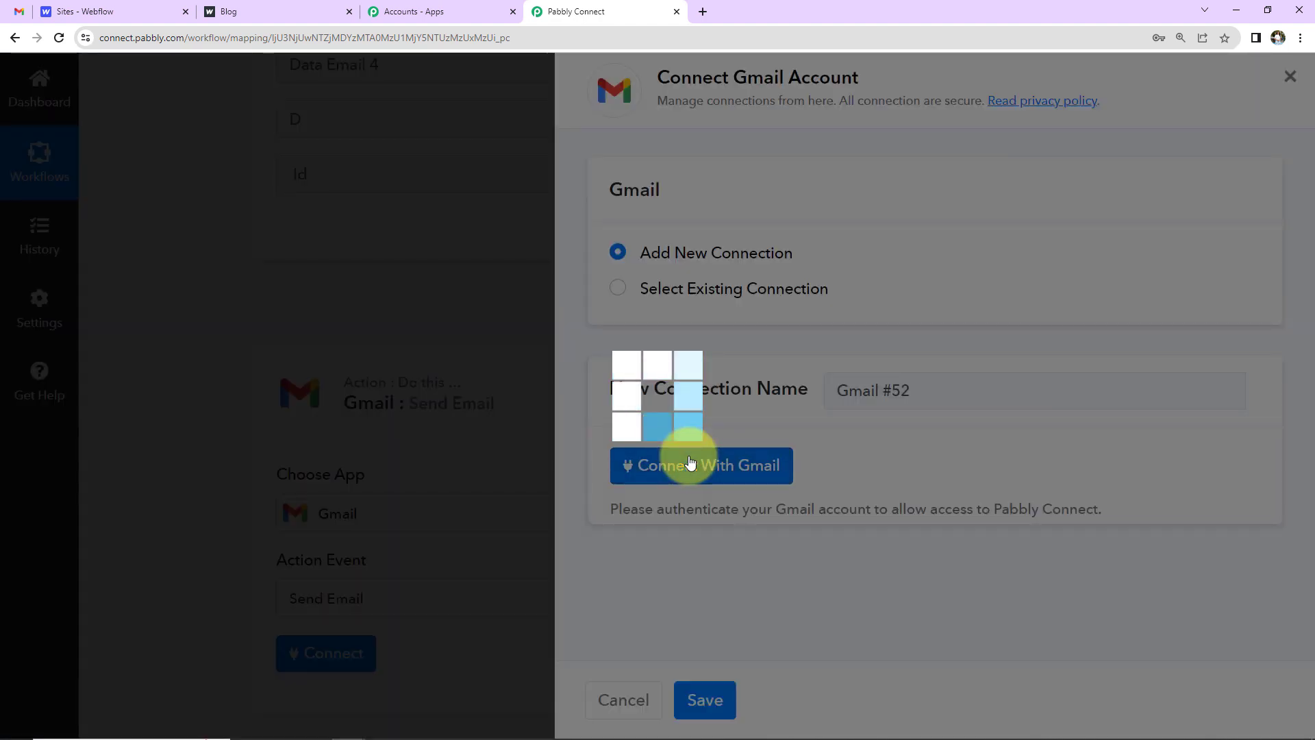
left_click(702, 465)
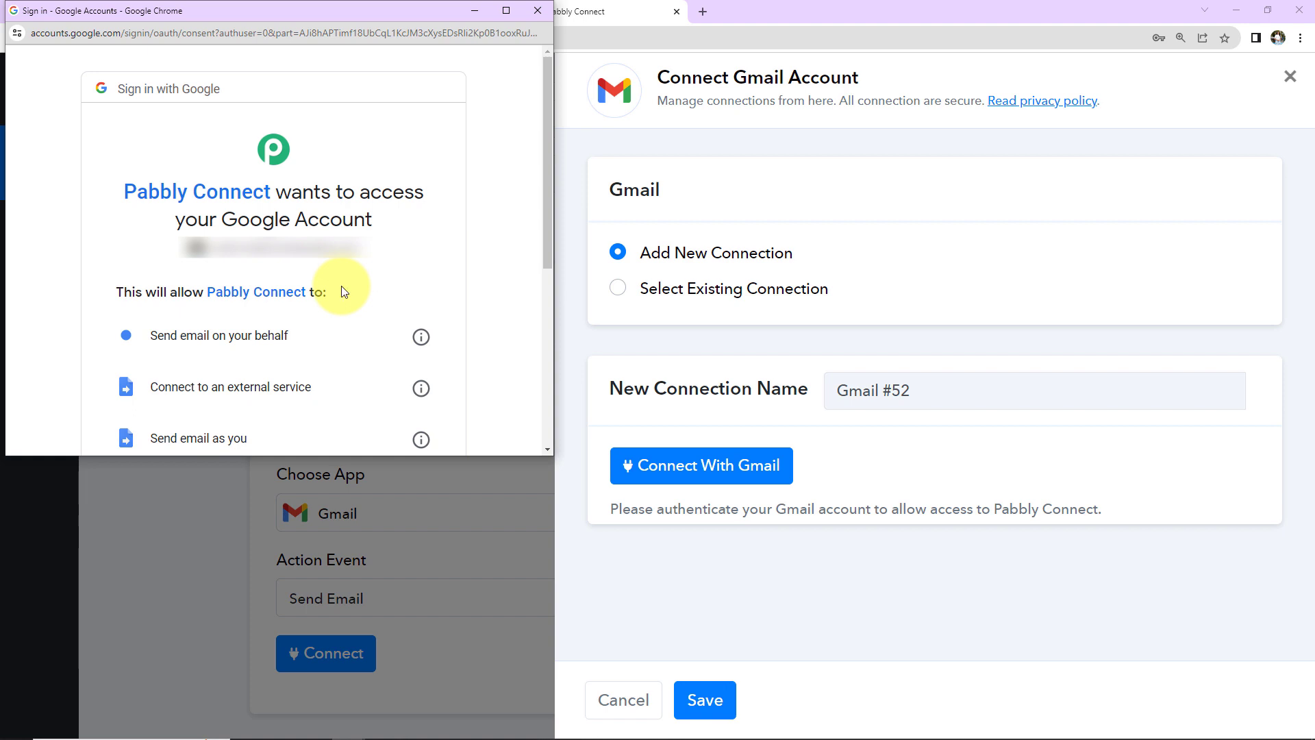
scroll("down", 3)
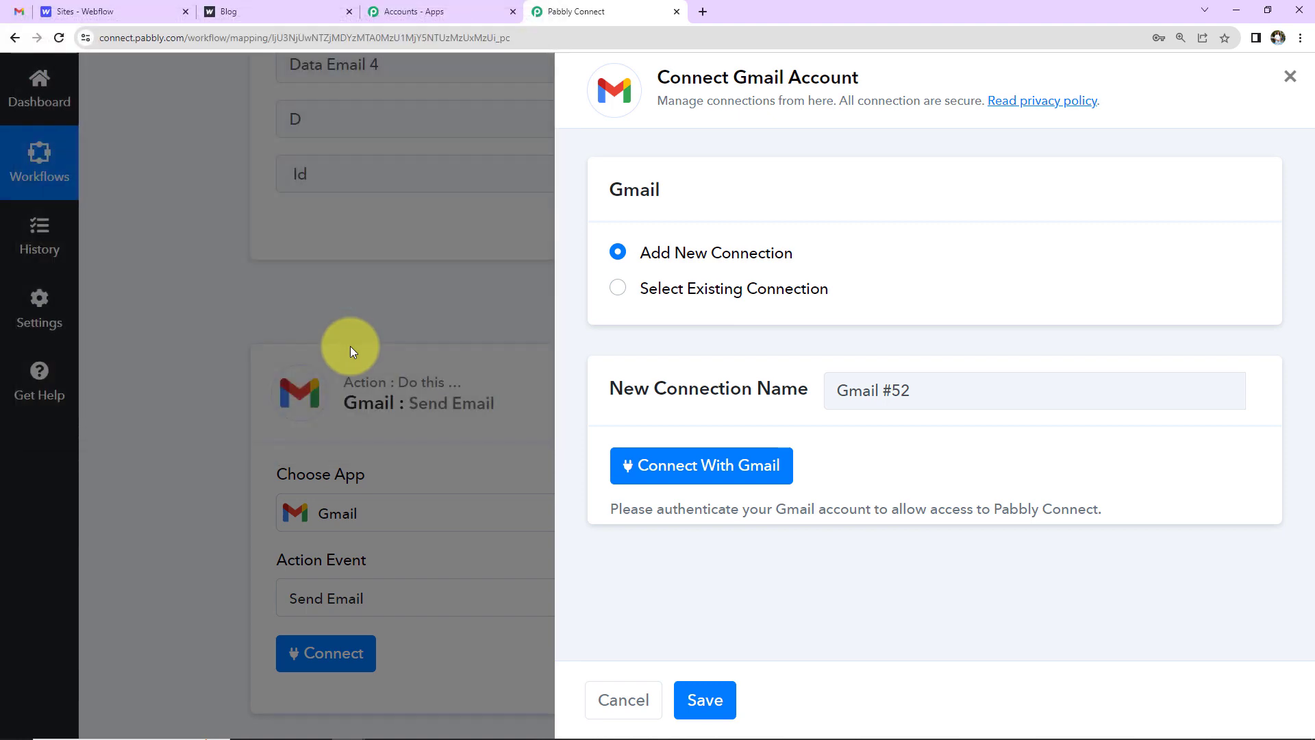
left_click(700, 466)
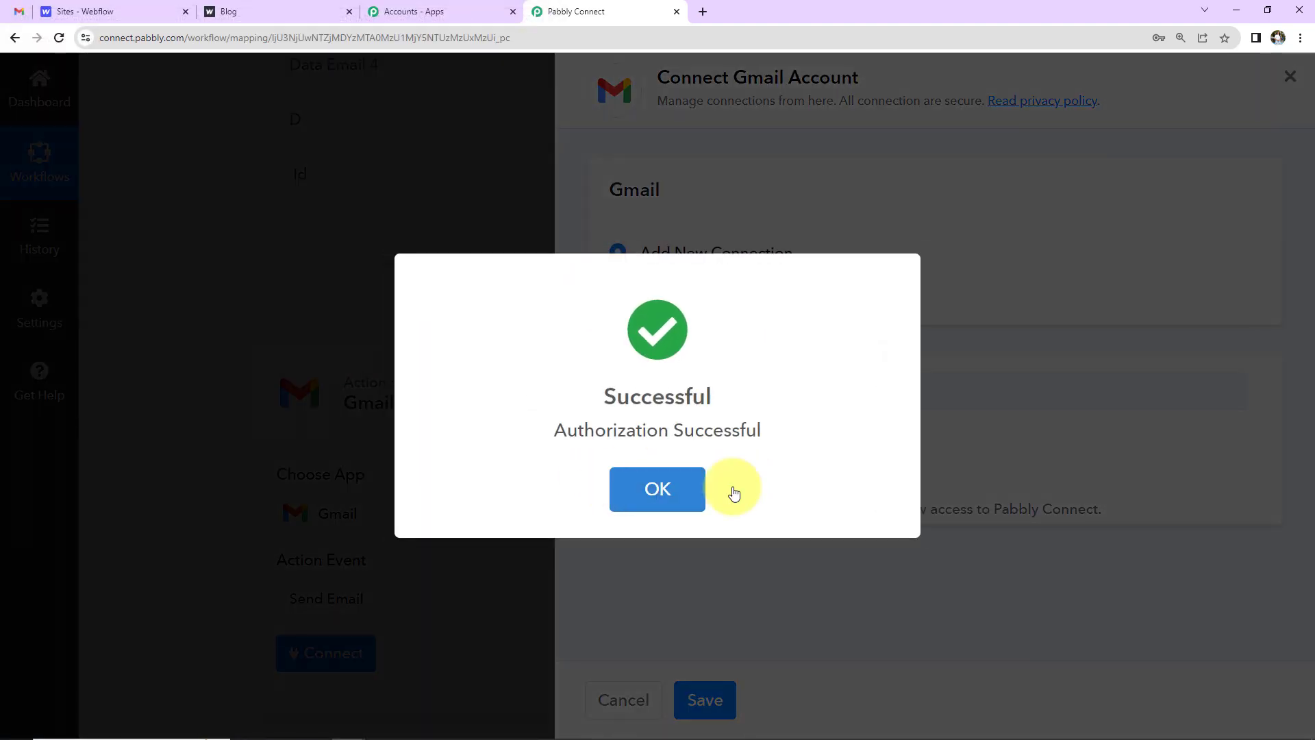
left_click(657, 489)
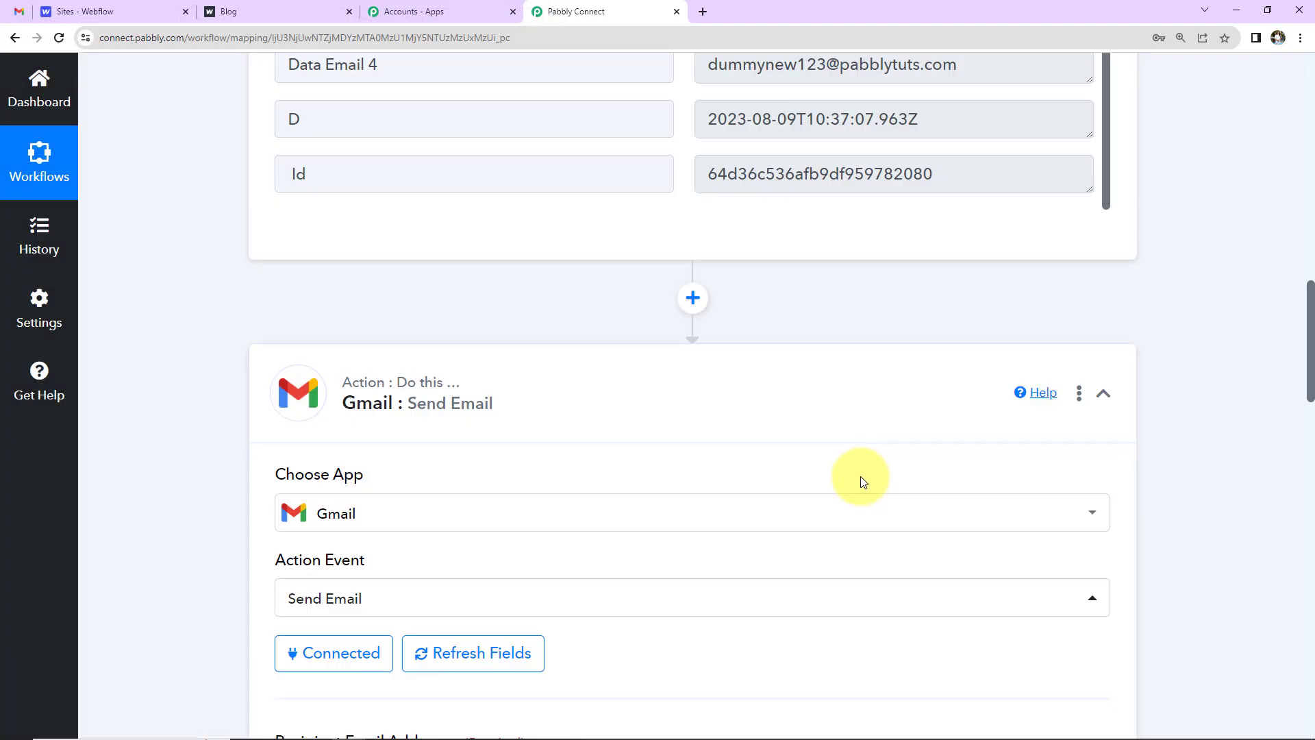
mouse_move(806, 443)
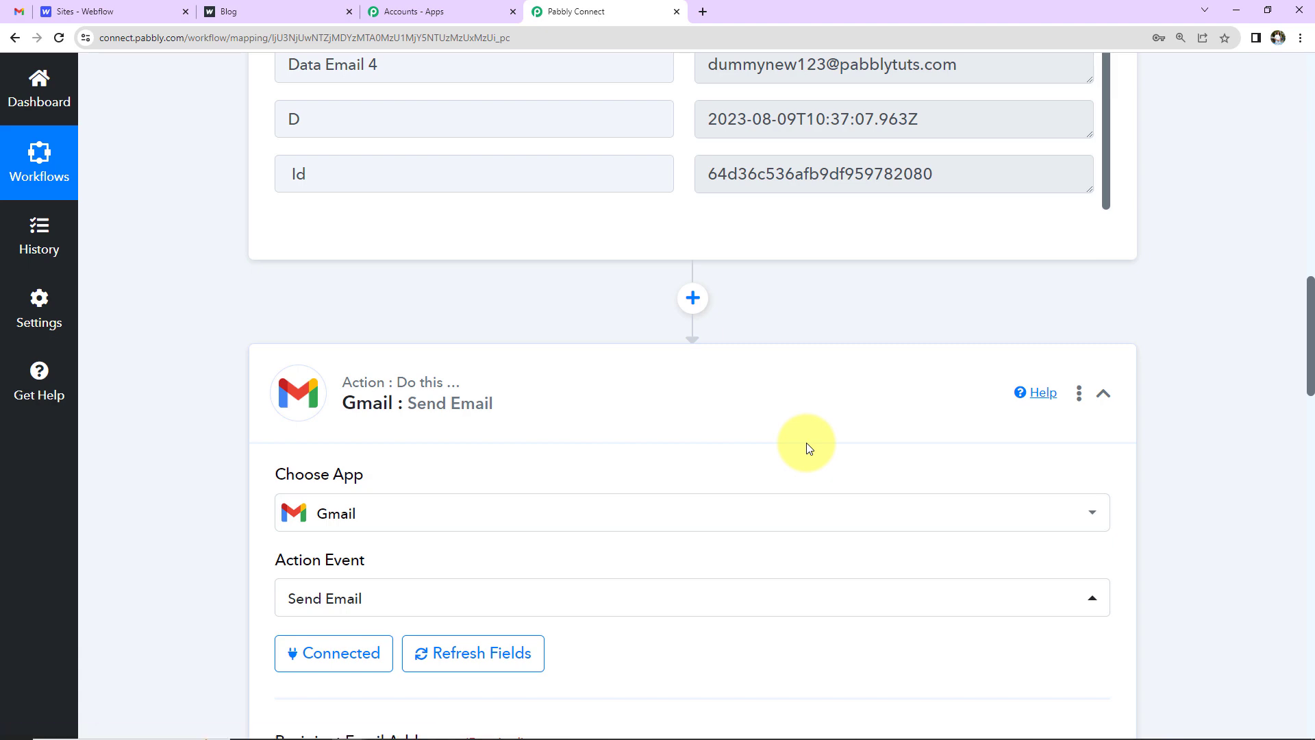
scroll("down", 3)
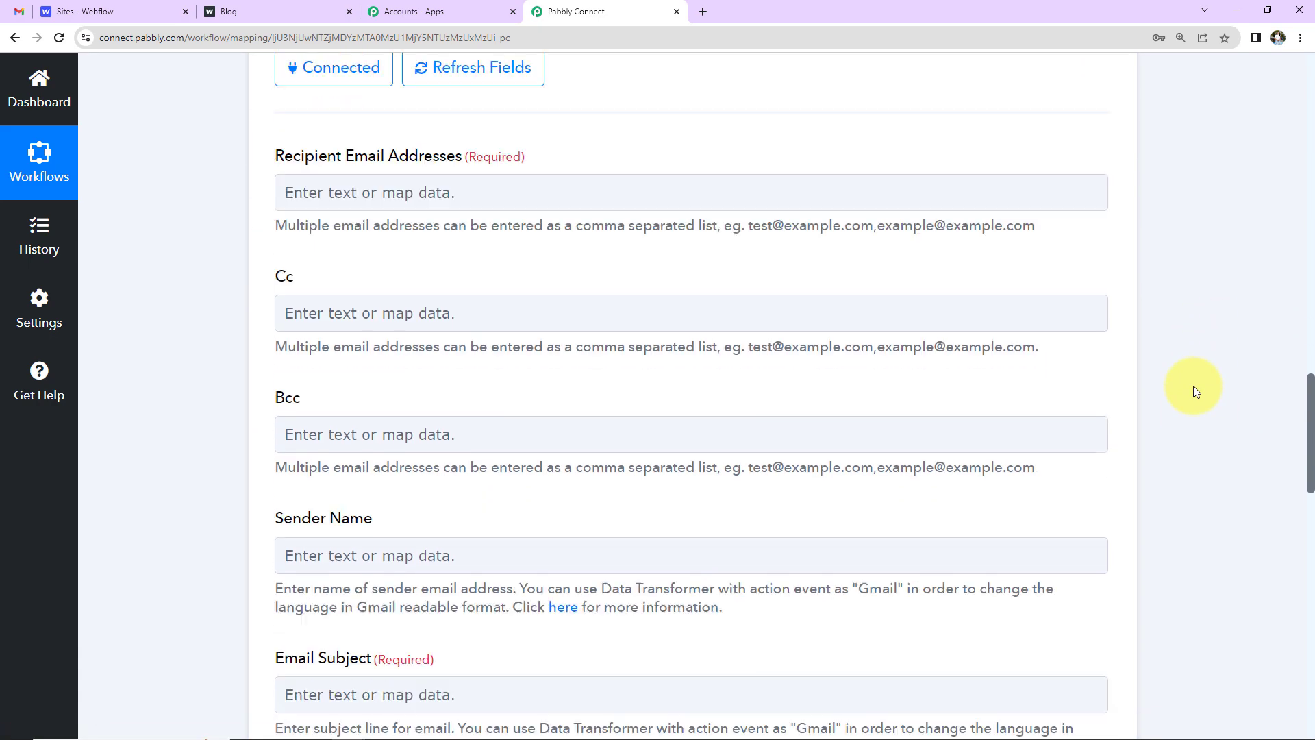
scroll("down", 3)
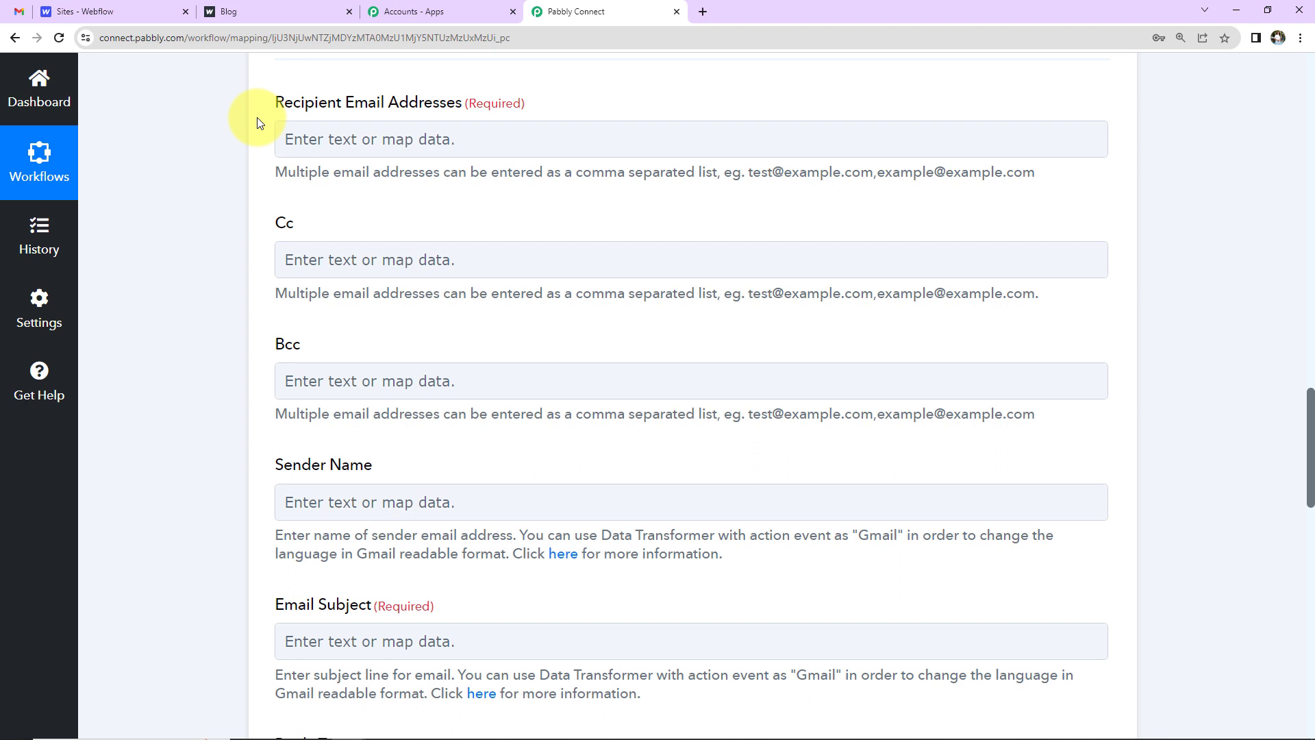
mouse_move(400, 112)
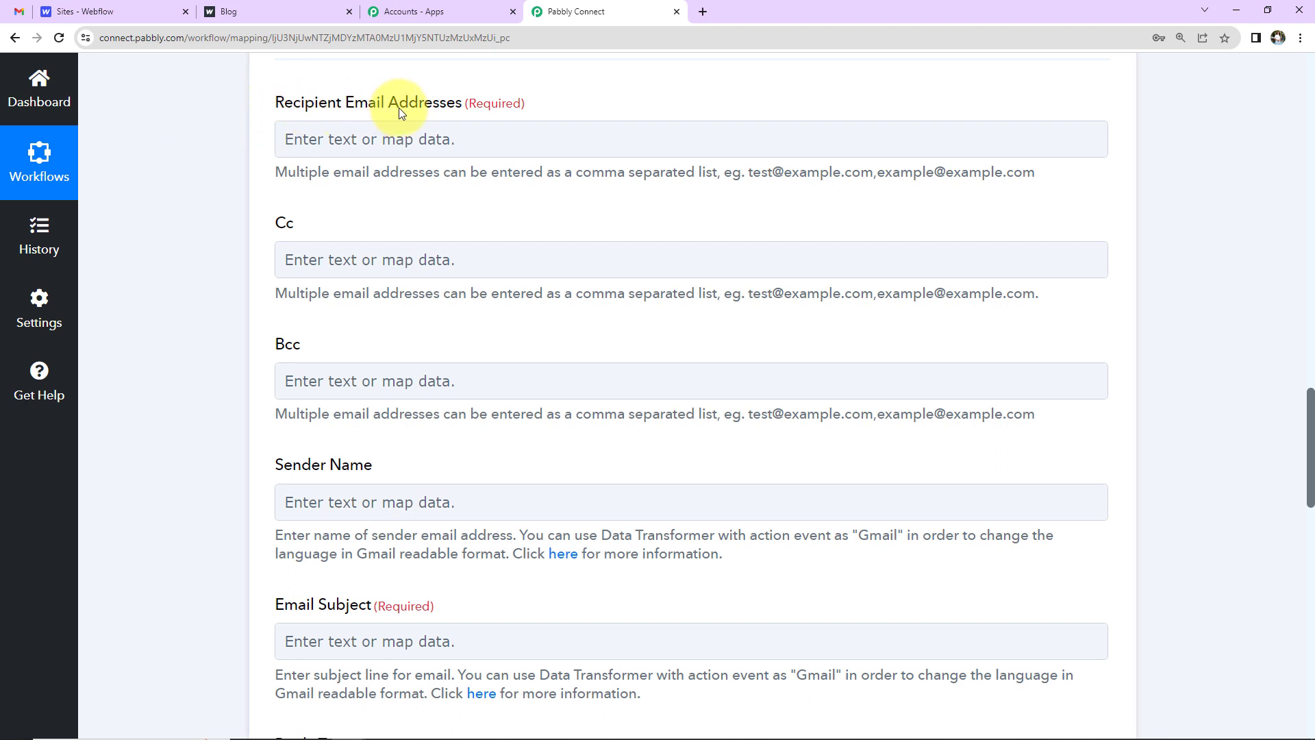
left_click(690, 139)
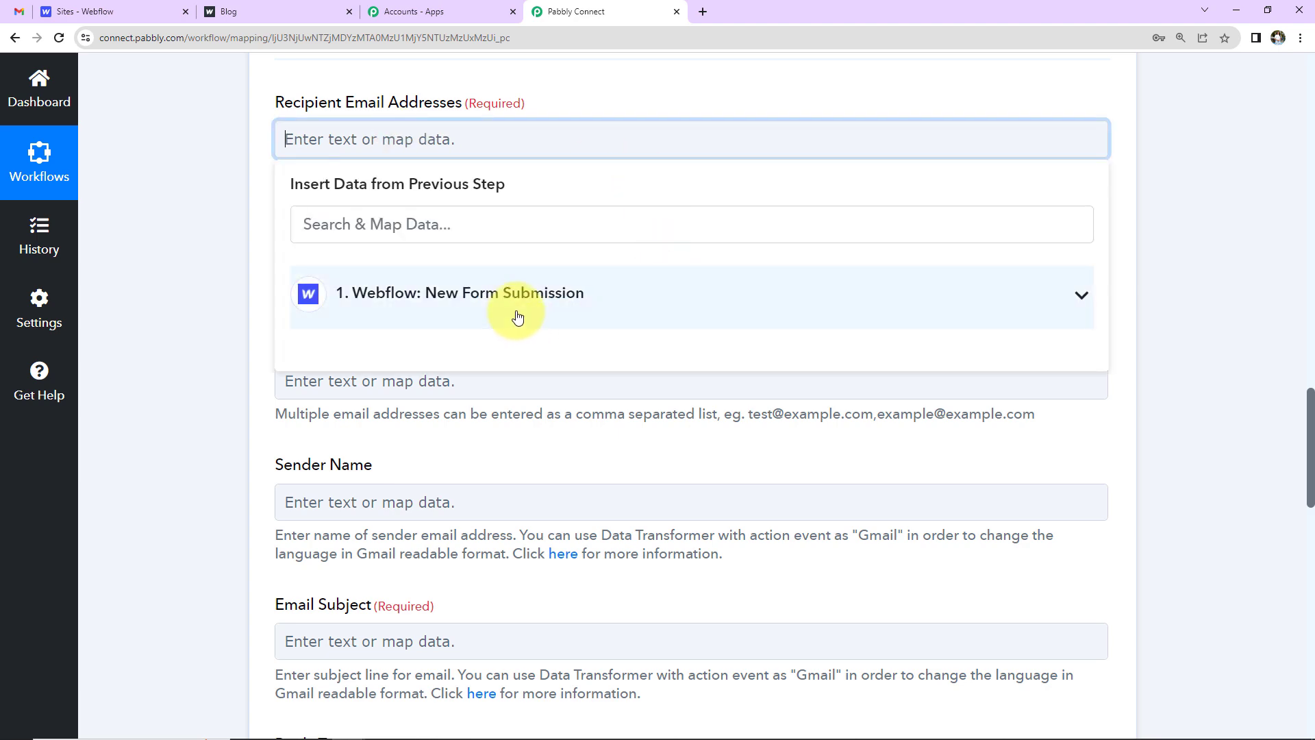
left_click(515, 292)
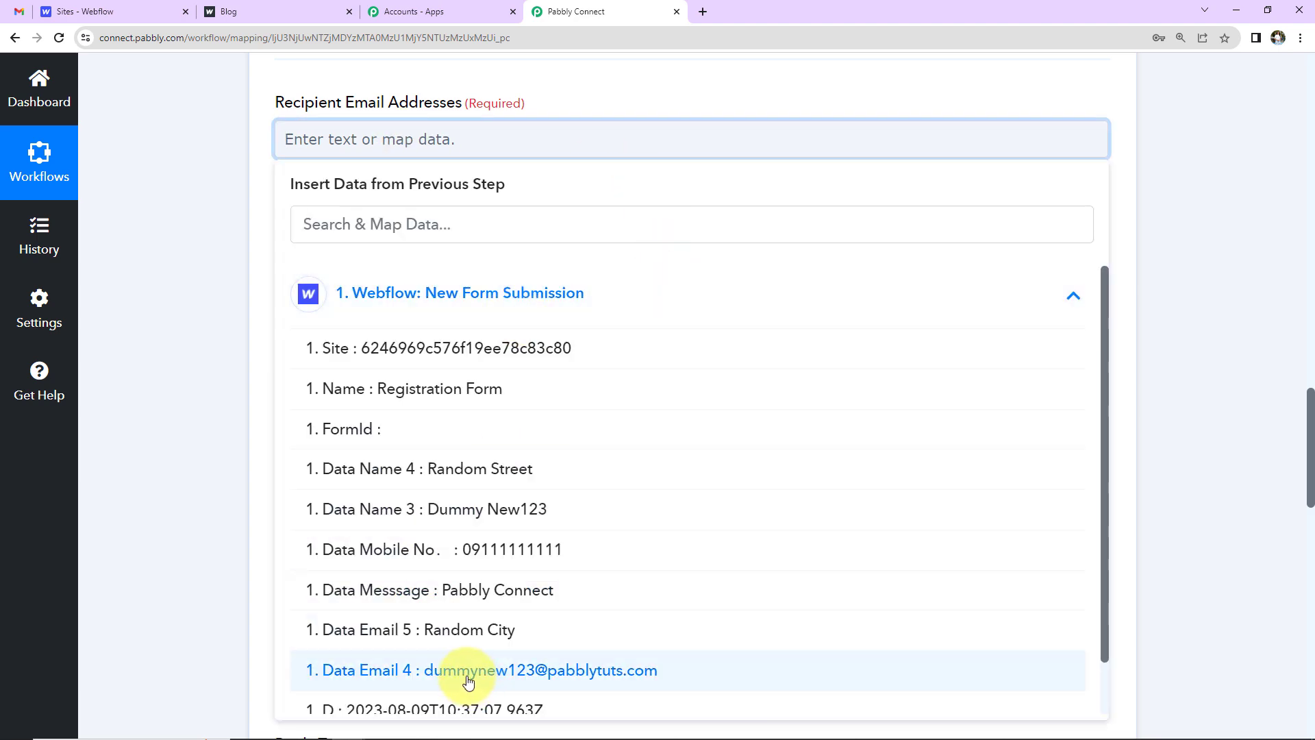
left_click(483, 670)
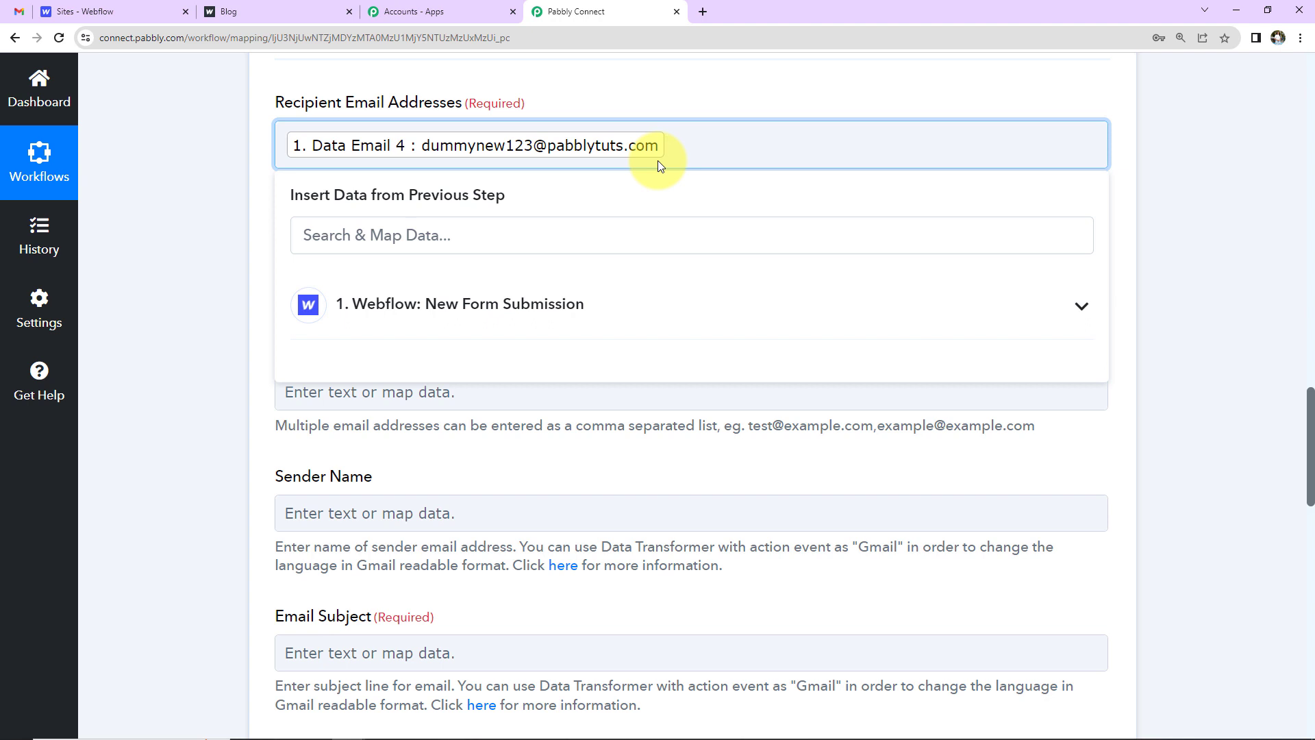
left_click(665, 146)
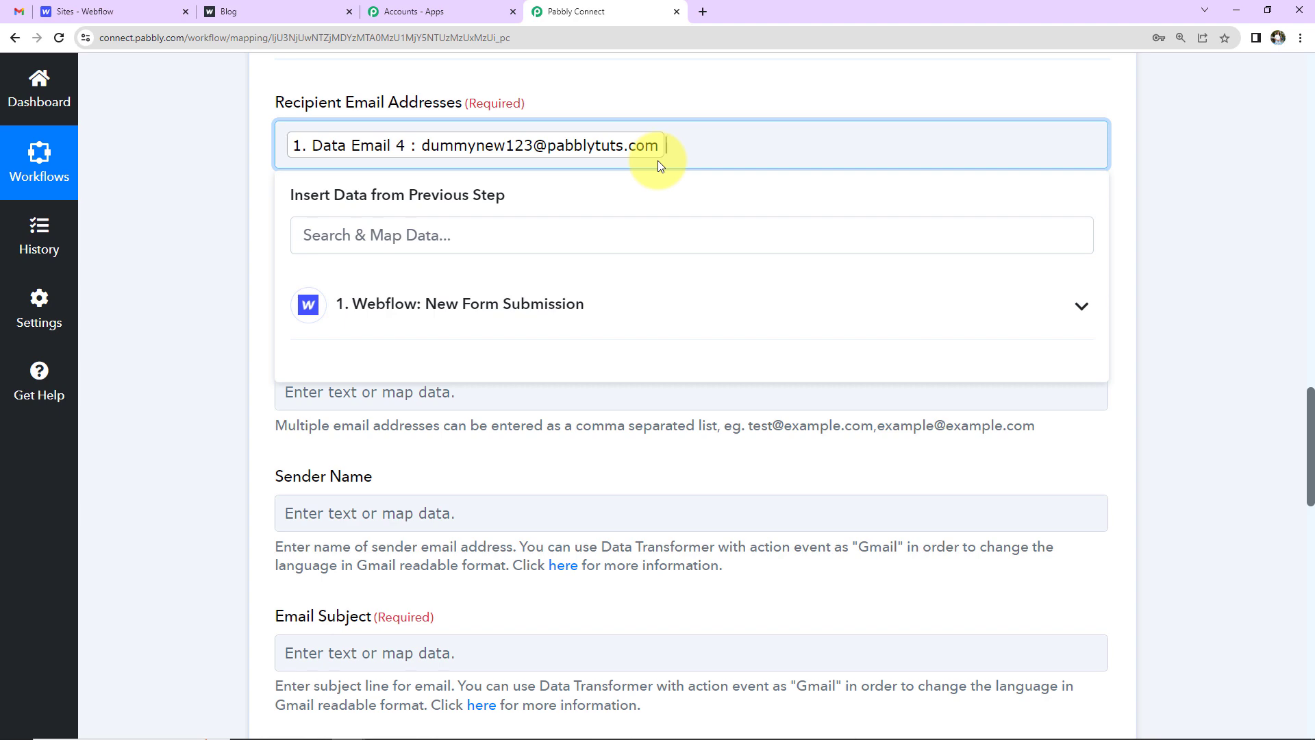
scroll("down", 3)
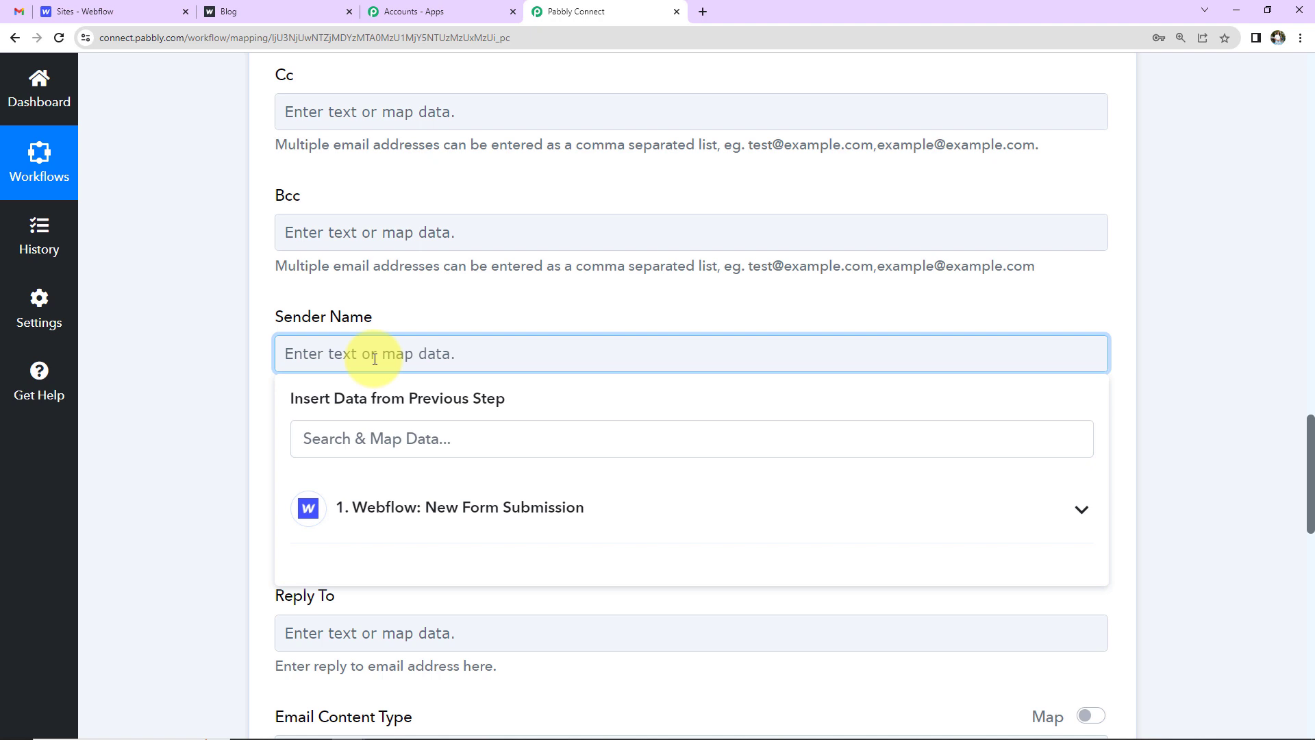
Set Sender Name to 'Pabbly Connect' and enter a Welcome subject line
type("Pabb;ly")
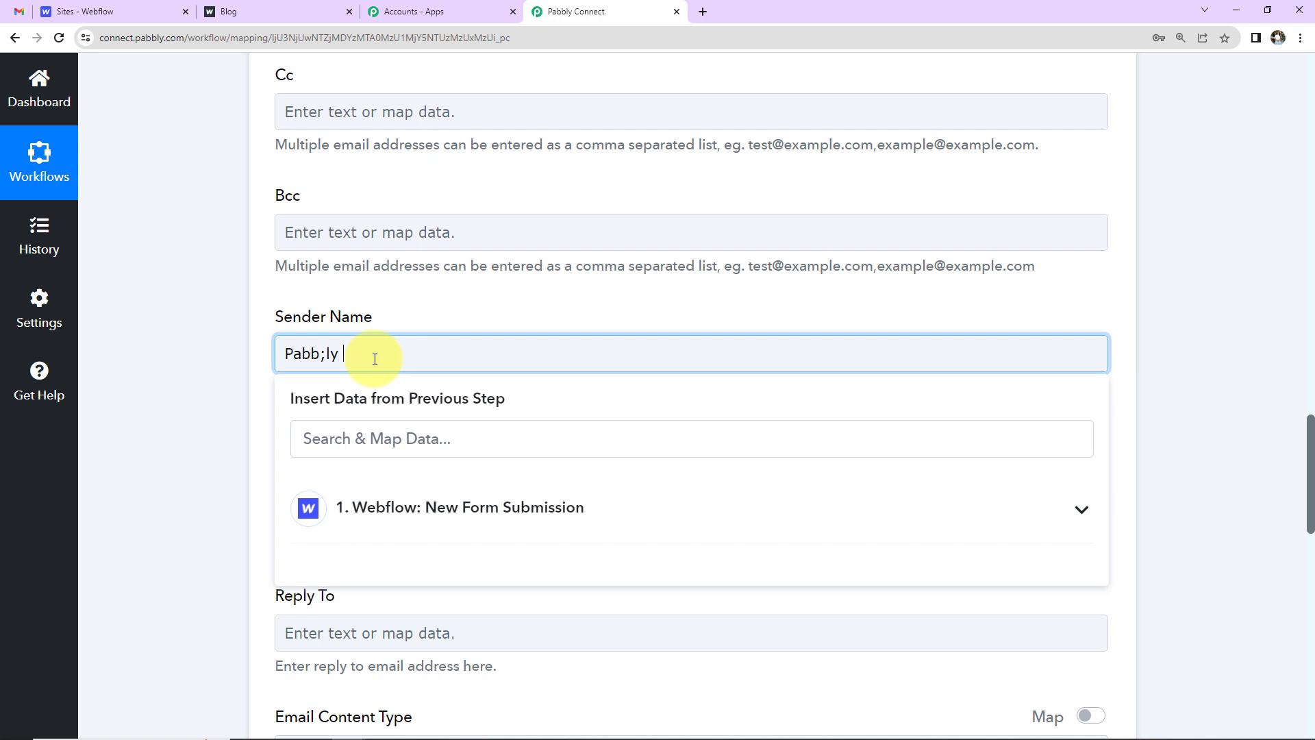
type("Pabbly")
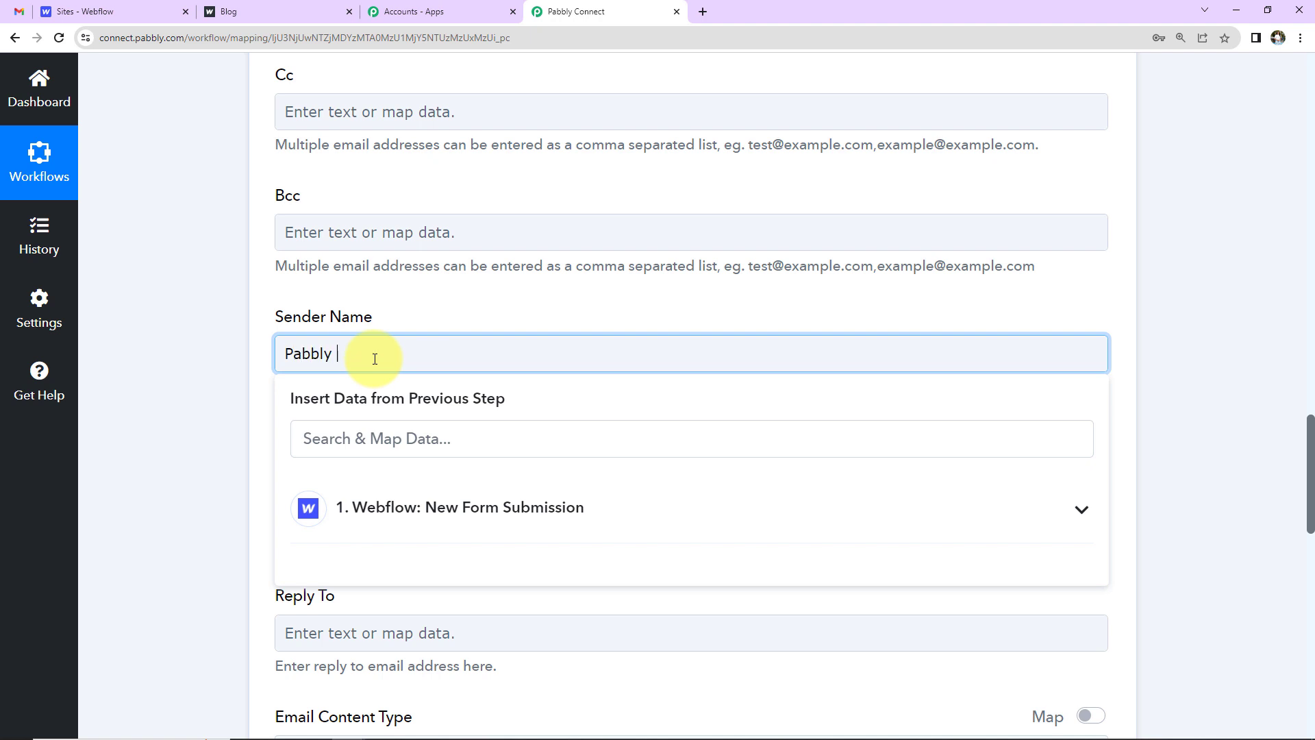
type("Connect")
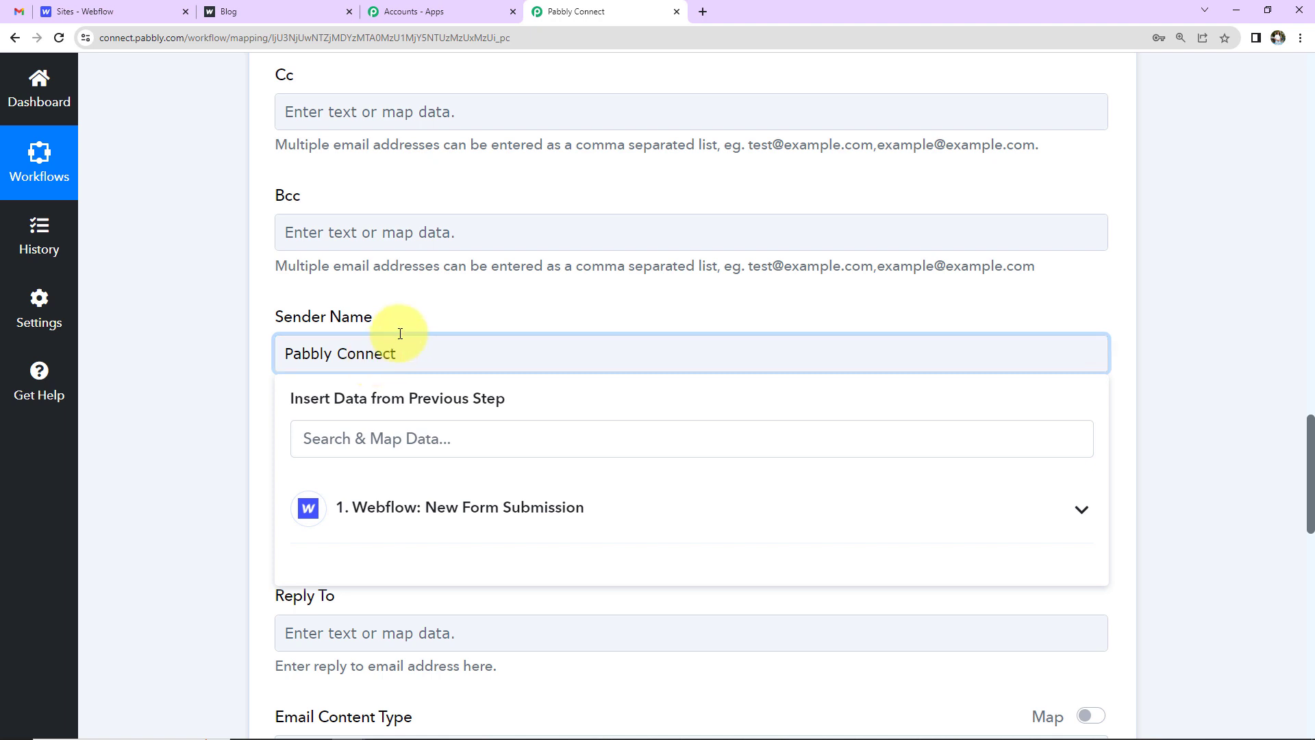
scroll("down", 3)
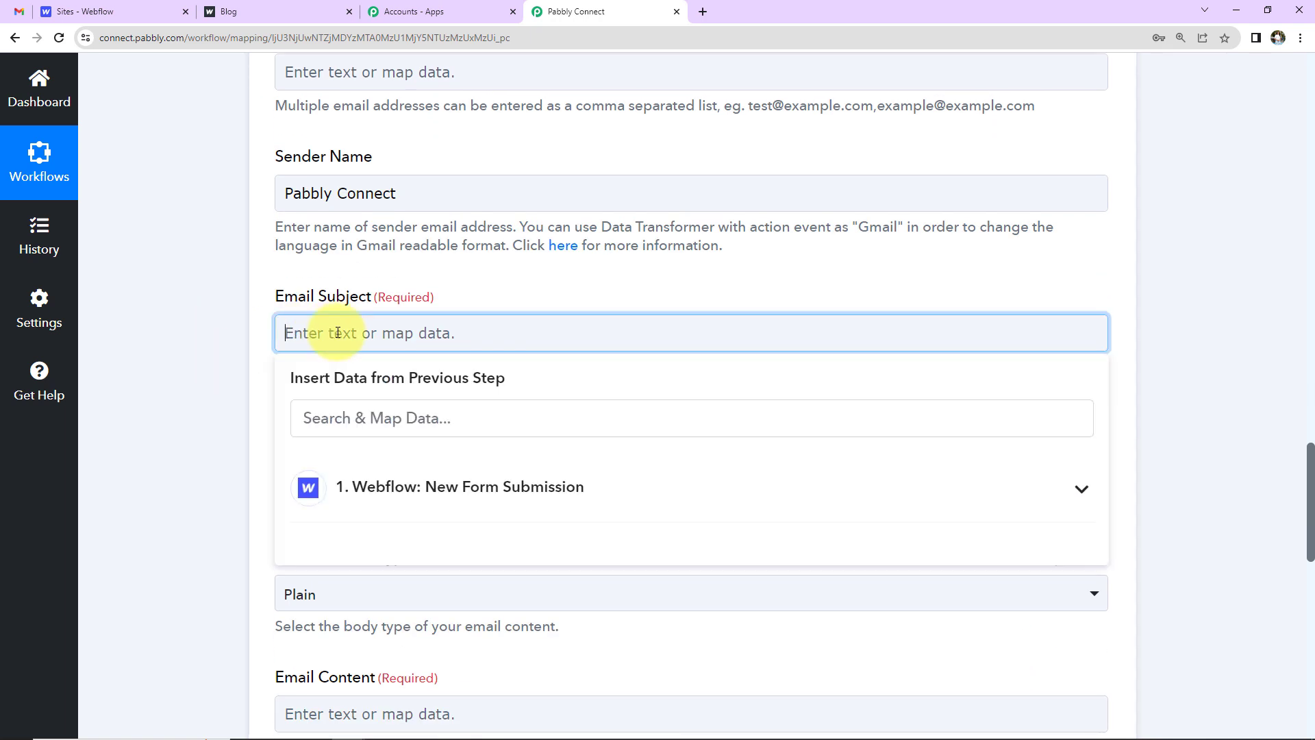
type("Welco")
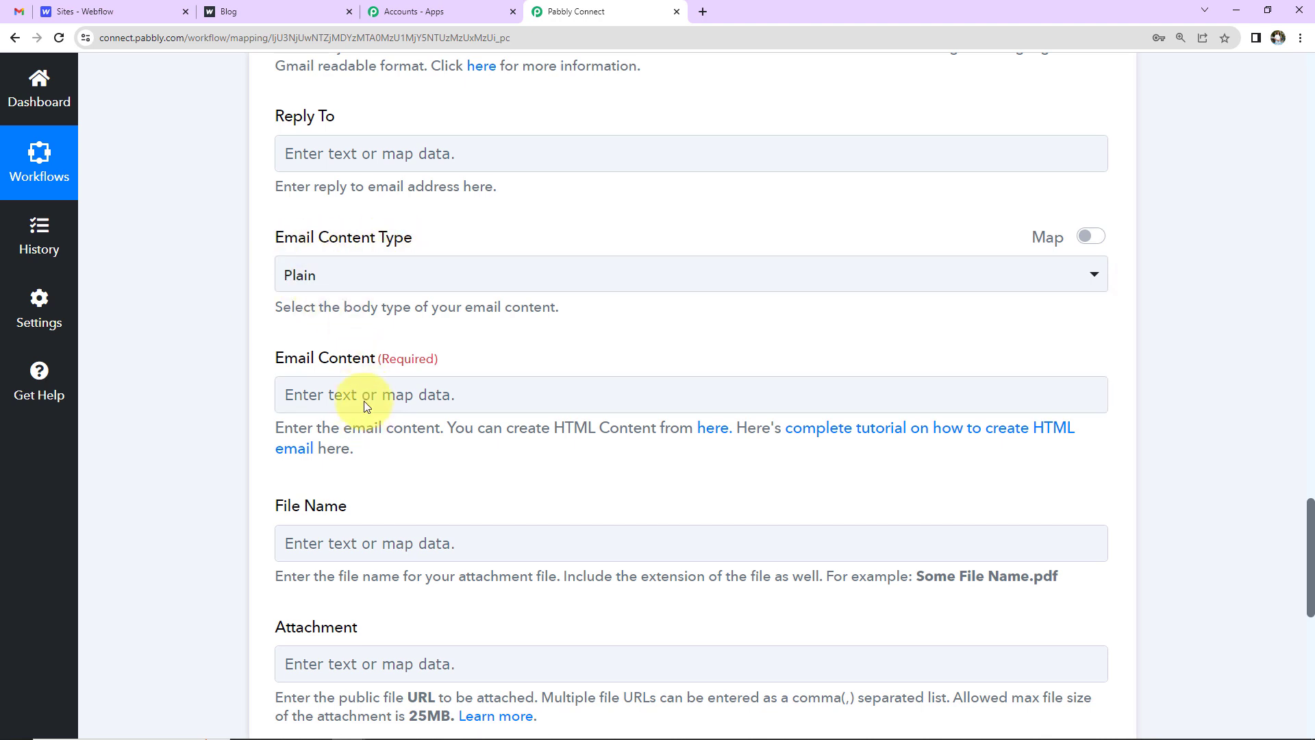
Write the email body starting 'Dear' followed by the mapped Name field, Dummy New123
type("Dear 1. Data Name 3 : Dummy New123,")
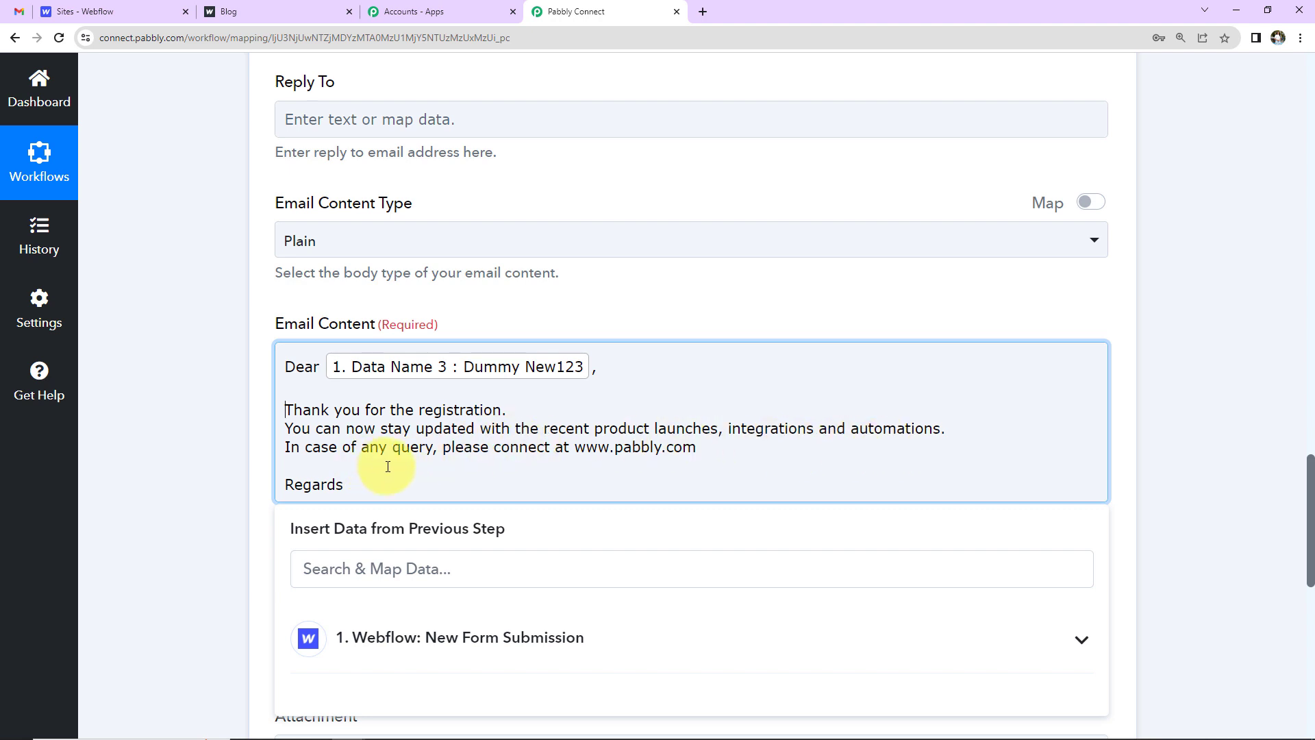
mouse_move(604, 458)
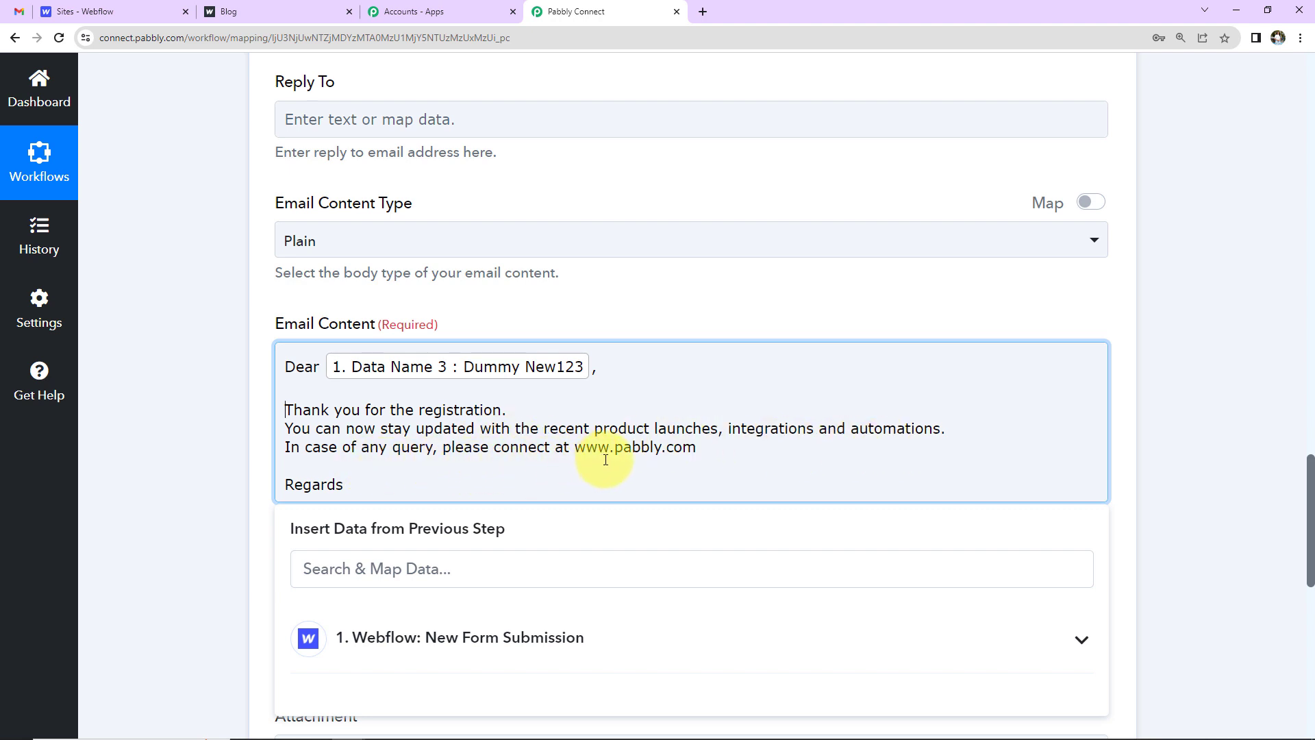
mouse_move(237, 444)
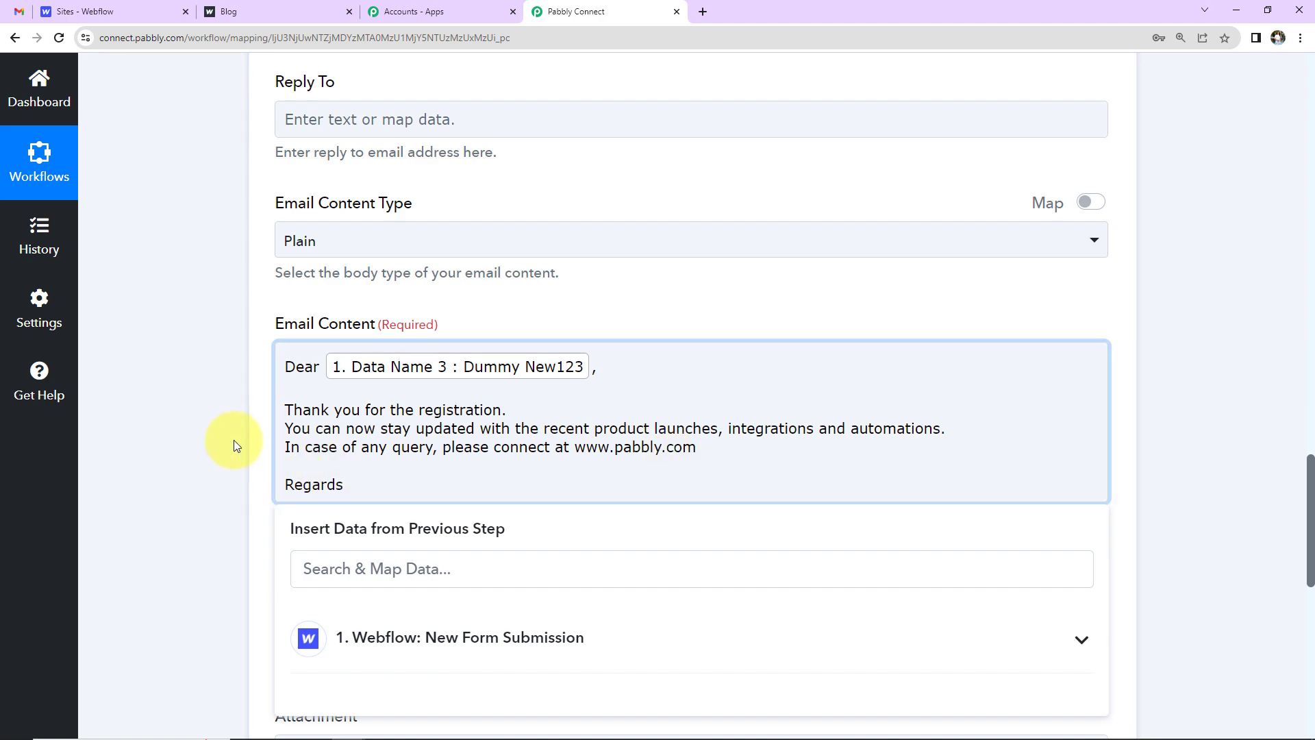
scroll("down", 3)
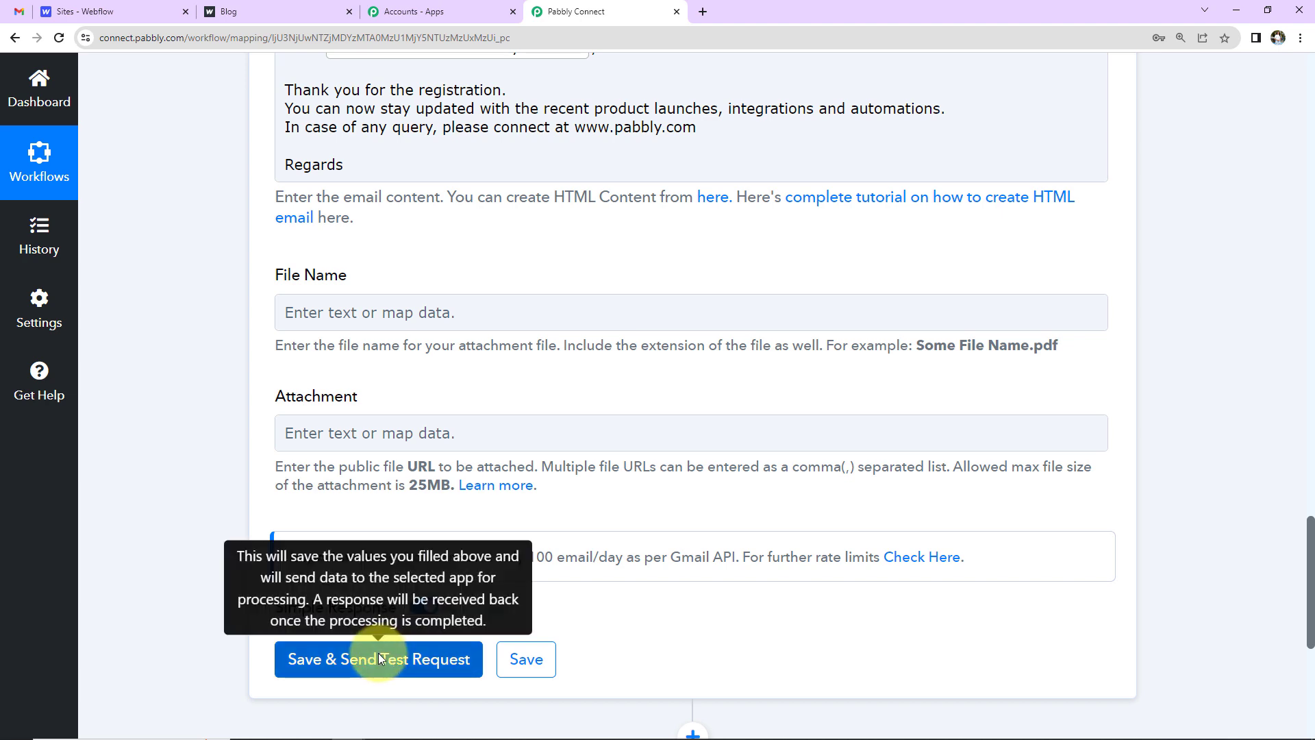
Save and send the Gmail test request, receiving a Done response
left_click(379, 658)
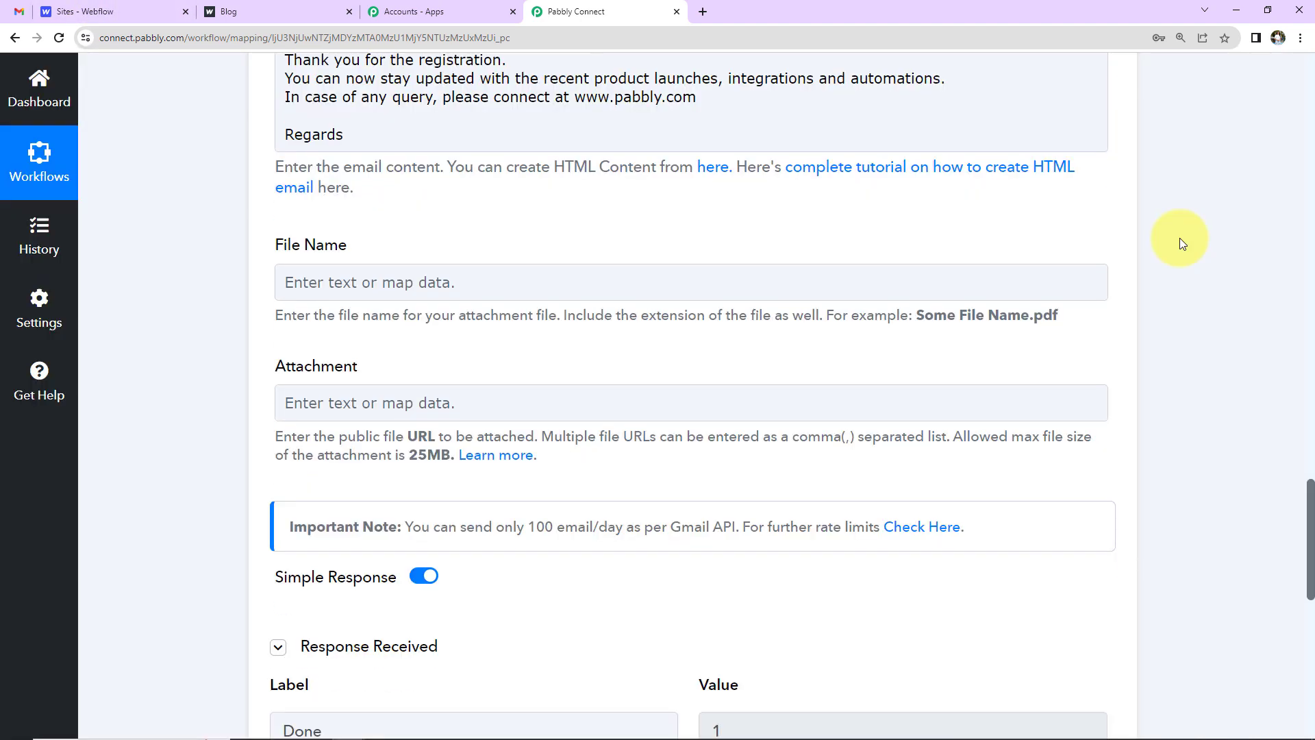
scroll("down", 3)
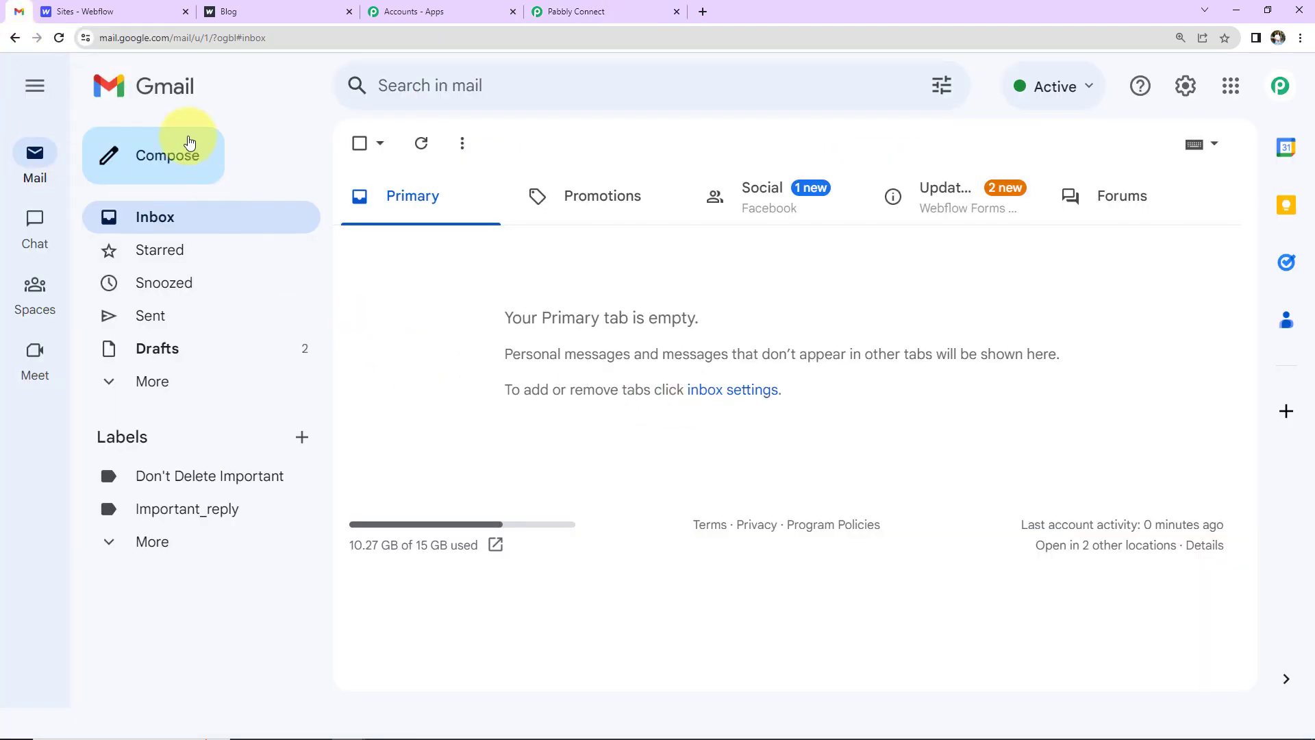
Read the Welcome Onboard! test email sent to Dummy New123, then return to the Webflow sites dashboard
left_click(57, 37)
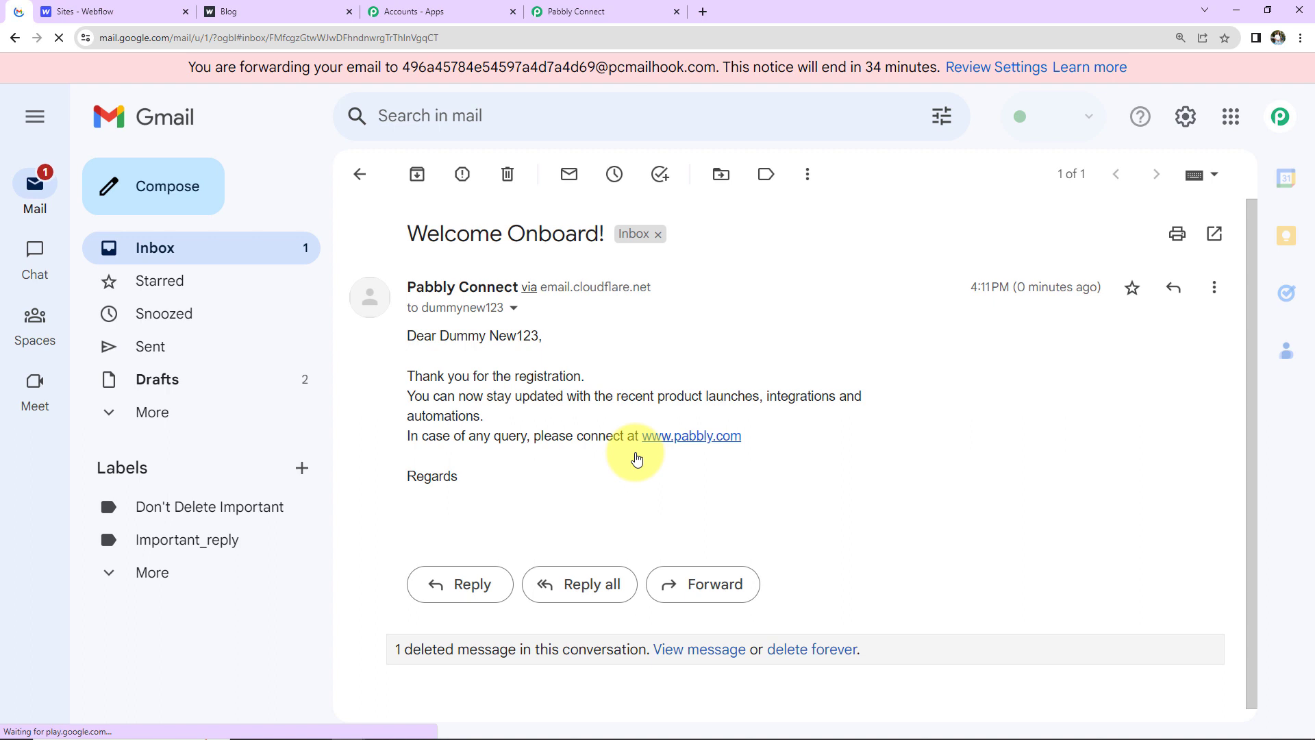
mouse_move(618, 493)
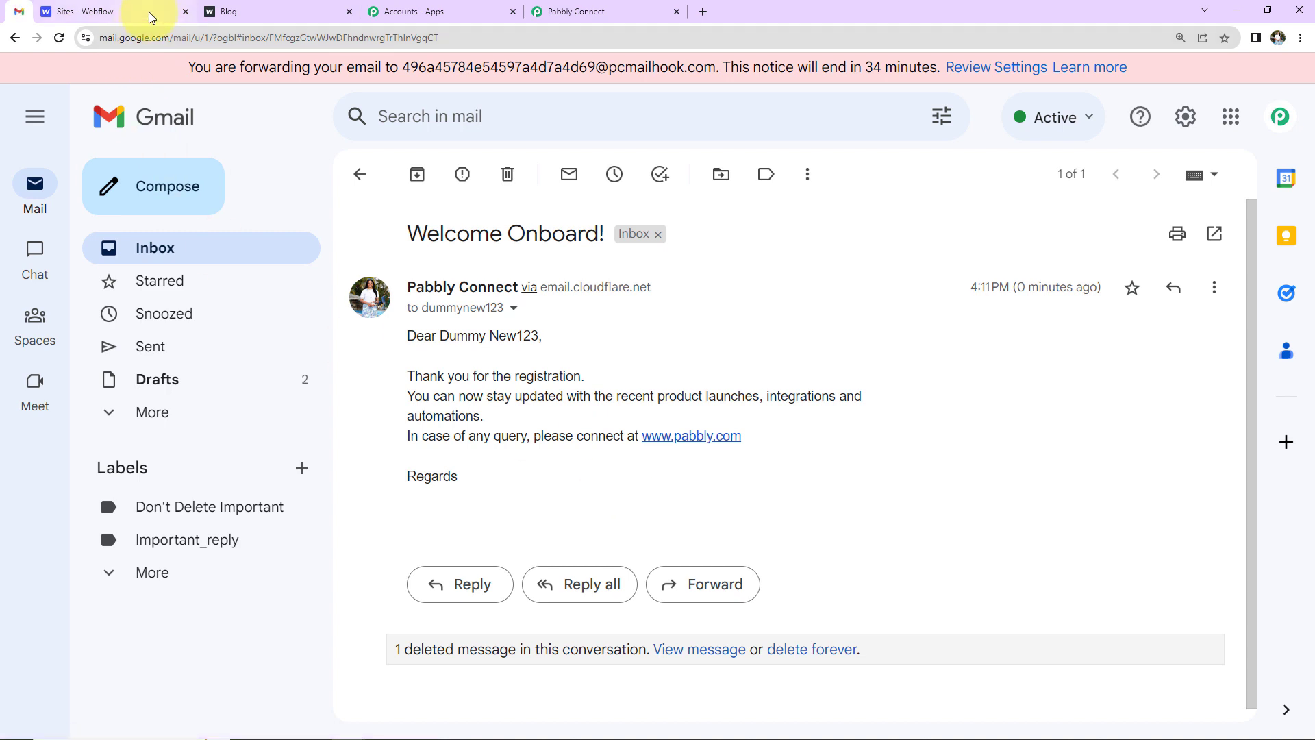
left_click(84, 11)
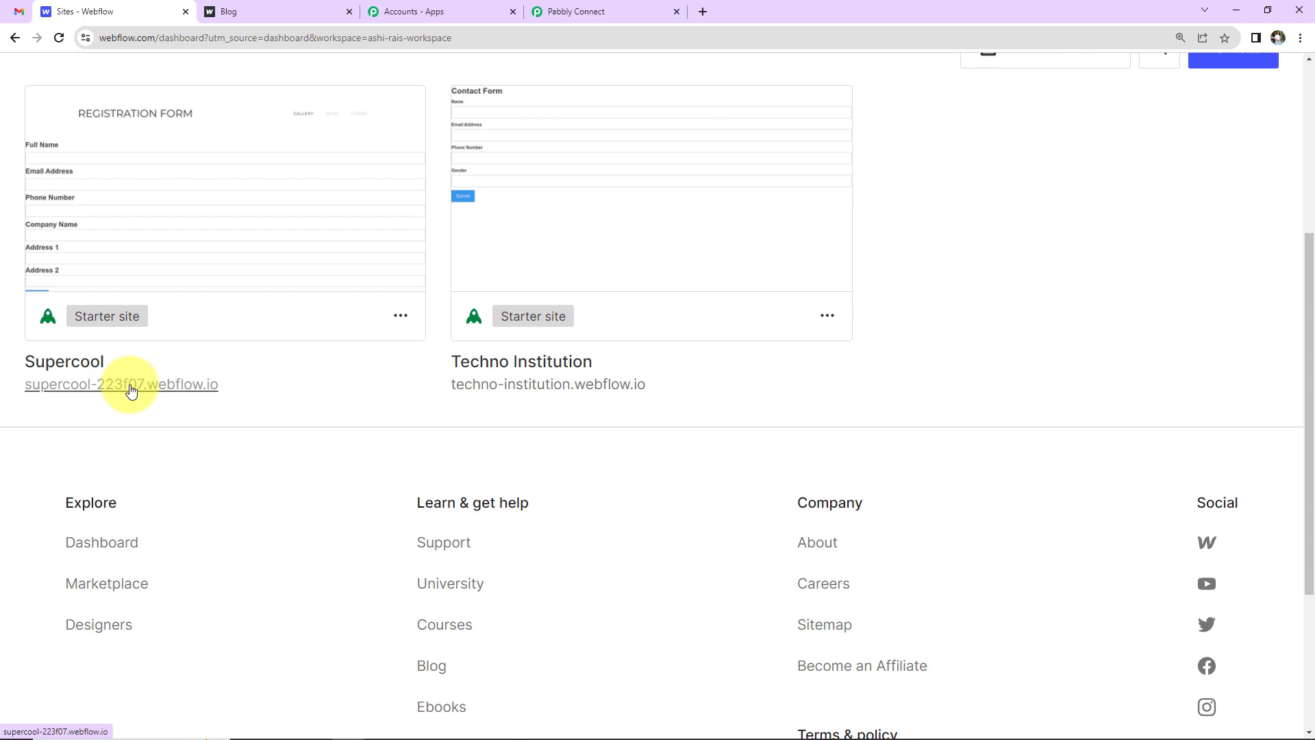
On the live Supercool site, fill the registration form with the saved test contact and company ABC Ltd
left_click(121, 384)
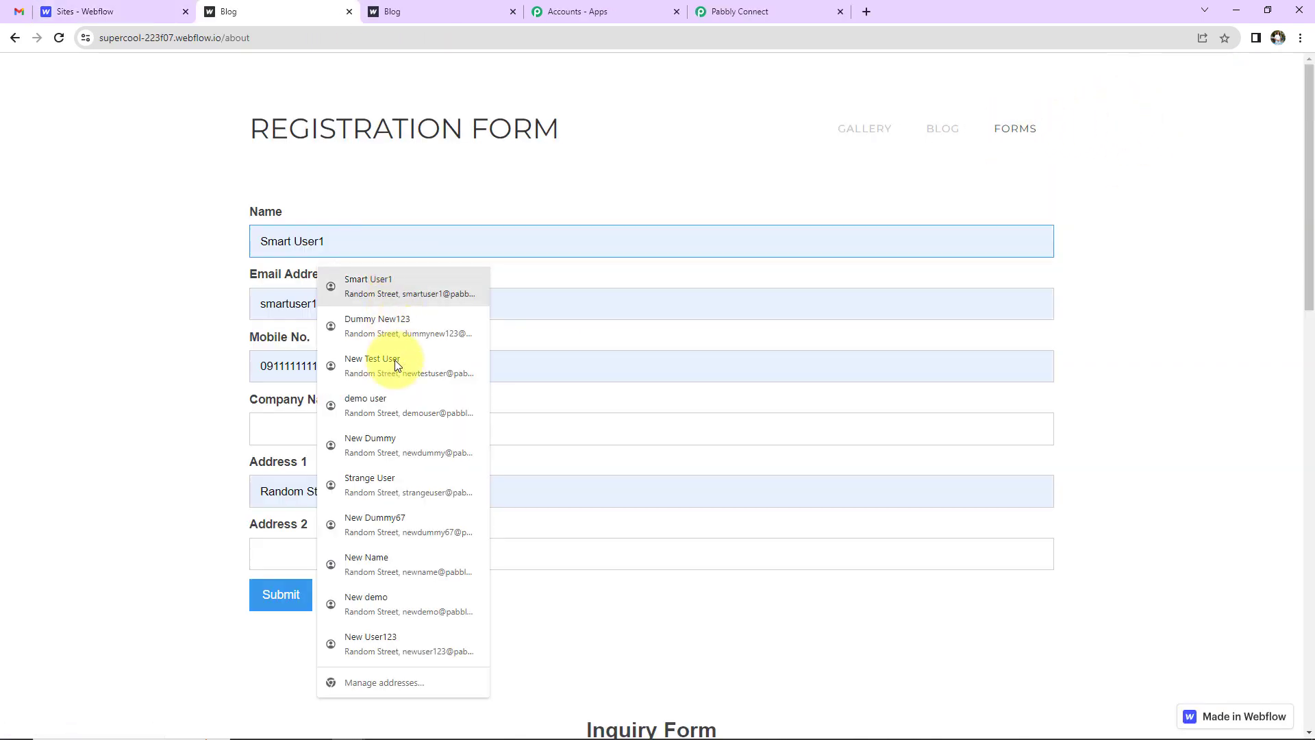
left_click(369, 484)
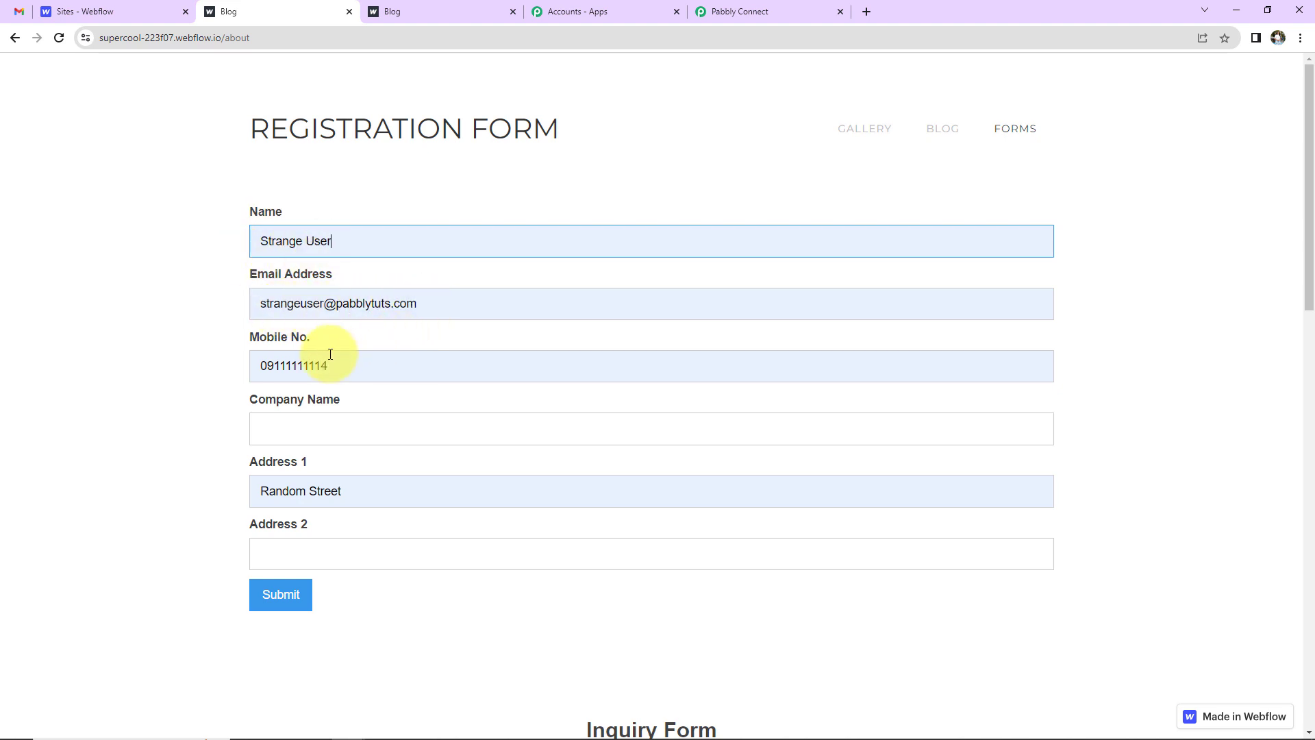
left_click(652, 429)
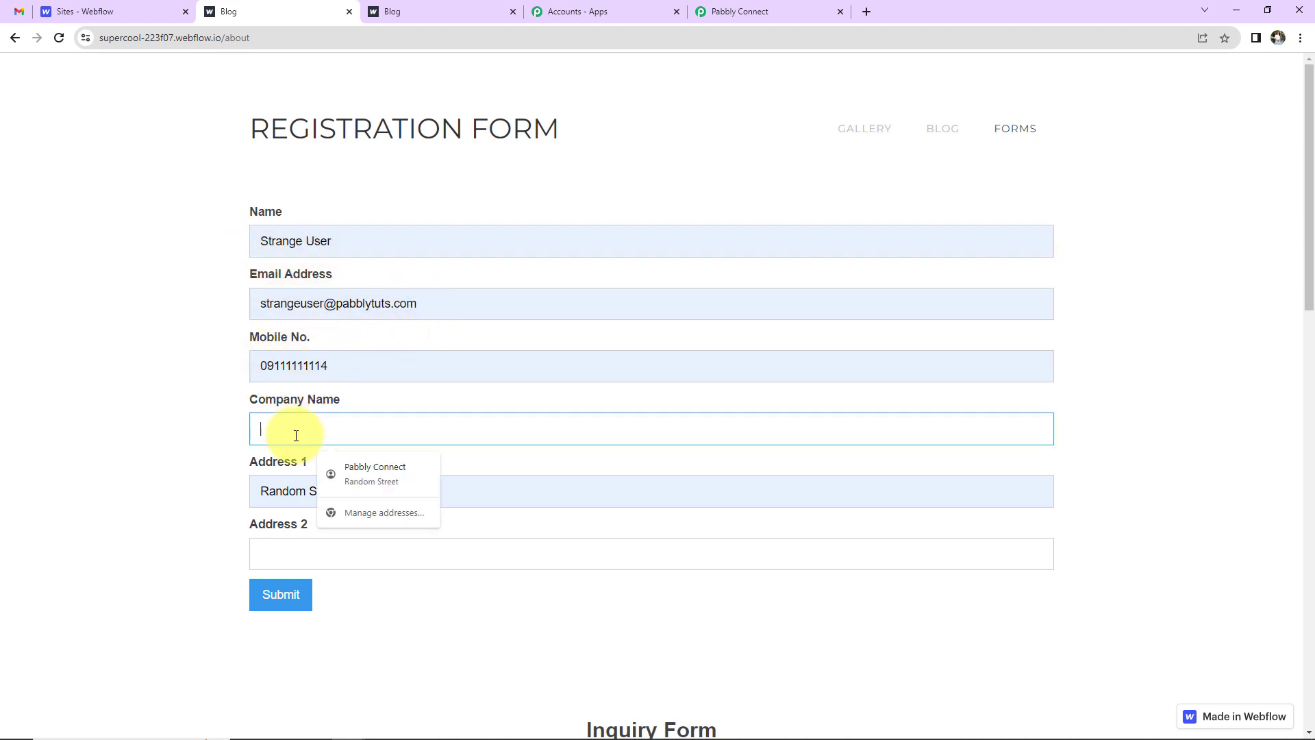
mouse_move(356, 429)
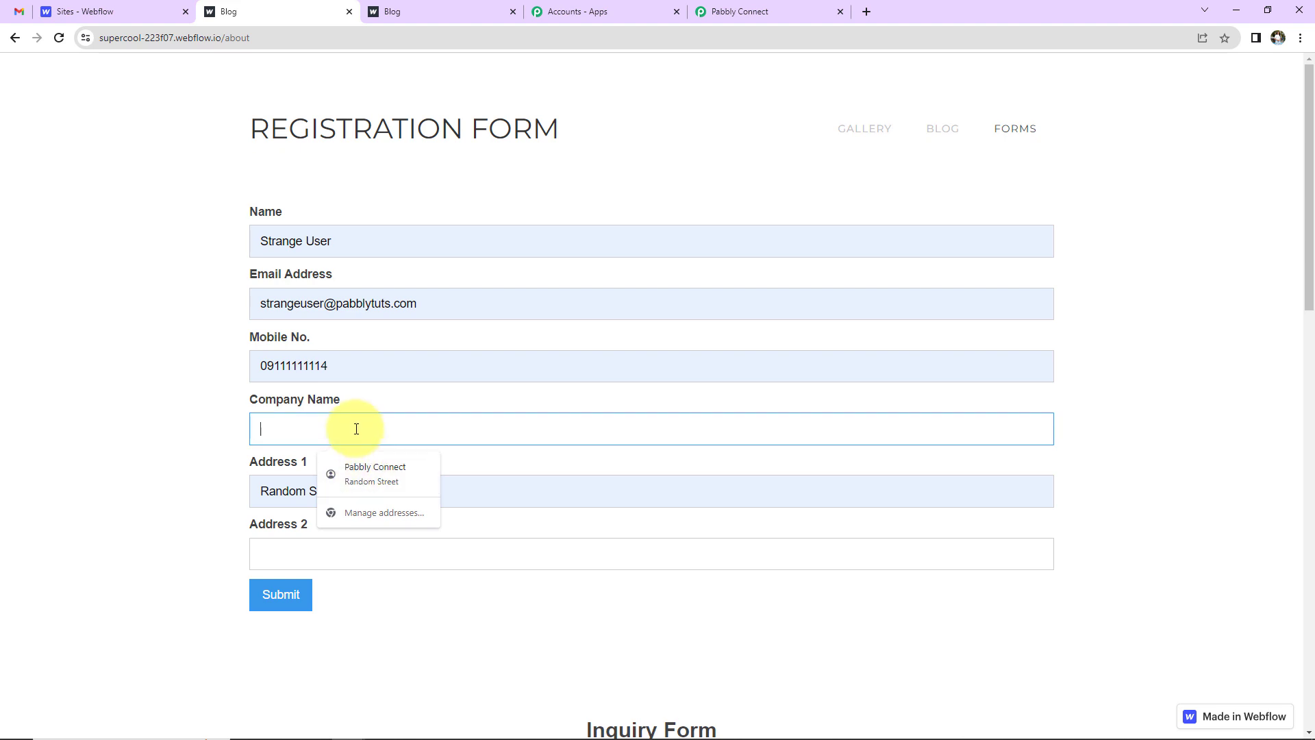
type("ABC Ltd.")
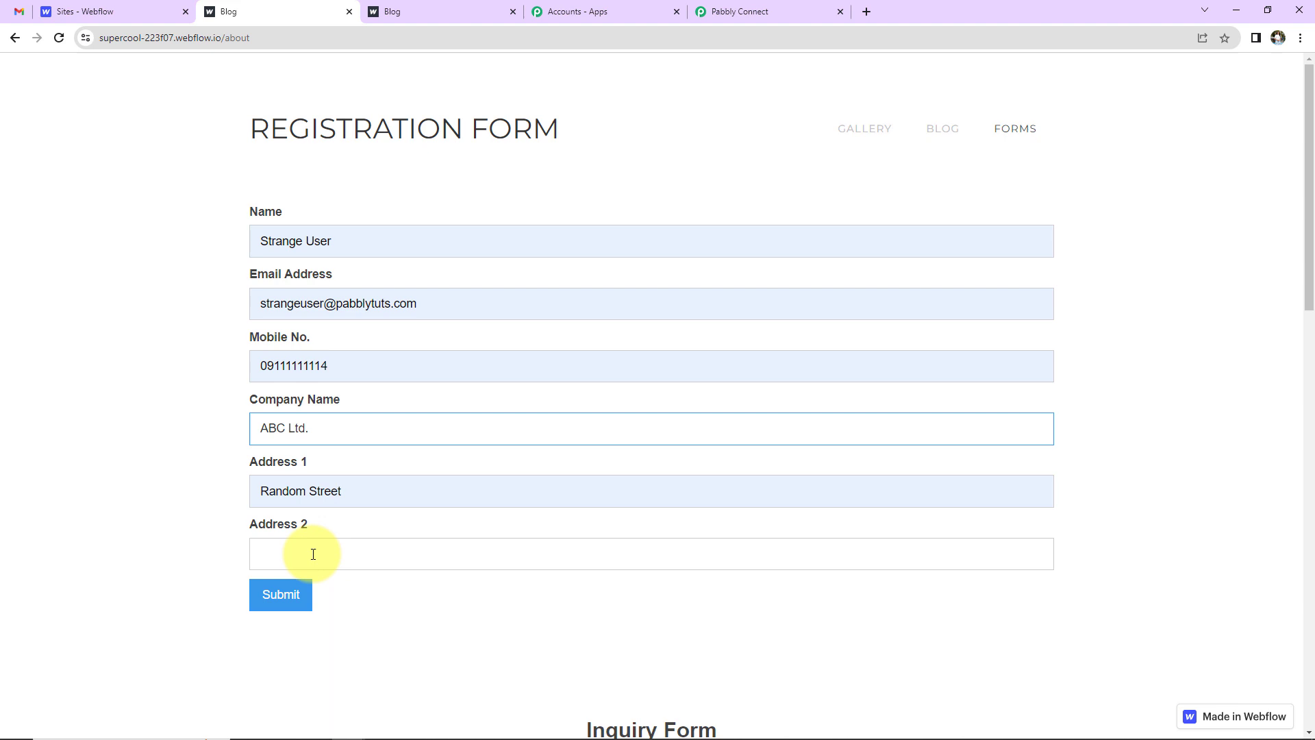
Enter Random City as the second address line and submit the registration
type("Random Ci")
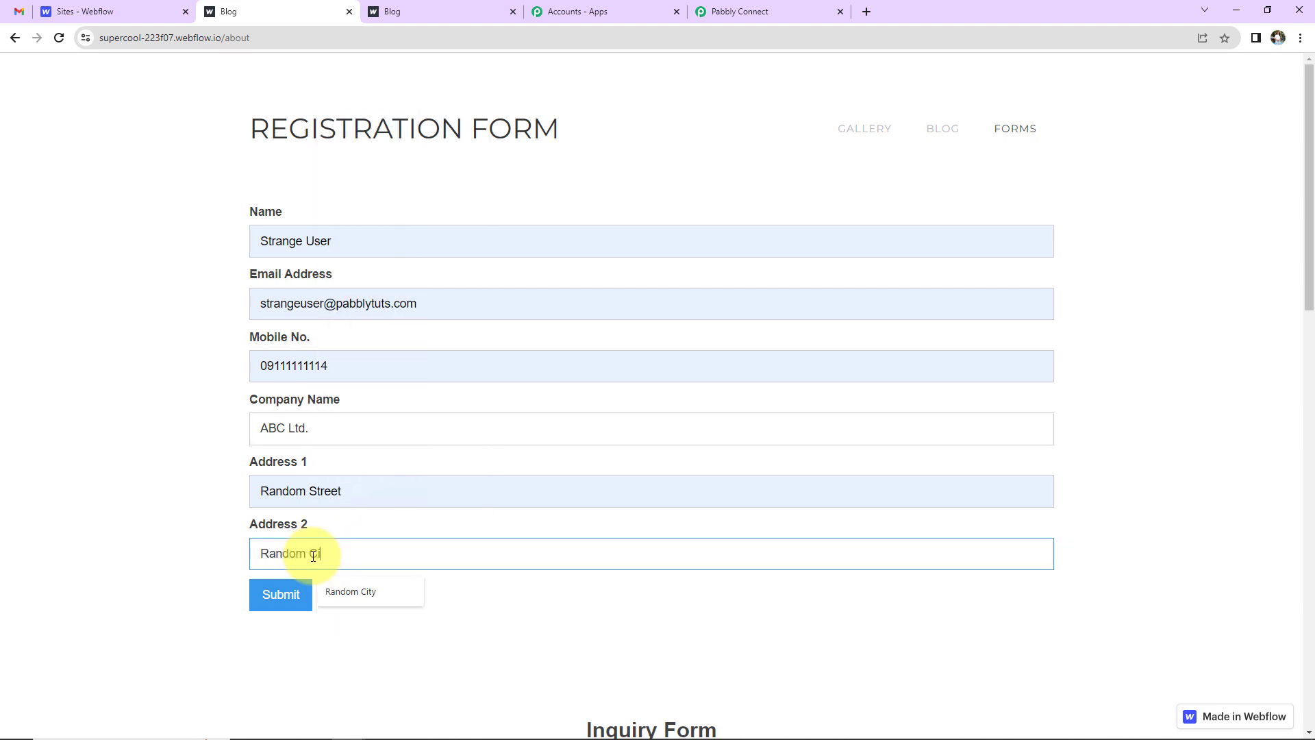
left_click(280, 595)
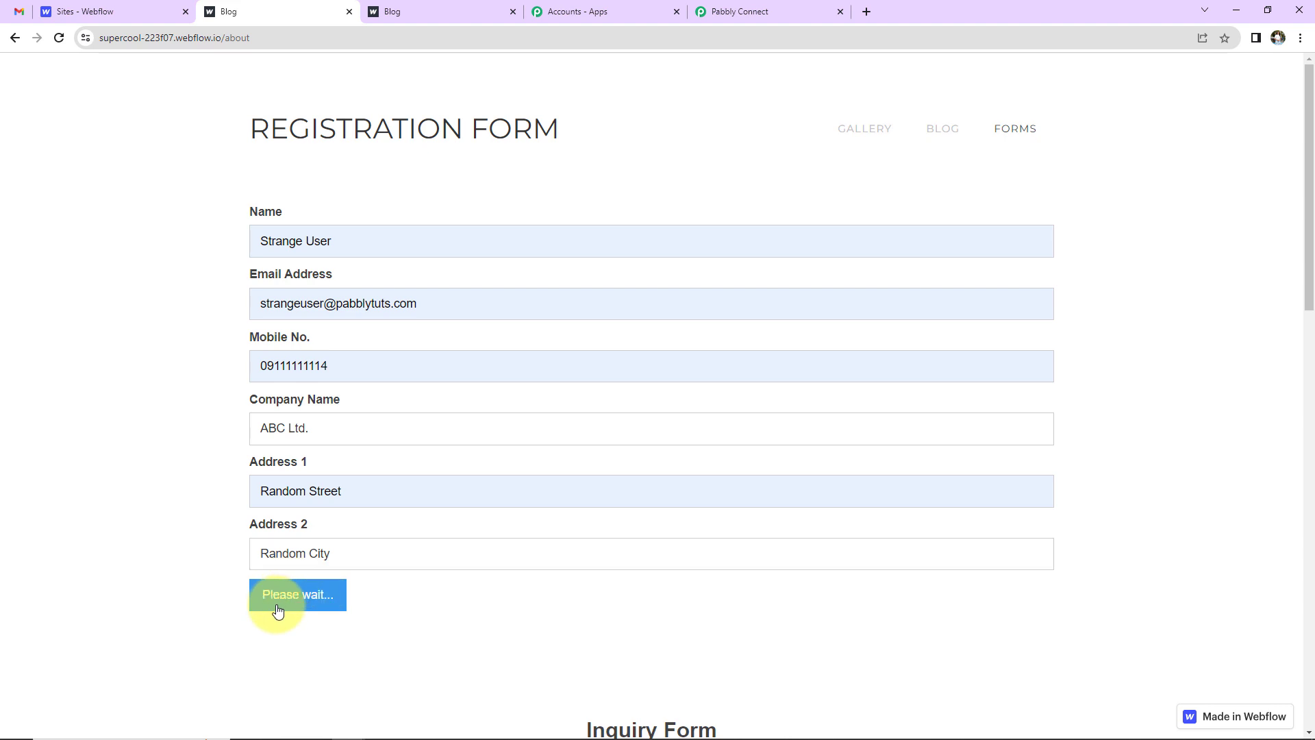
left_click(296, 594)
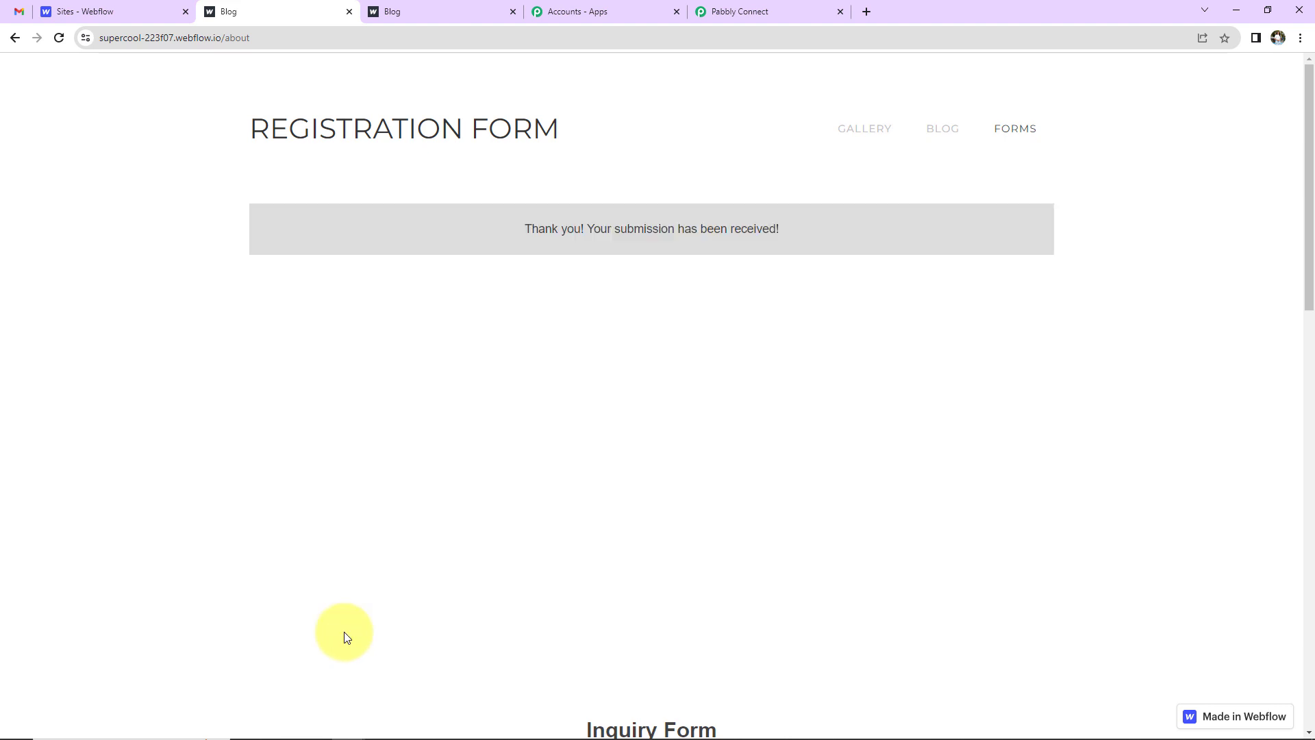
mouse_move(344, 635)
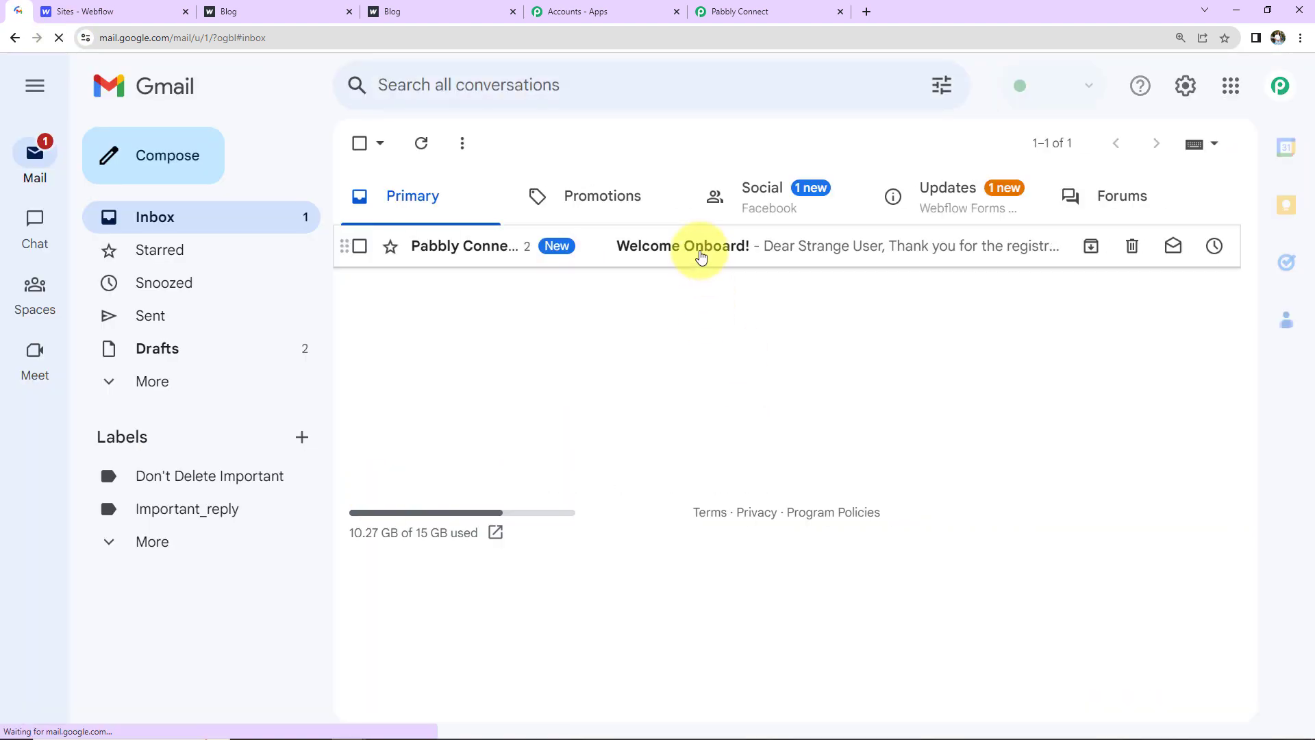
Read the second Welcome Onboard! email addressed to Strange User, then return to Pabbly Connect
left_click(681, 246)
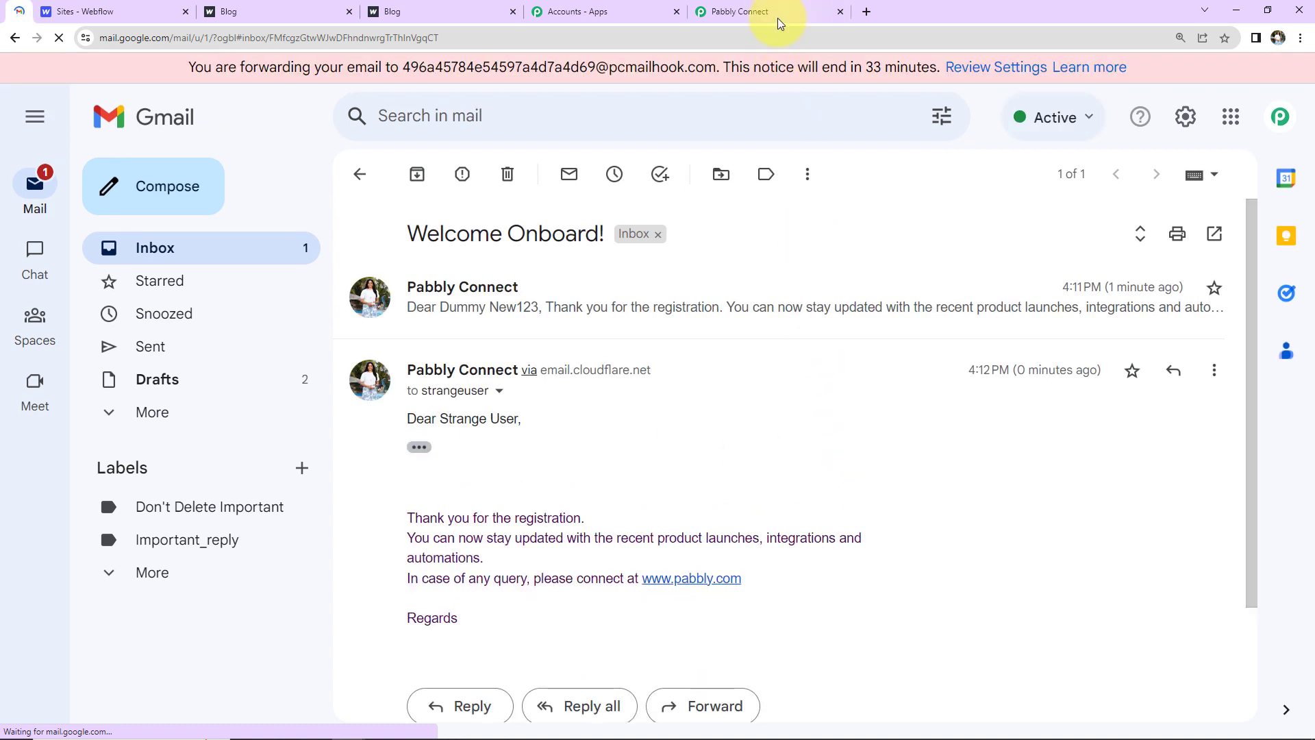
left_click(741, 11)
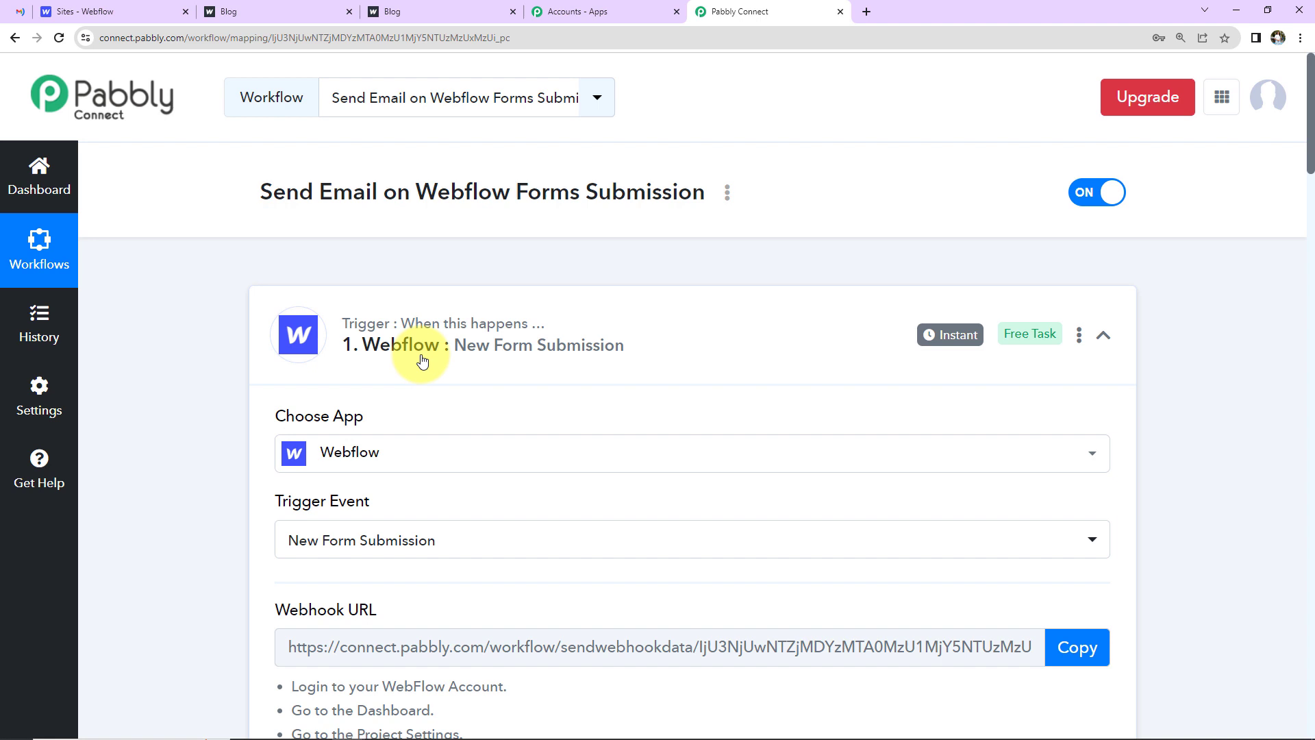
Collapse both the Webflow trigger card and the Gmail Send Email action card
left_click(1103, 335)
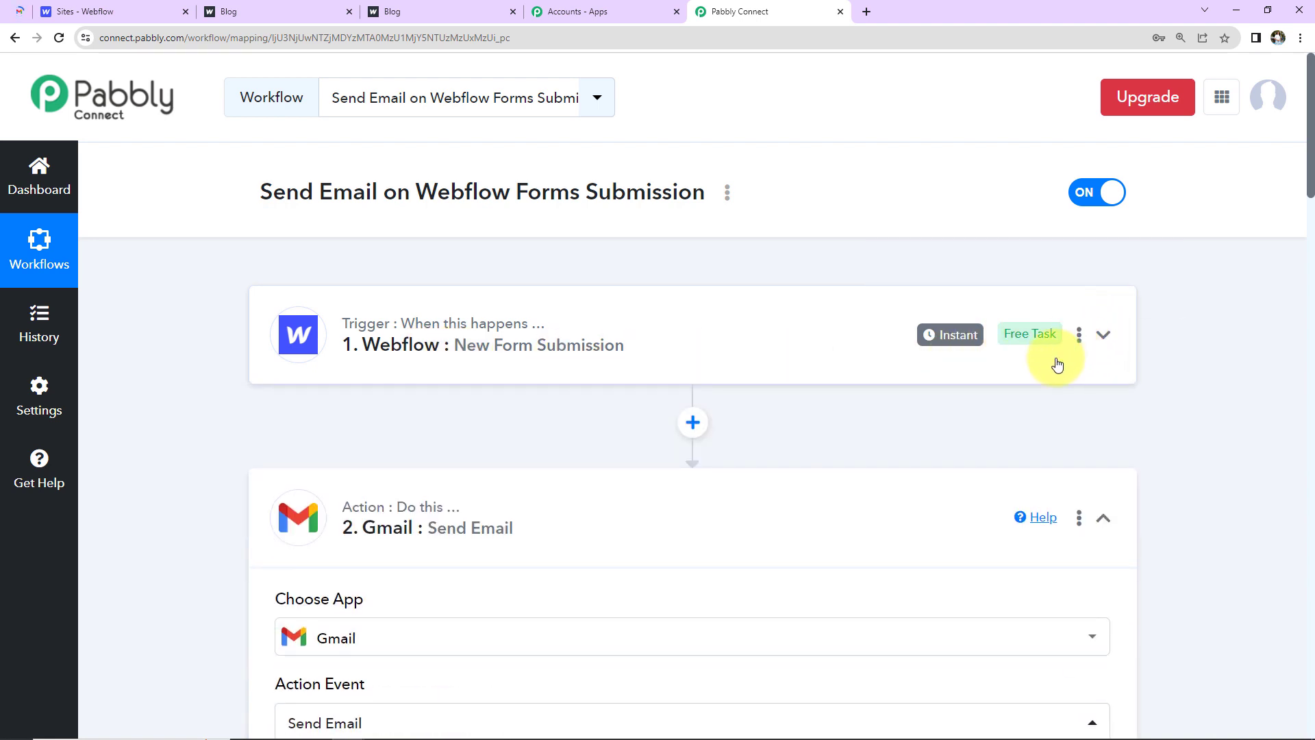
left_click(1104, 517)
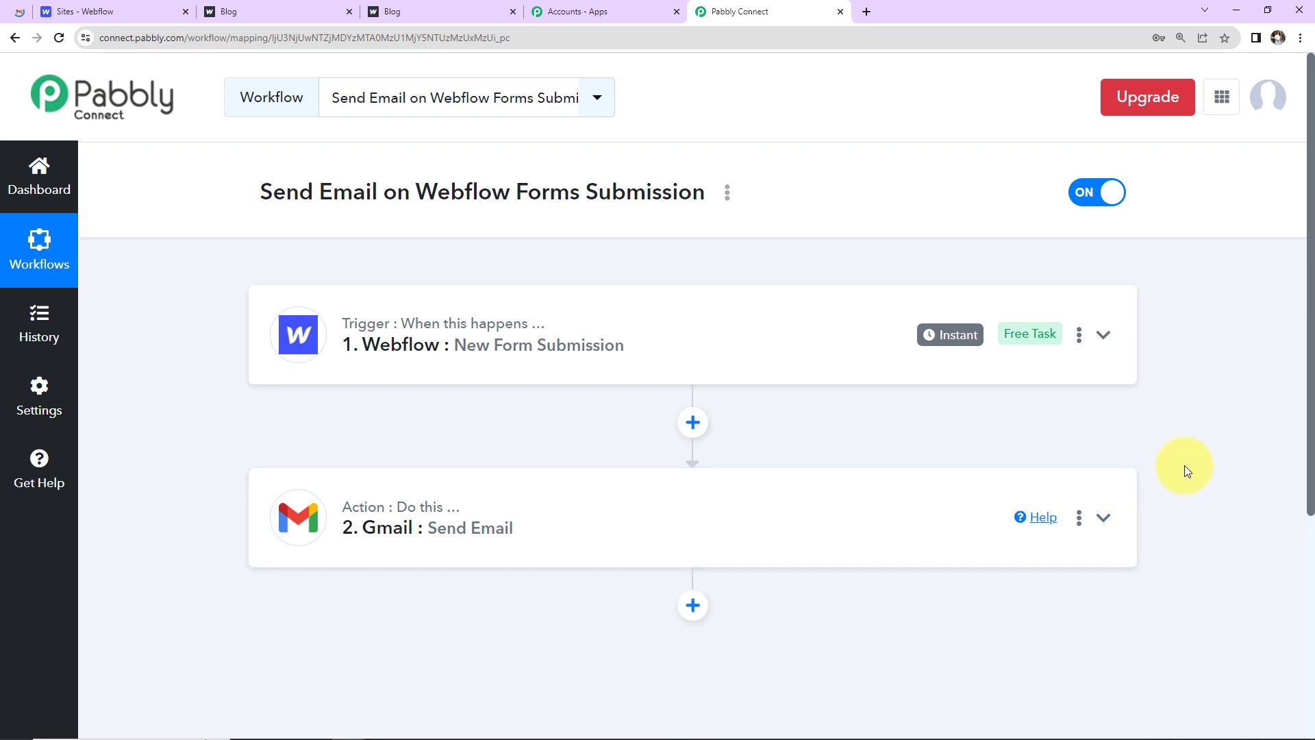